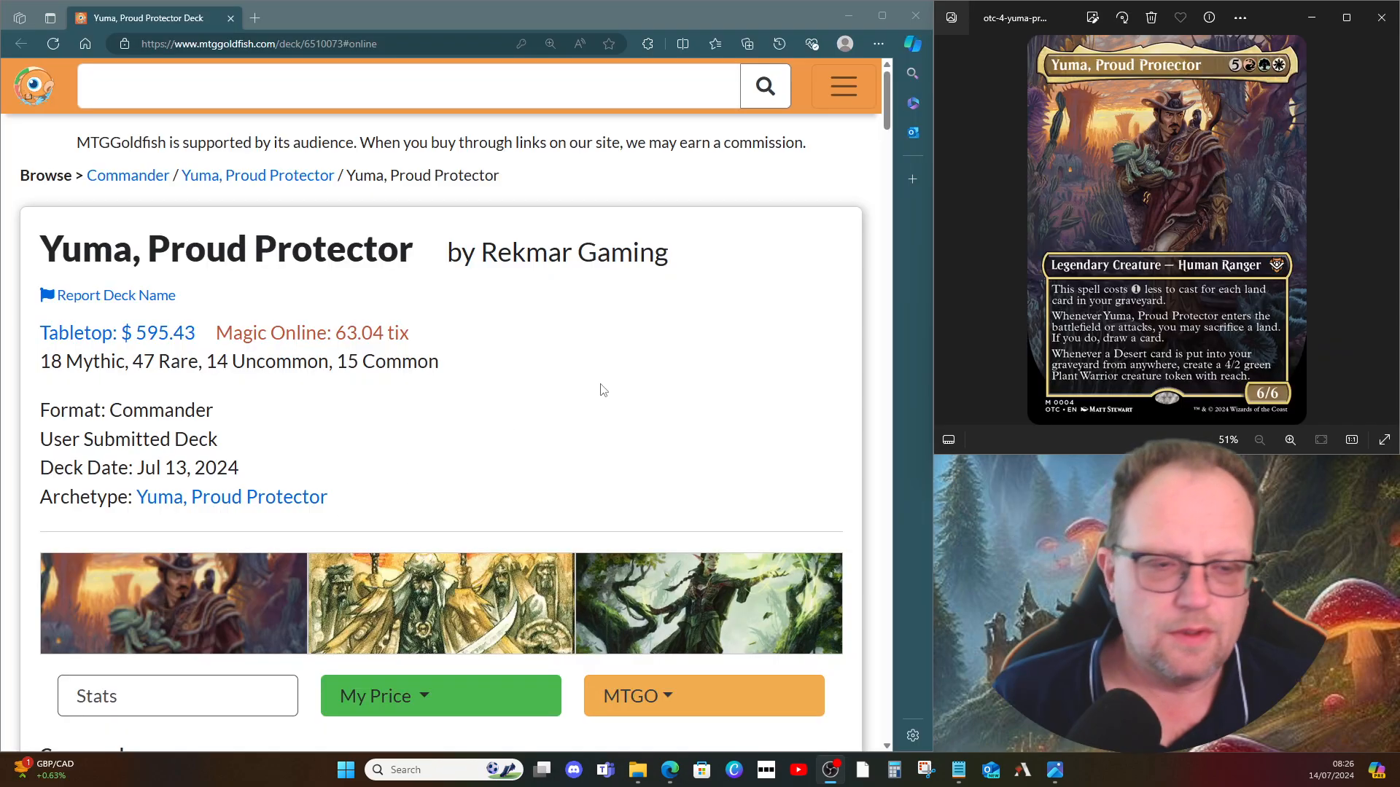
pyautogui.scroll(-3)
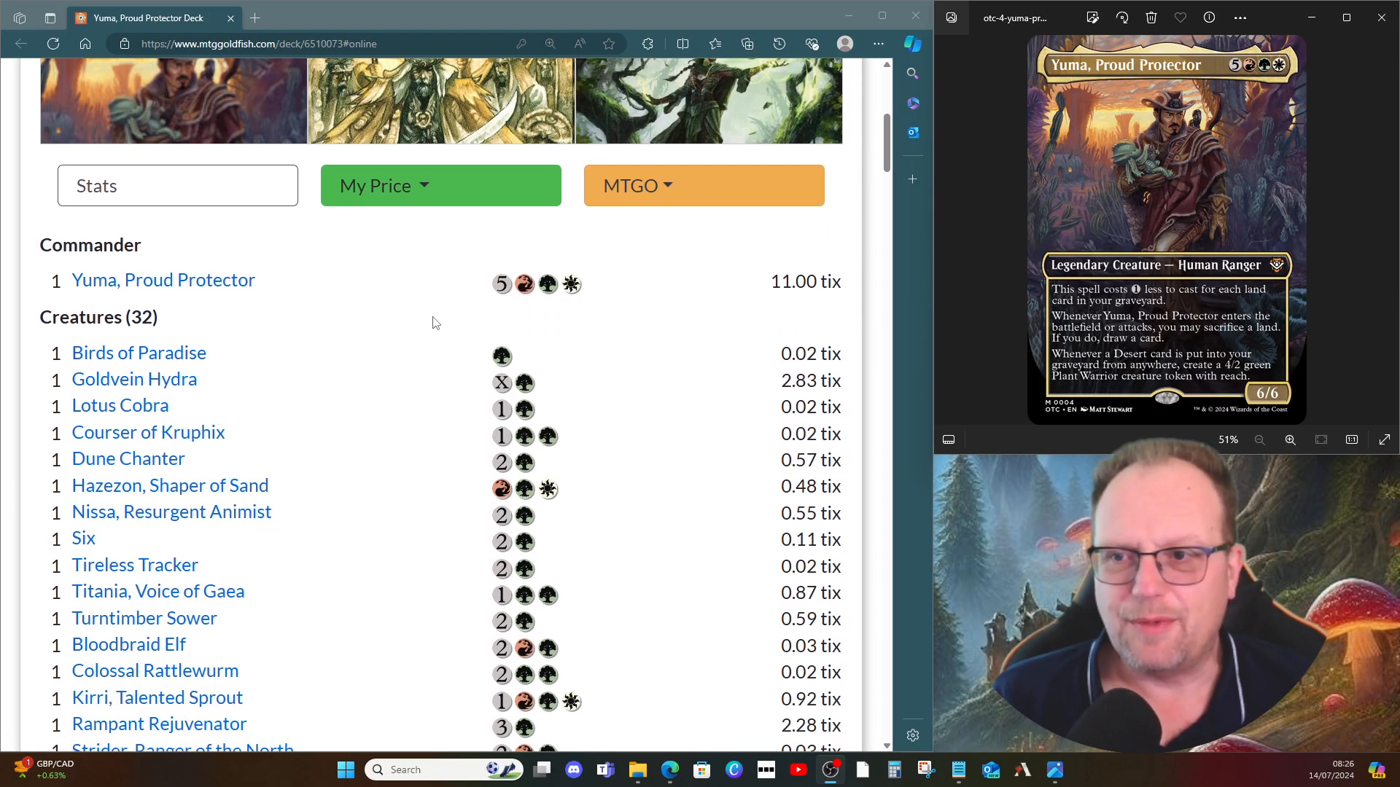
pyautogui.moveTo(140, 353)
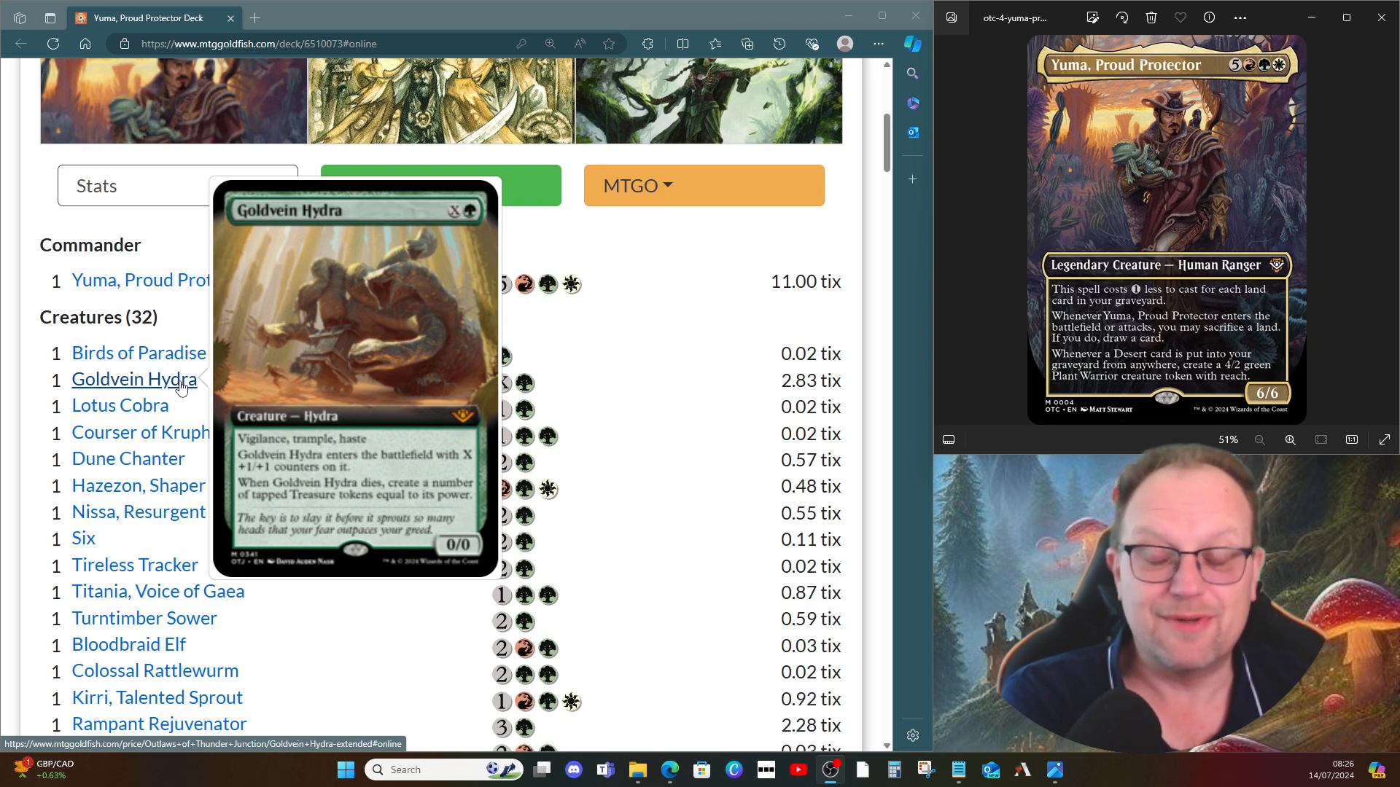
pyautogui.moveTo(148, 402)
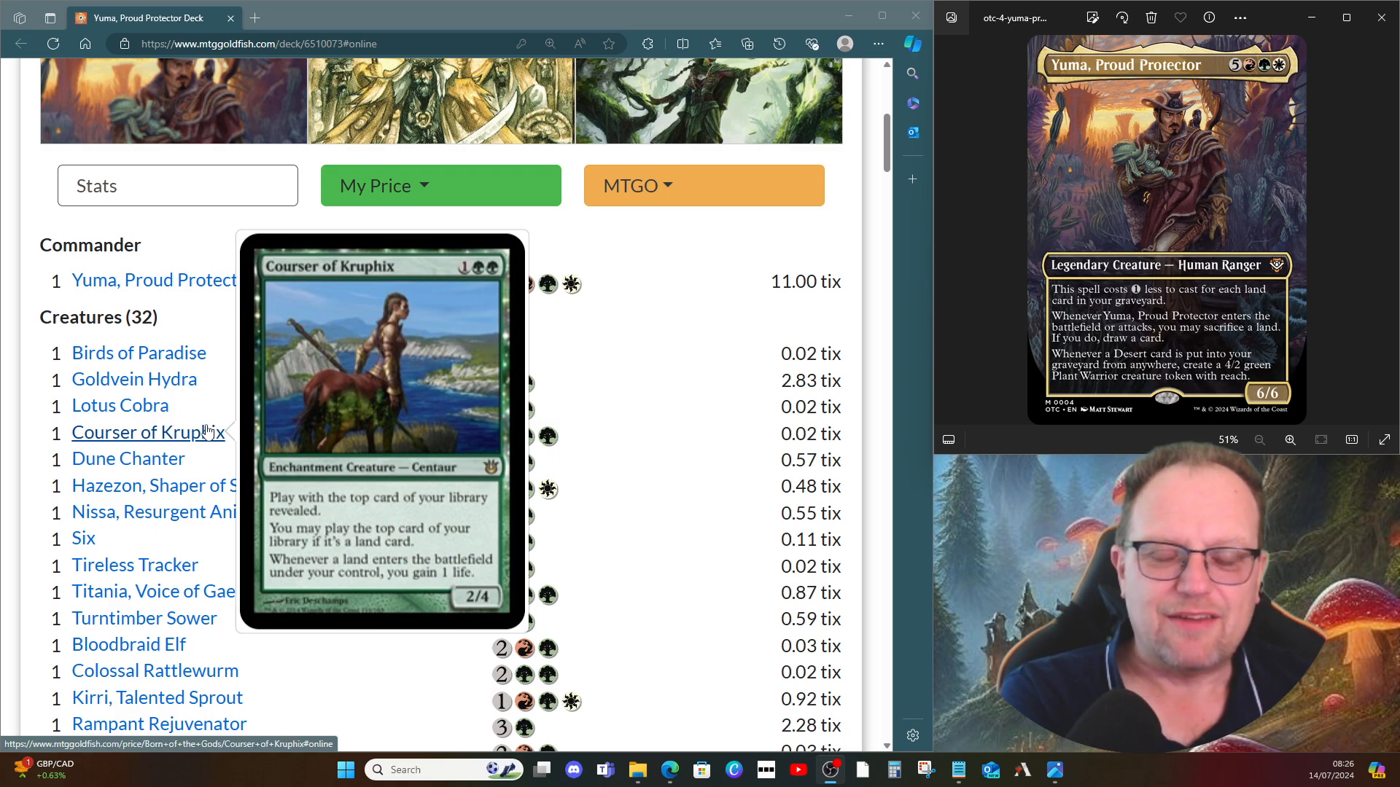
pyautogui.moveTo(195, 470)
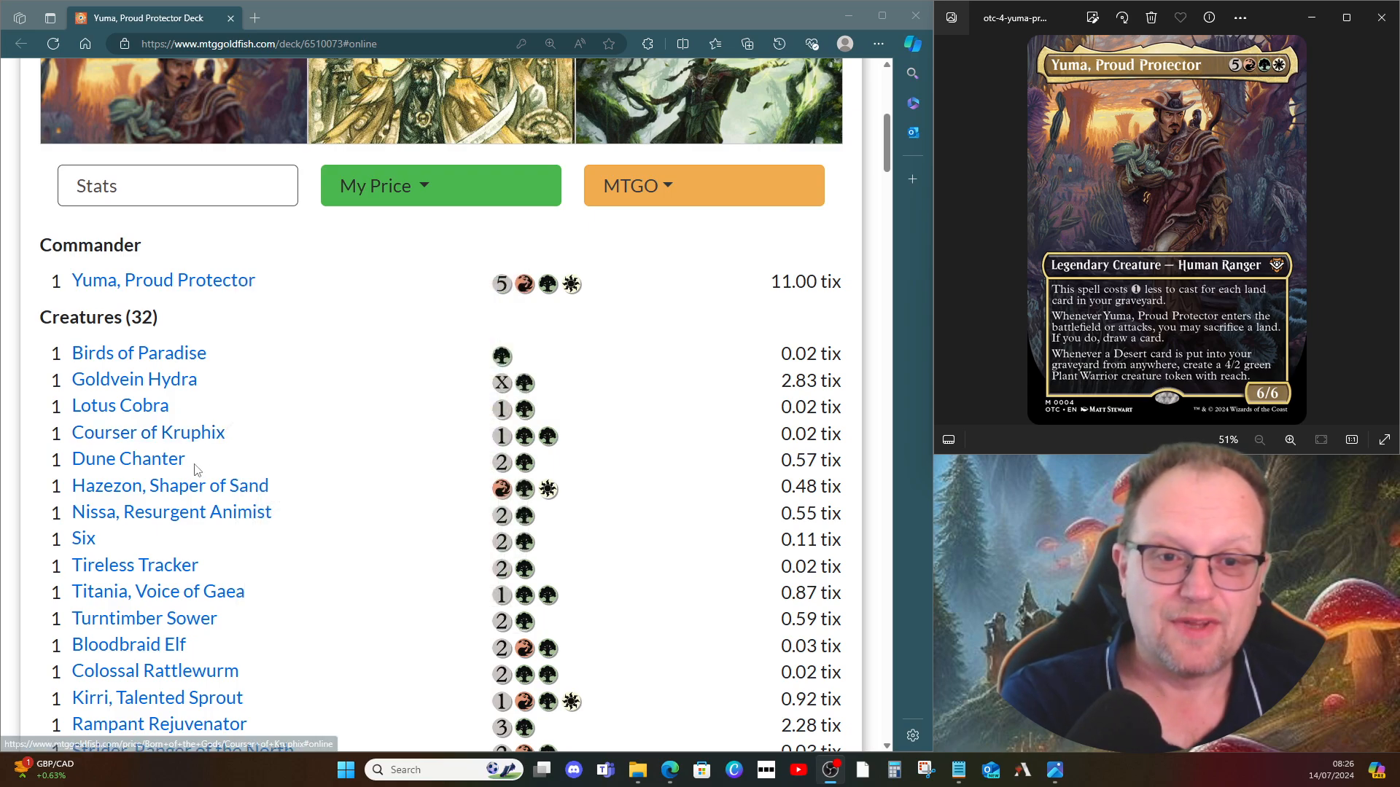
pyautogui.moveTo(129, 458)
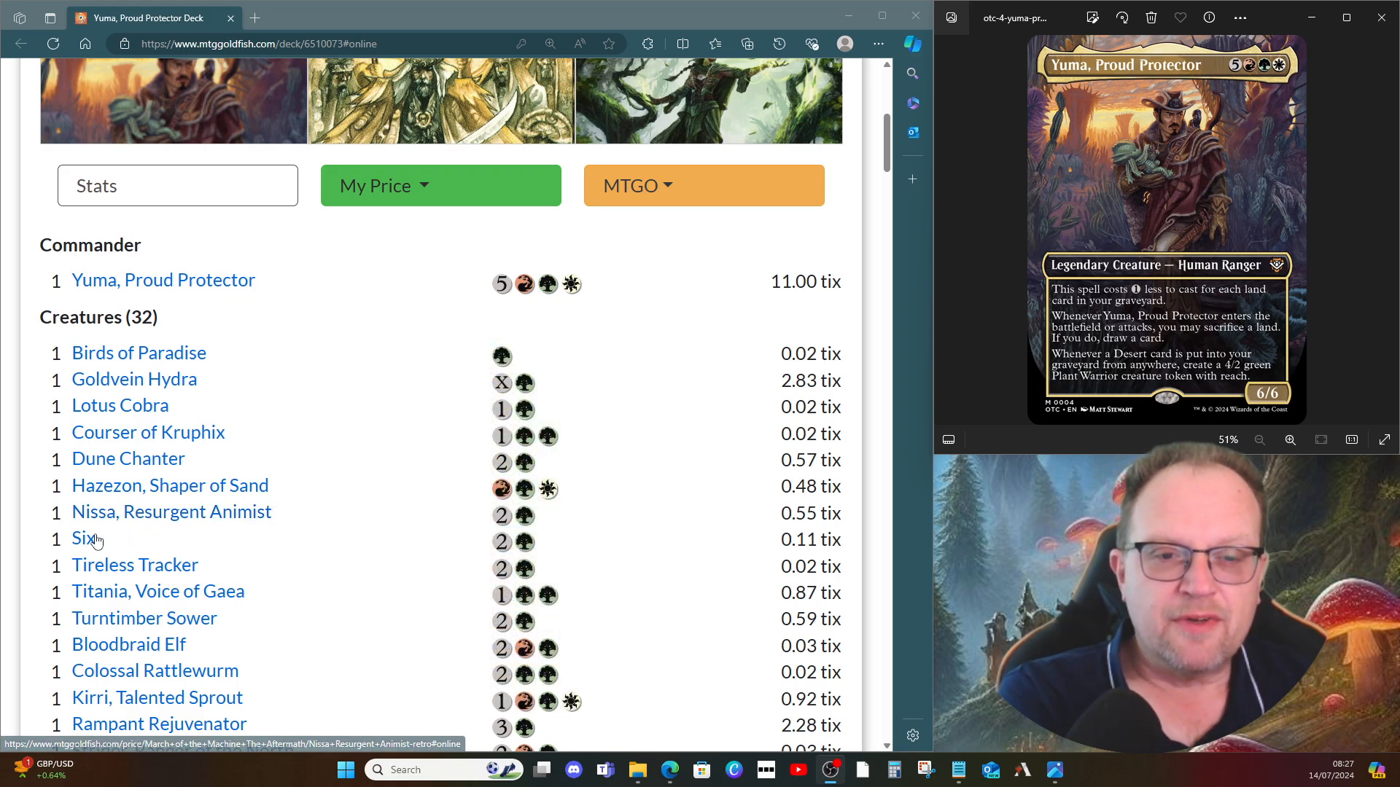
pyautogui.moveTo(80, 540)
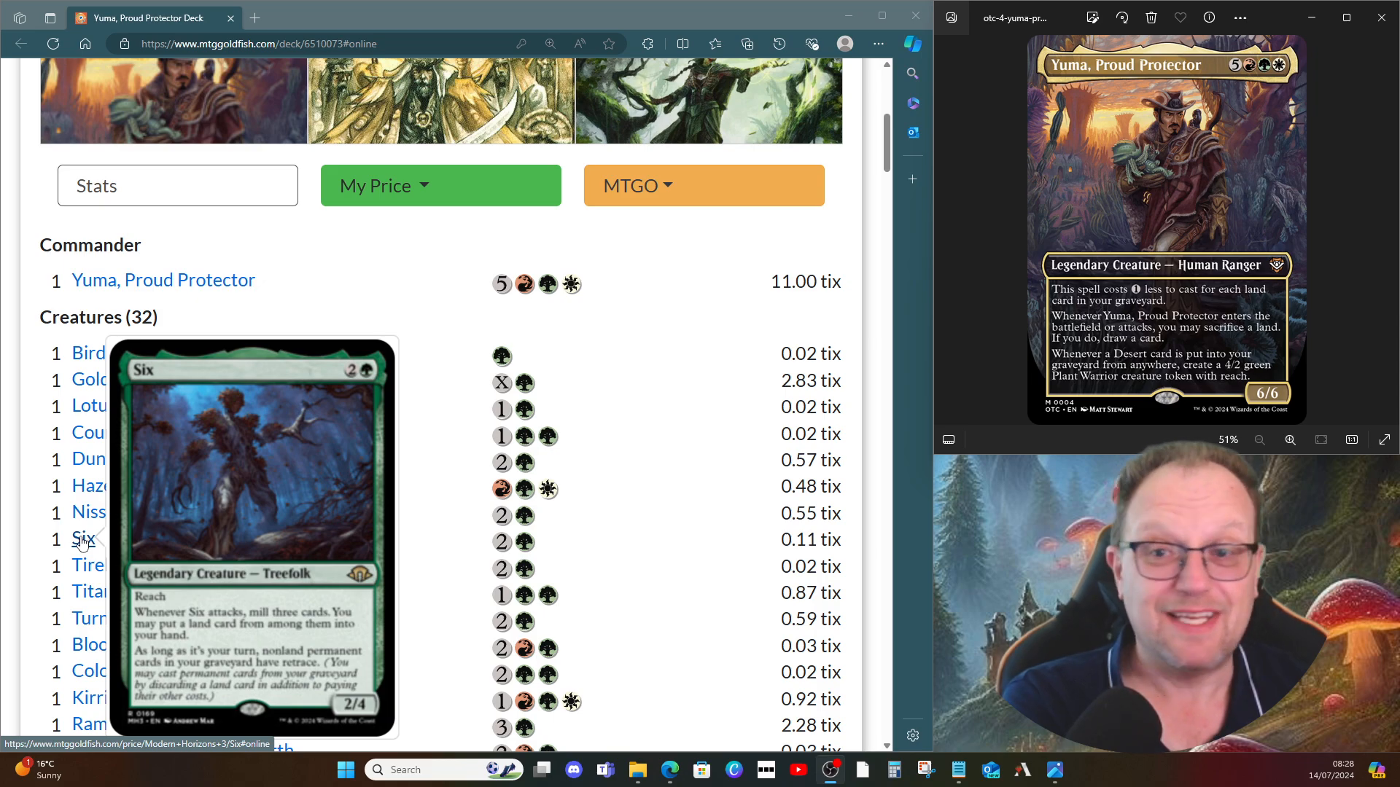
pyautogui.moveTo(153, 566)
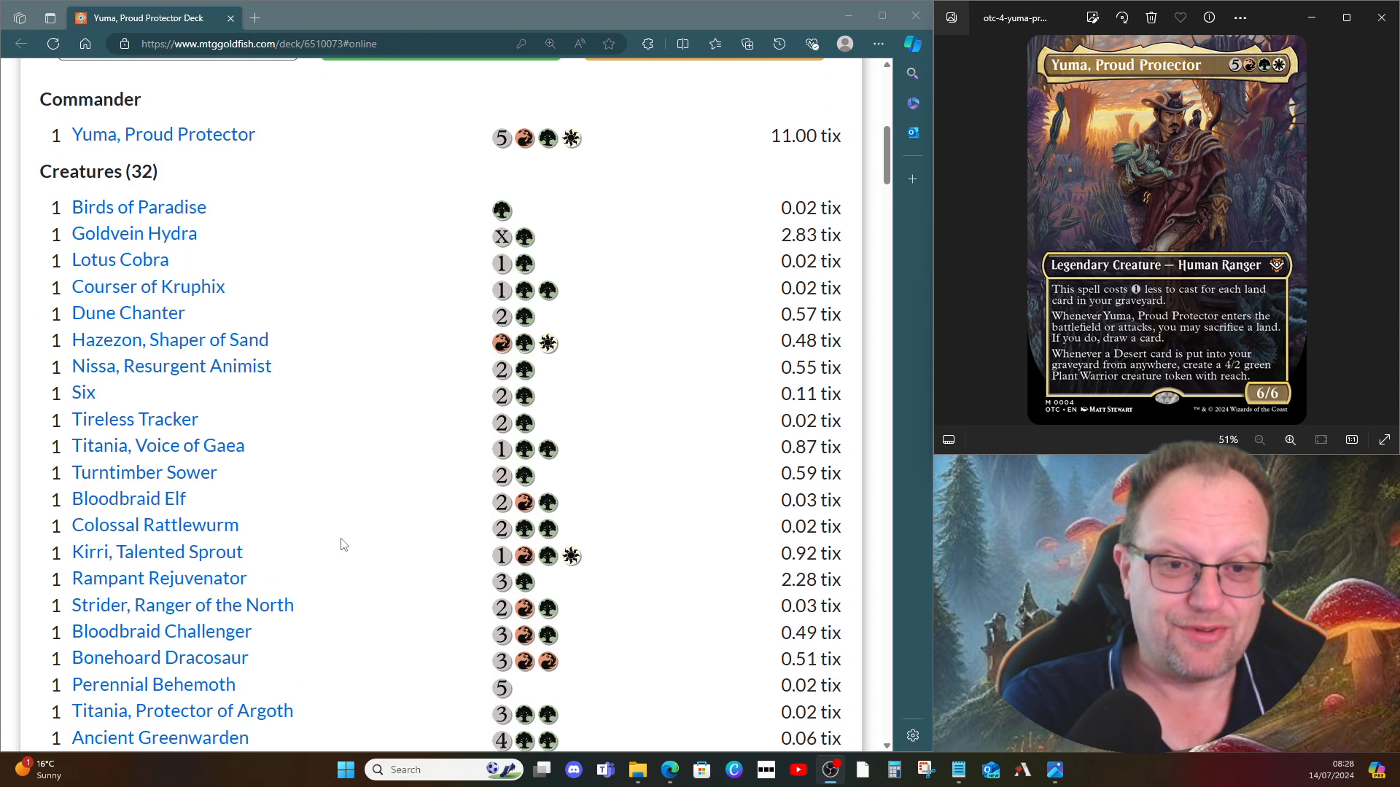
pyautogui.moveTo(134, 420)
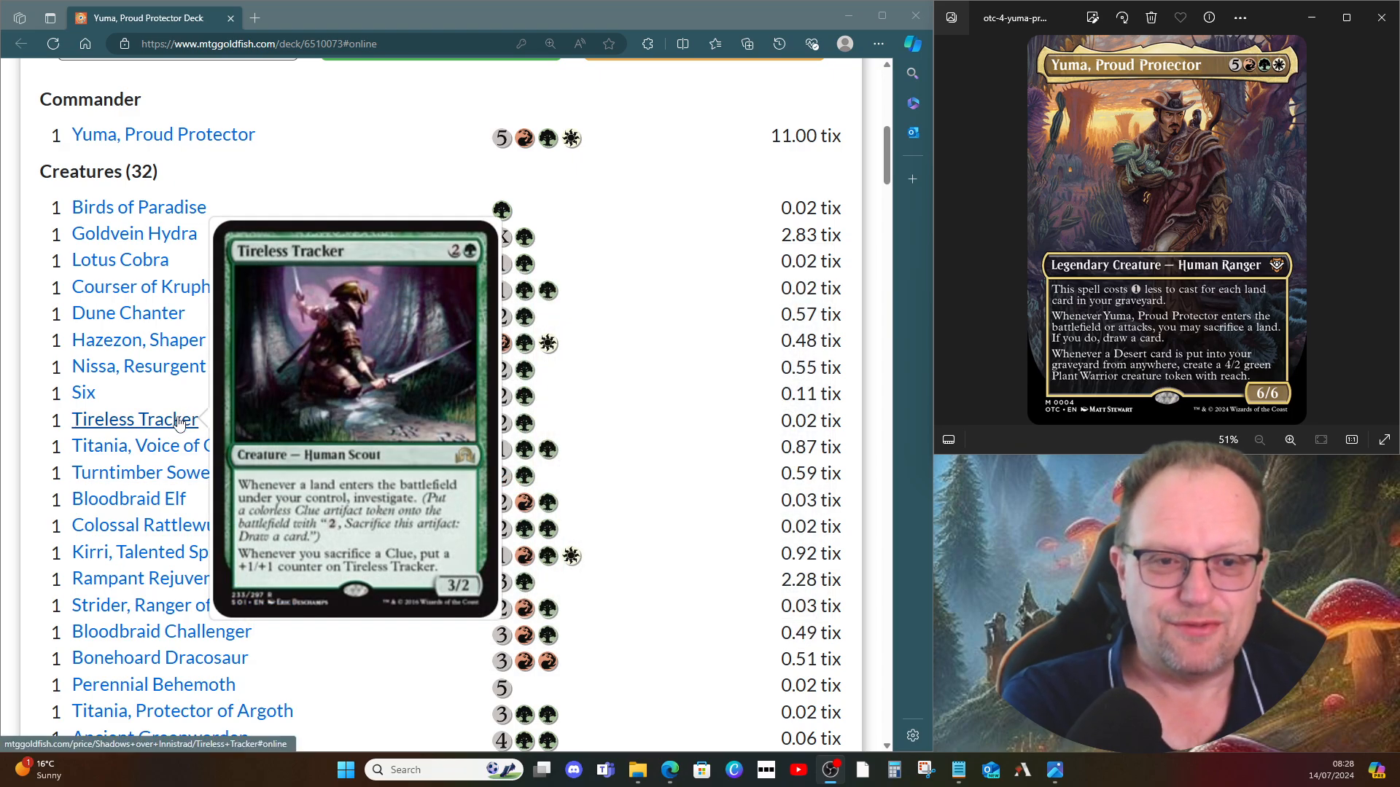
pyautogui.moveTo(157, 446)
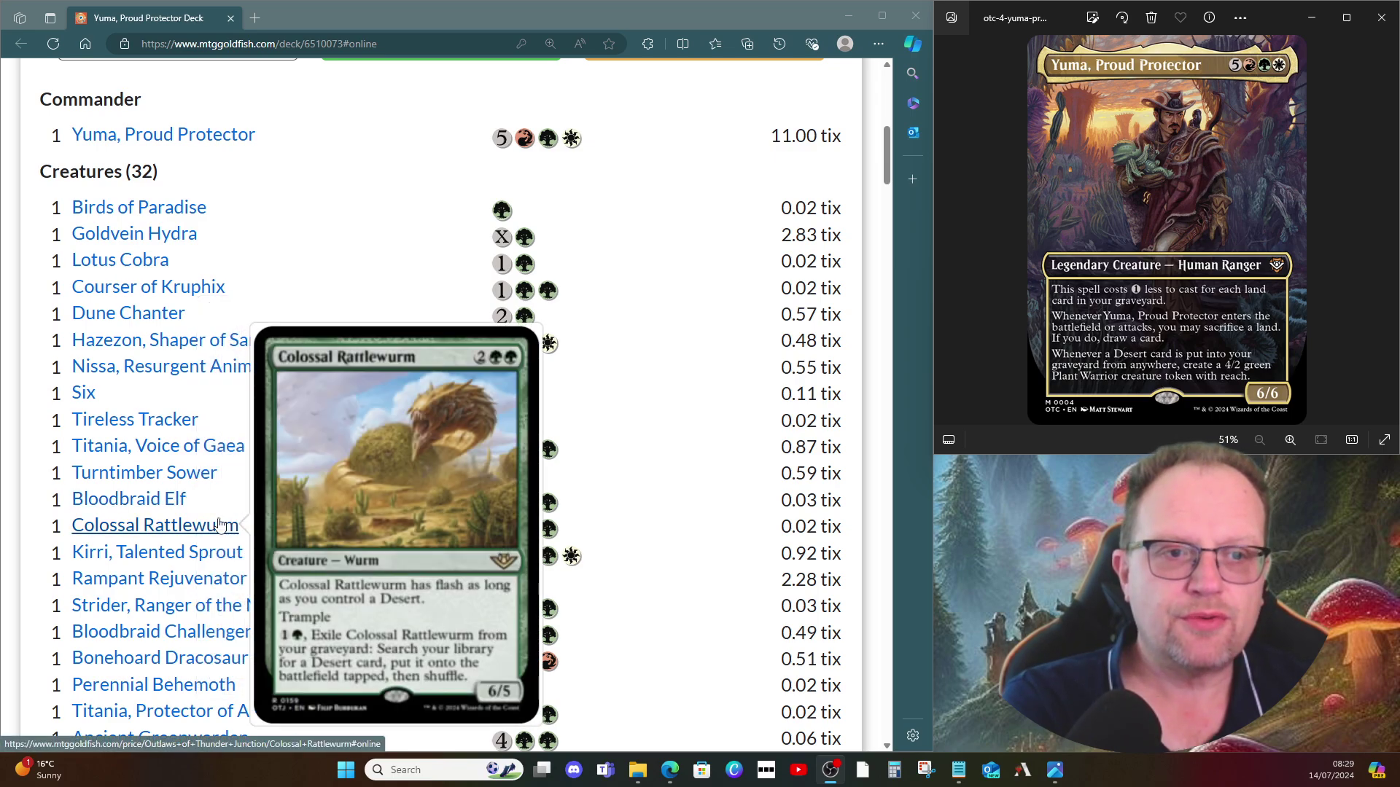
pyautogui.moveTo(251, 513)
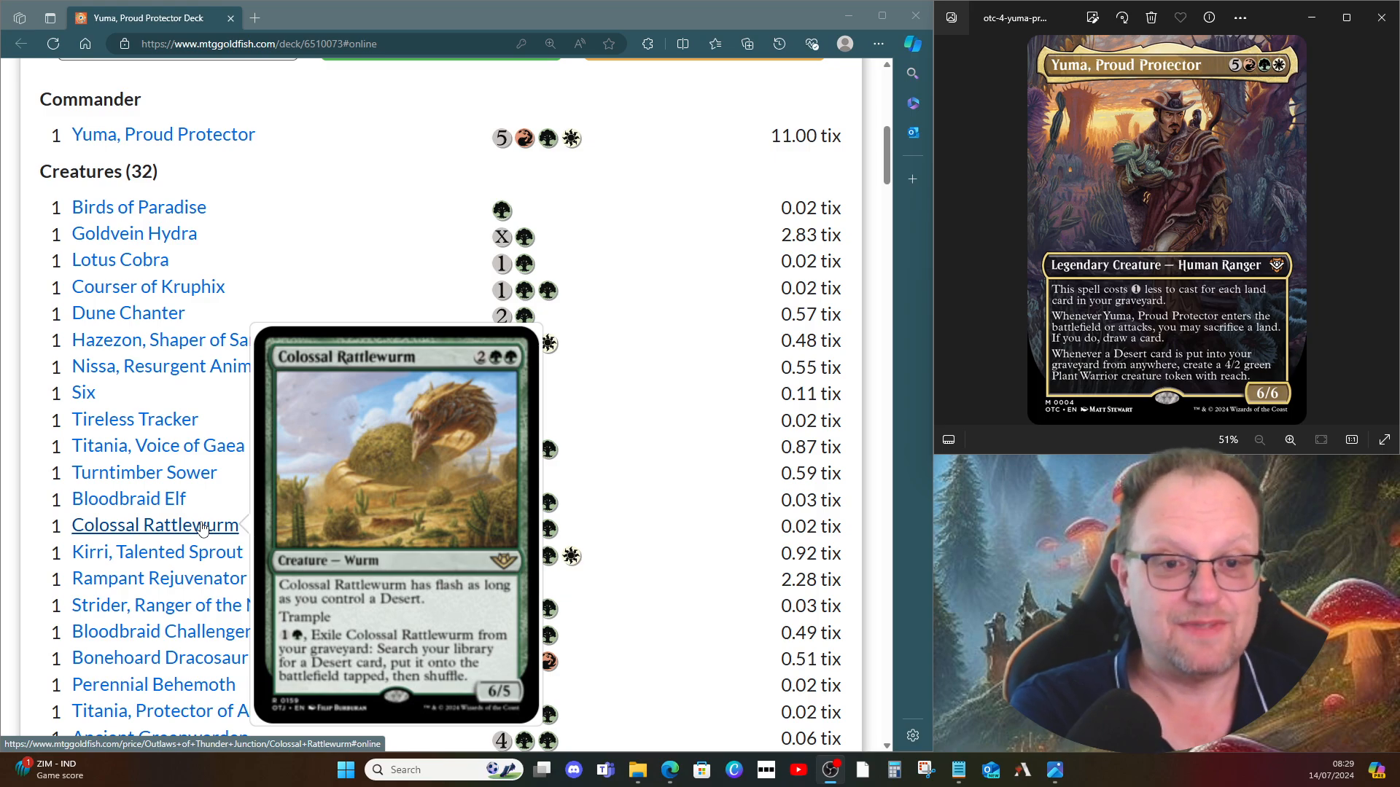
pyautogui.moveTo(211, 567)
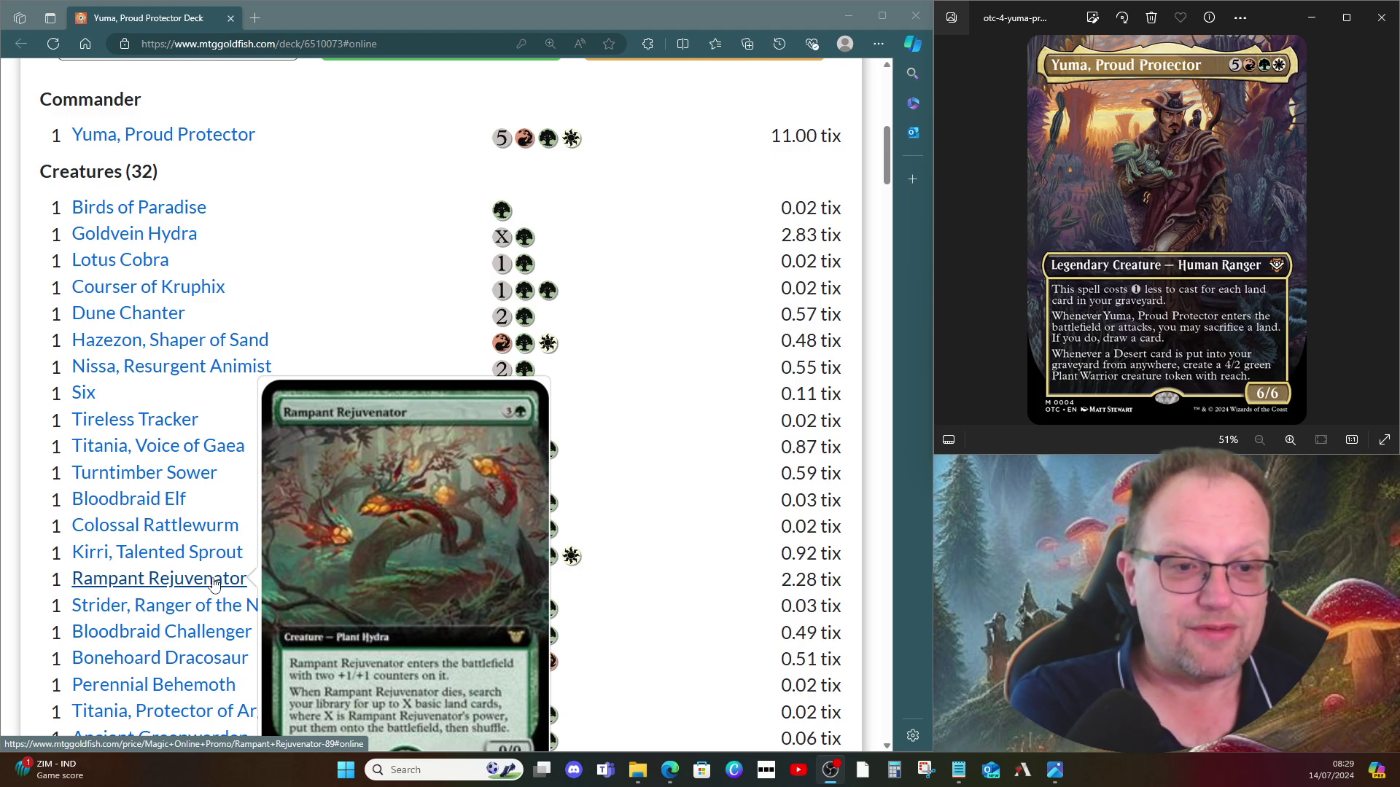
pyautogui.scroll(-3)
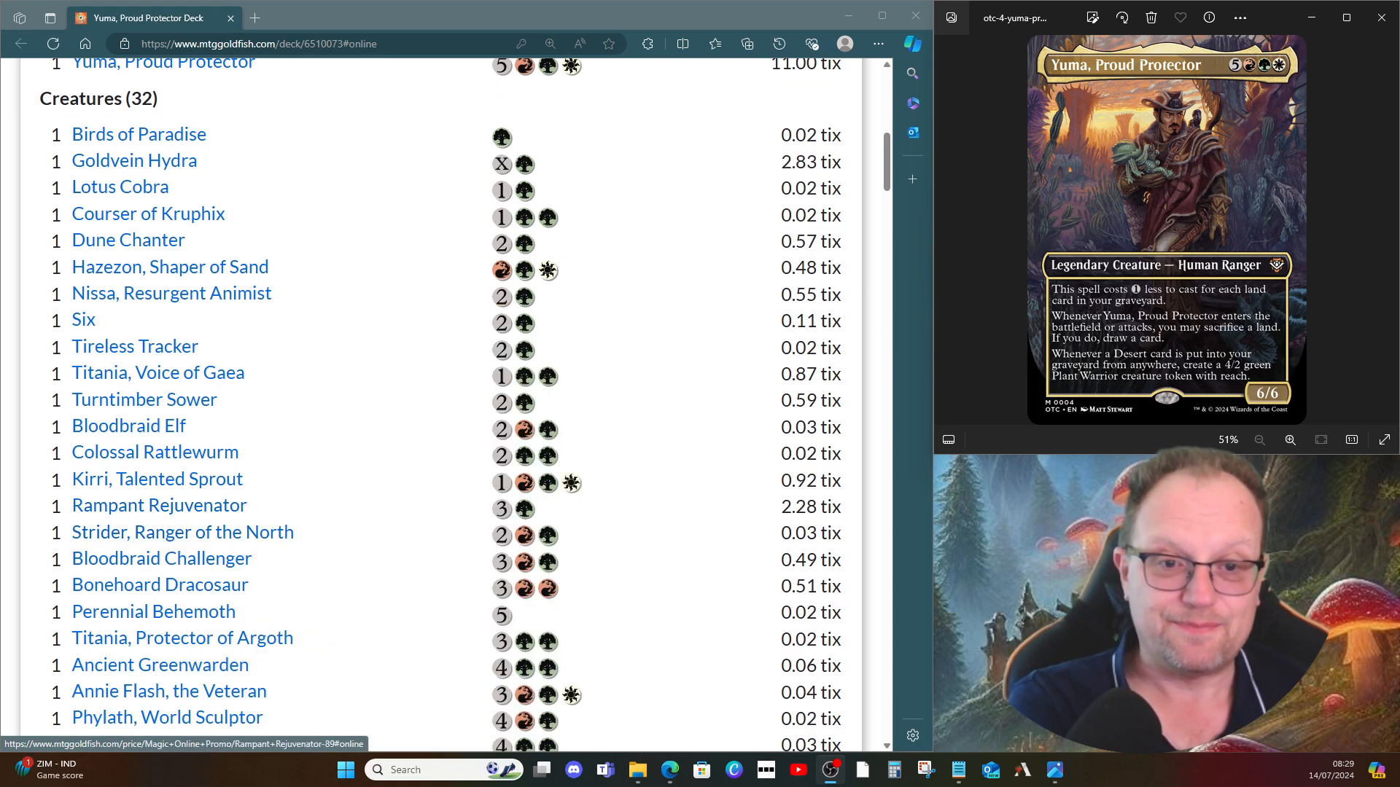
pyautogui.moveTo(250, 541)
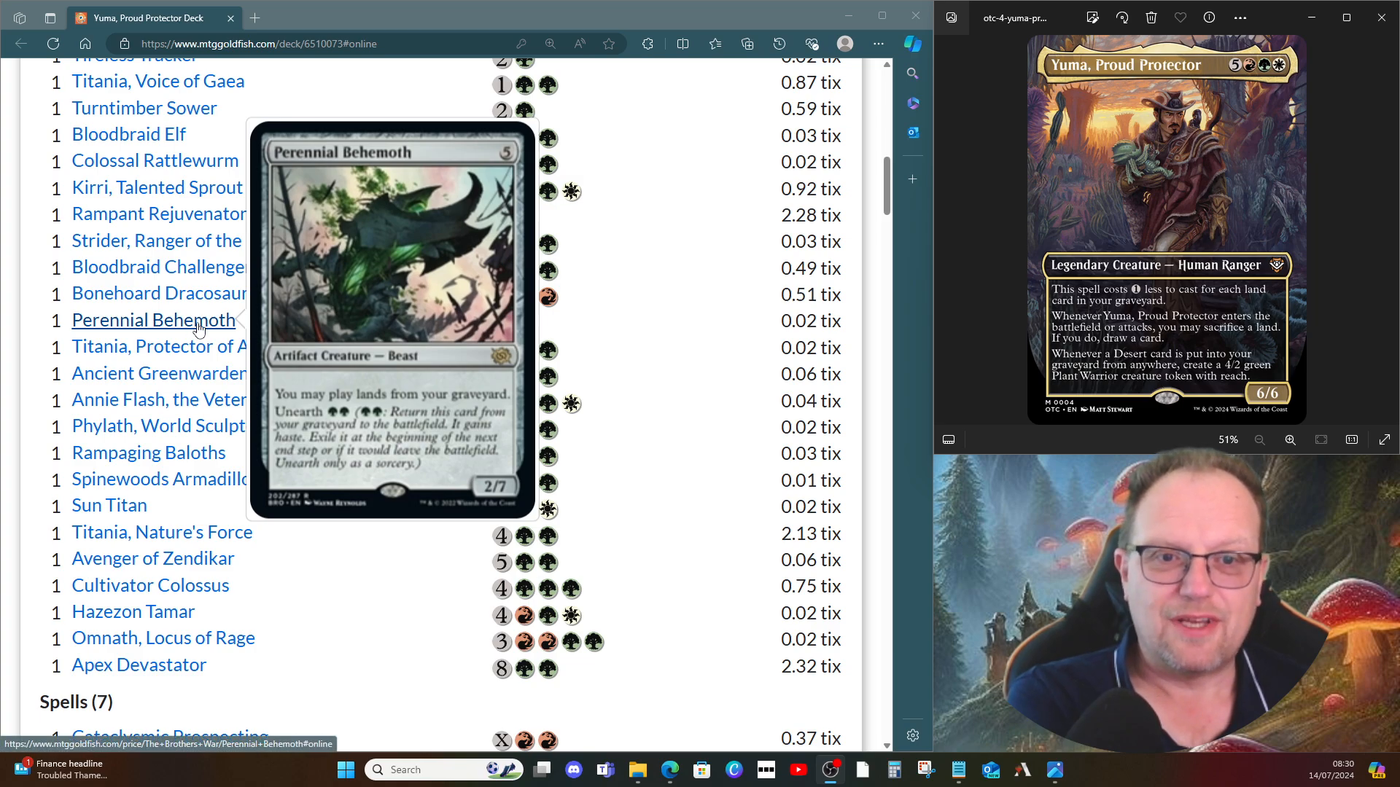
pyautogui.moveTo(184, 353)
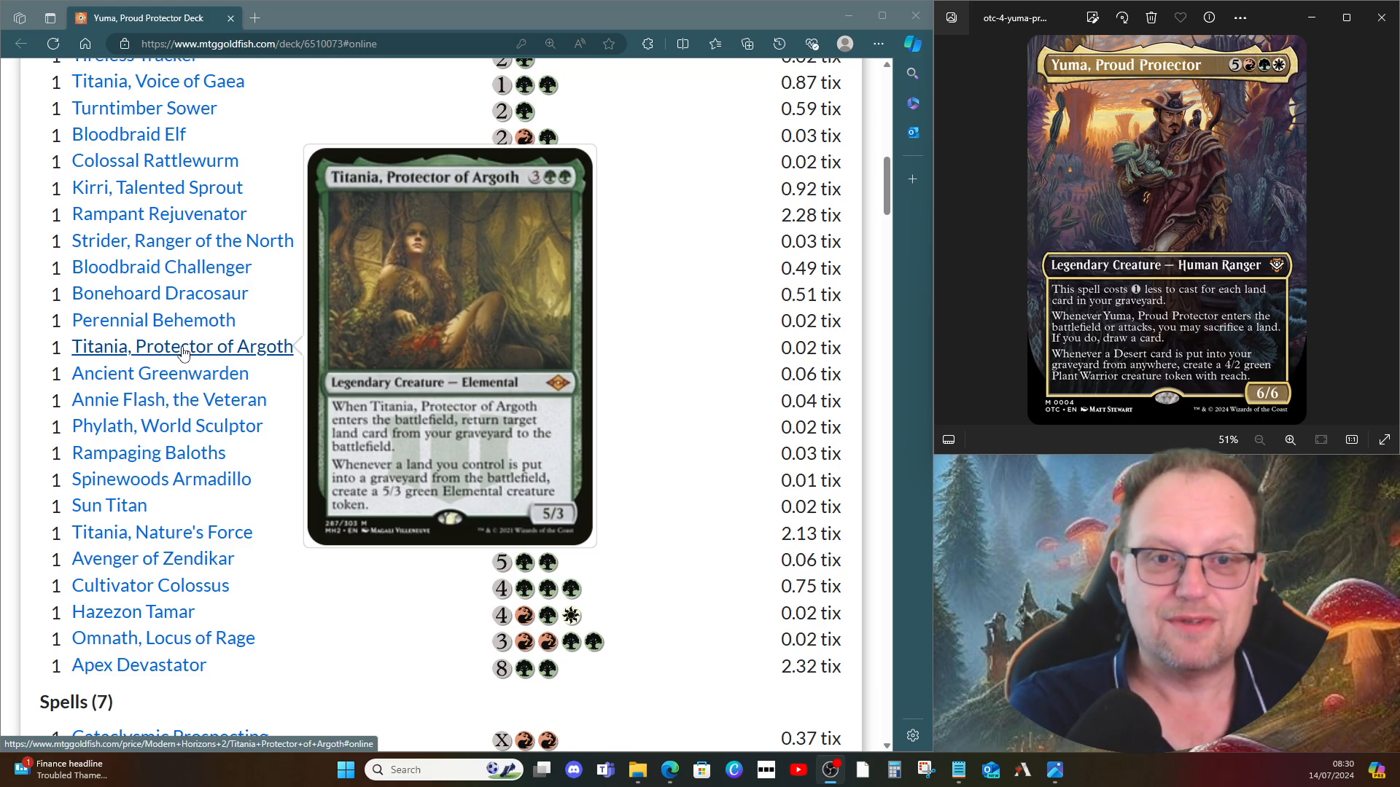
pyautogui.moveTo(178, 373)
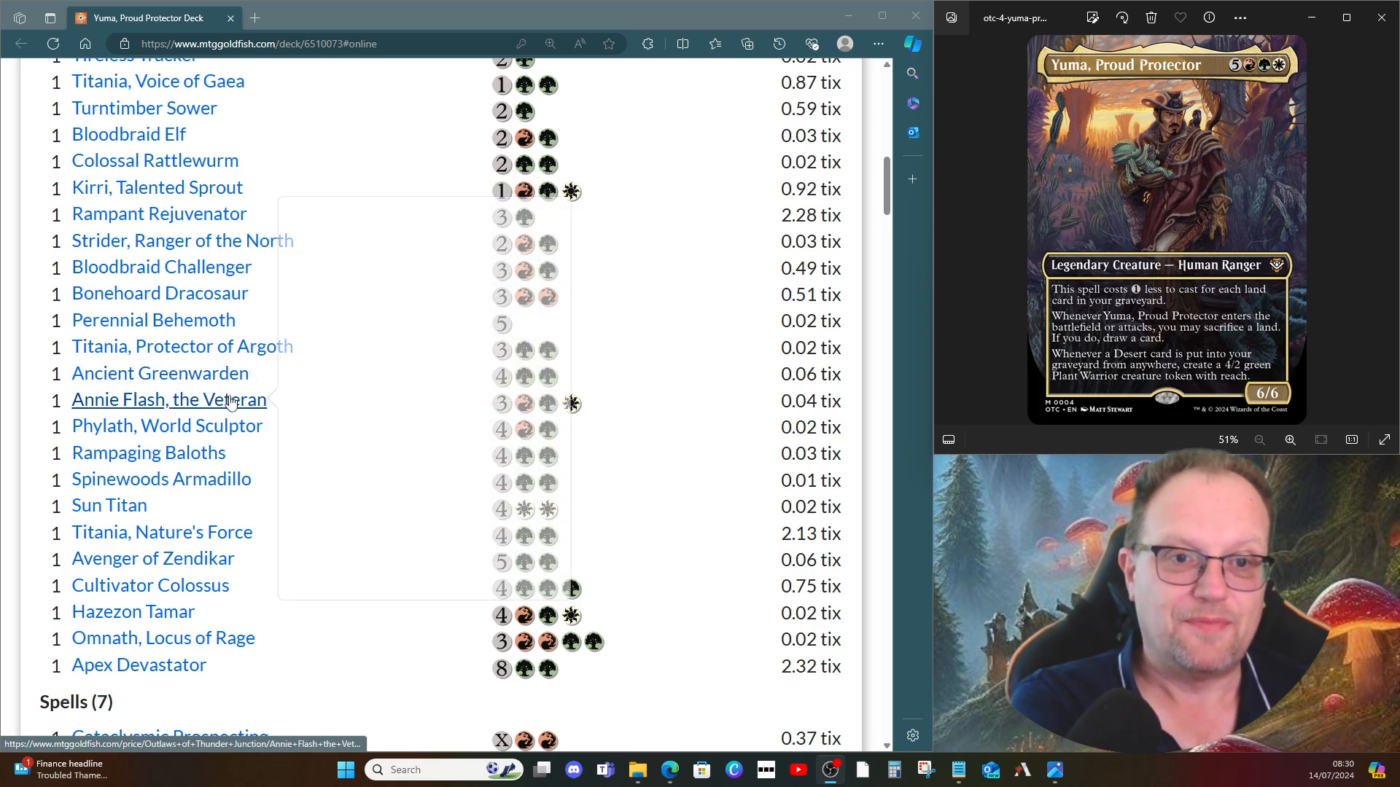
pyautogui.moveTo(169, 399)
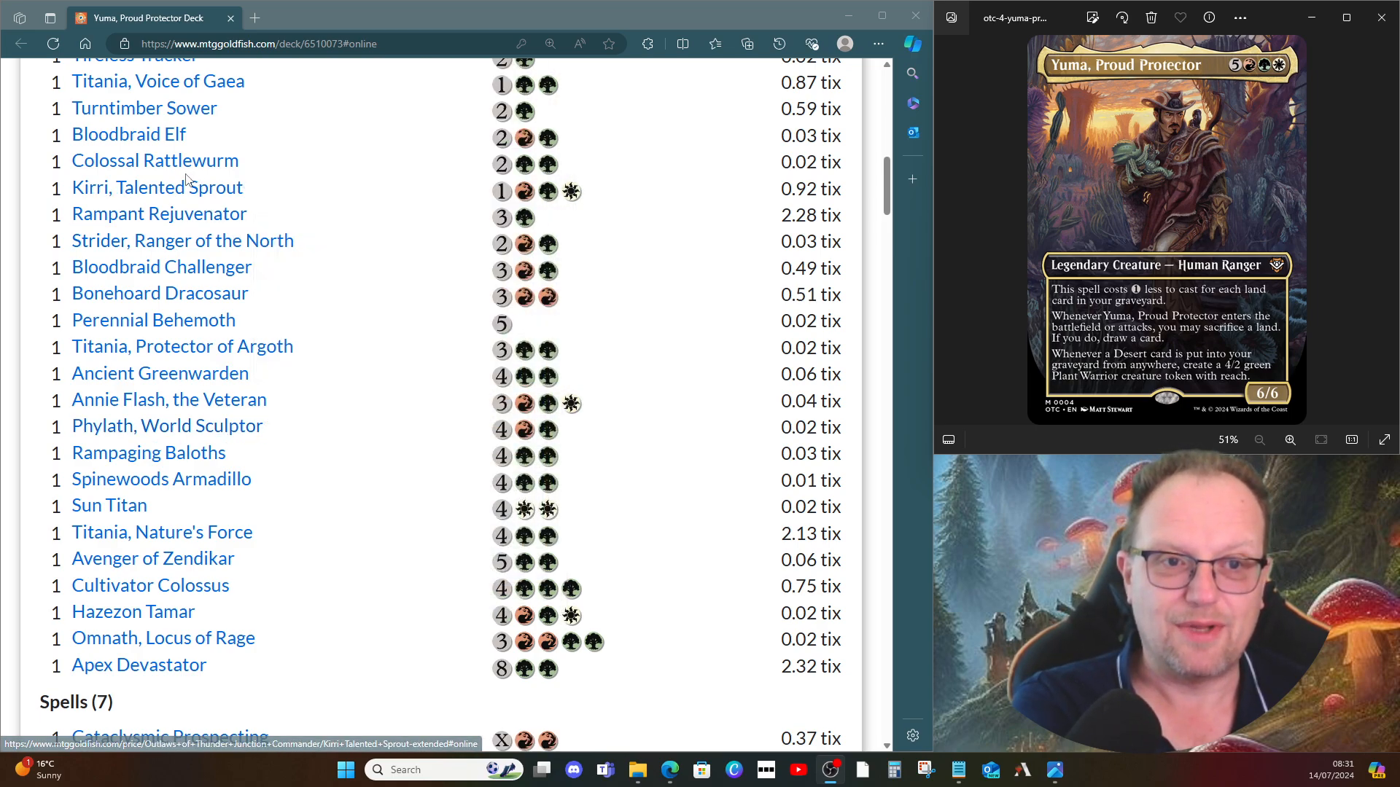
pyautogui.moveTo(162, 531)
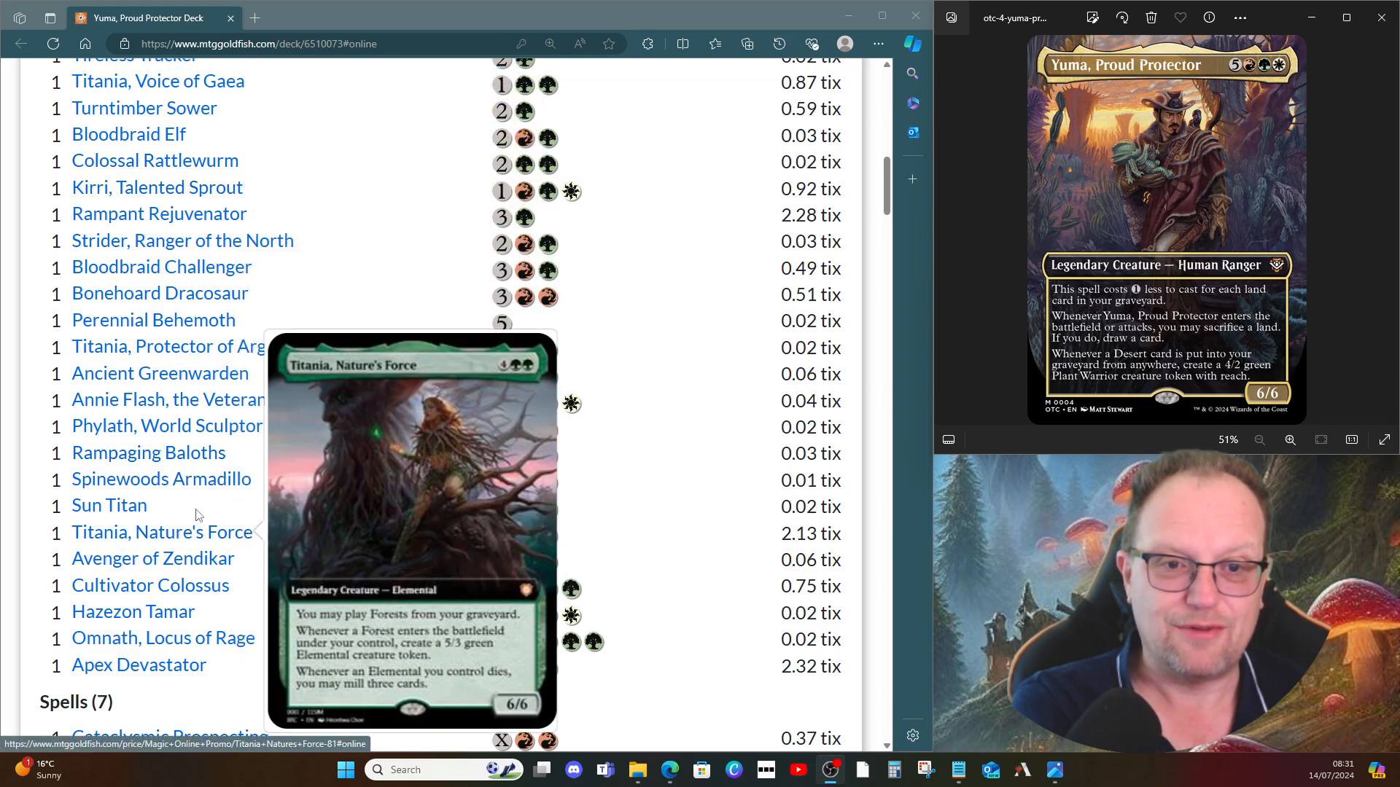
pyautogui.moveTo(181, 454)
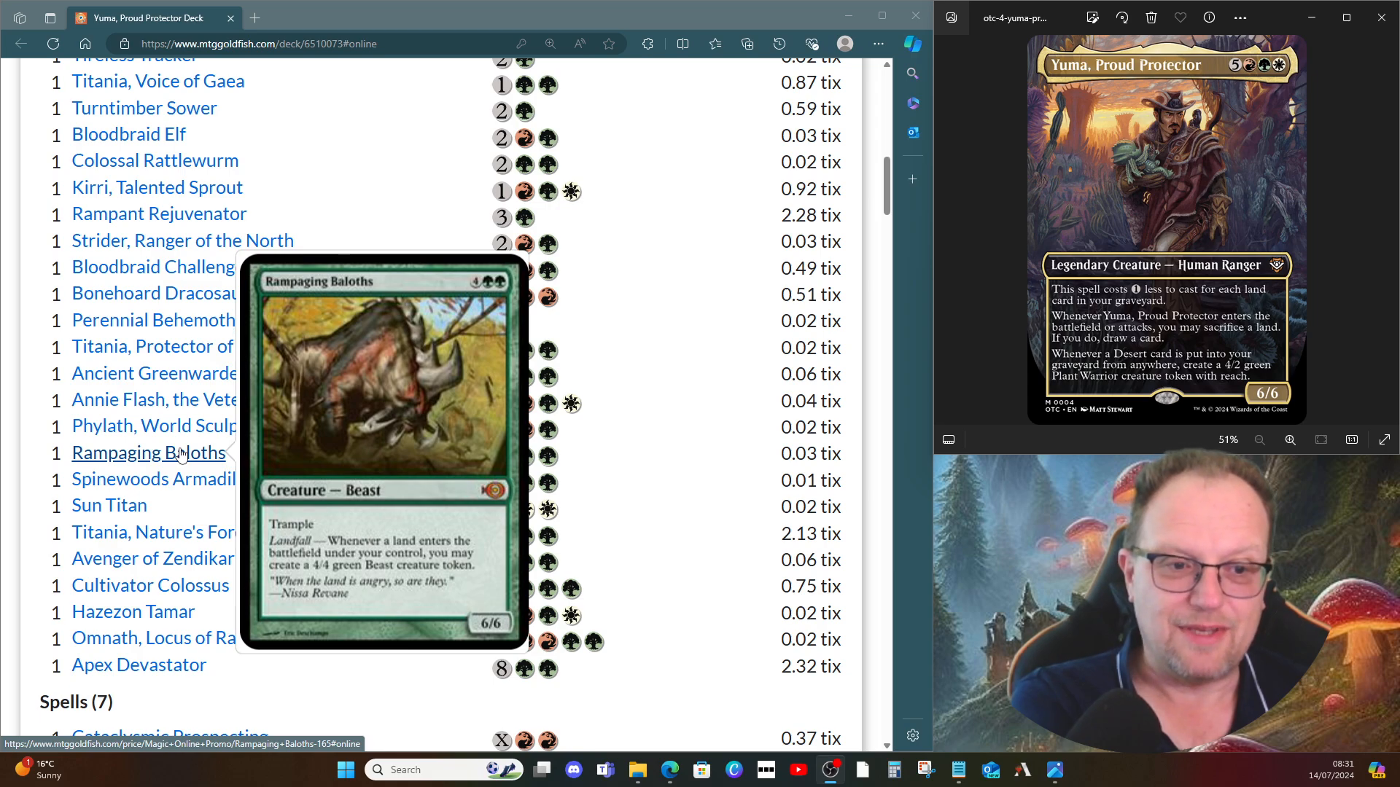
pyautogui.moveTo(196, 490)
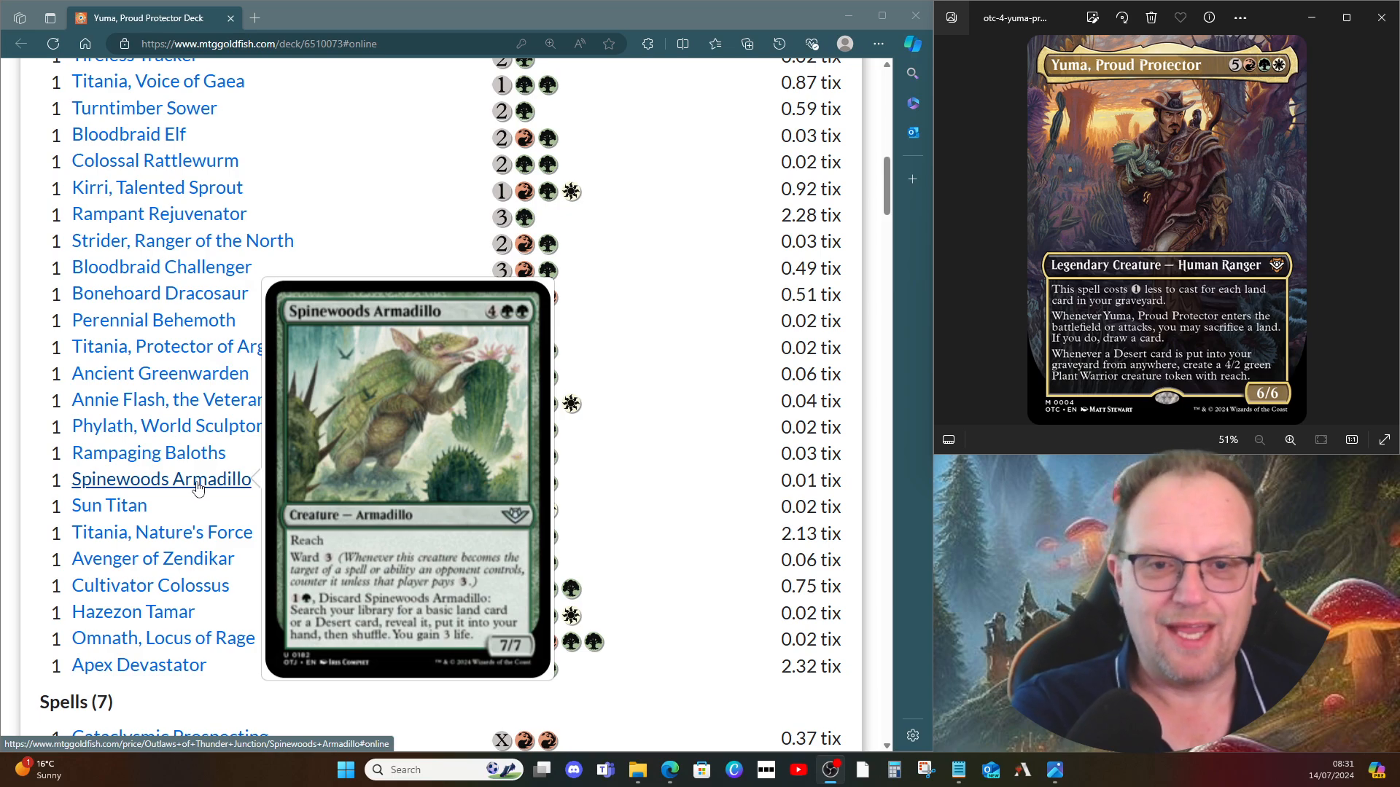
pyautogui.moveTo(124, 504)
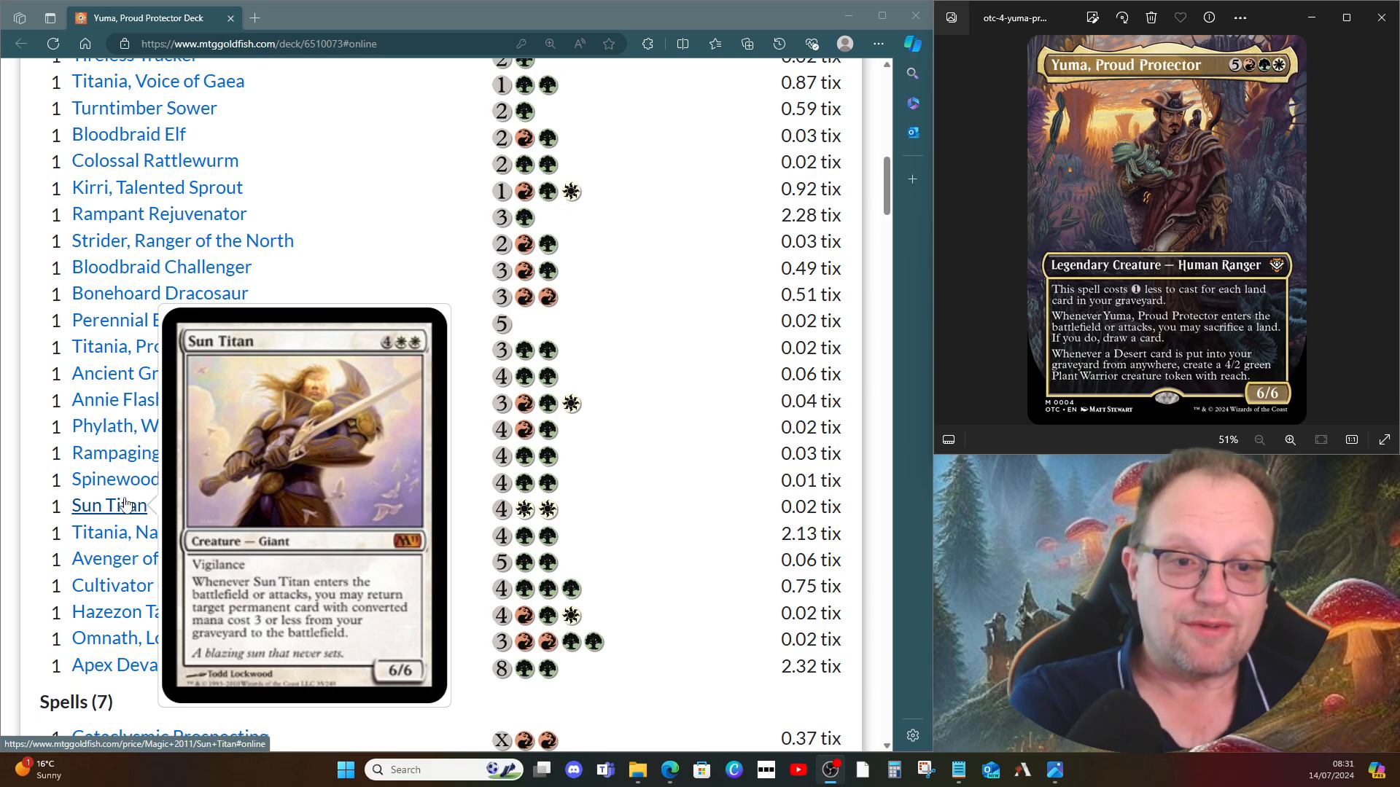
pyautogui.moveTo(218, 532)
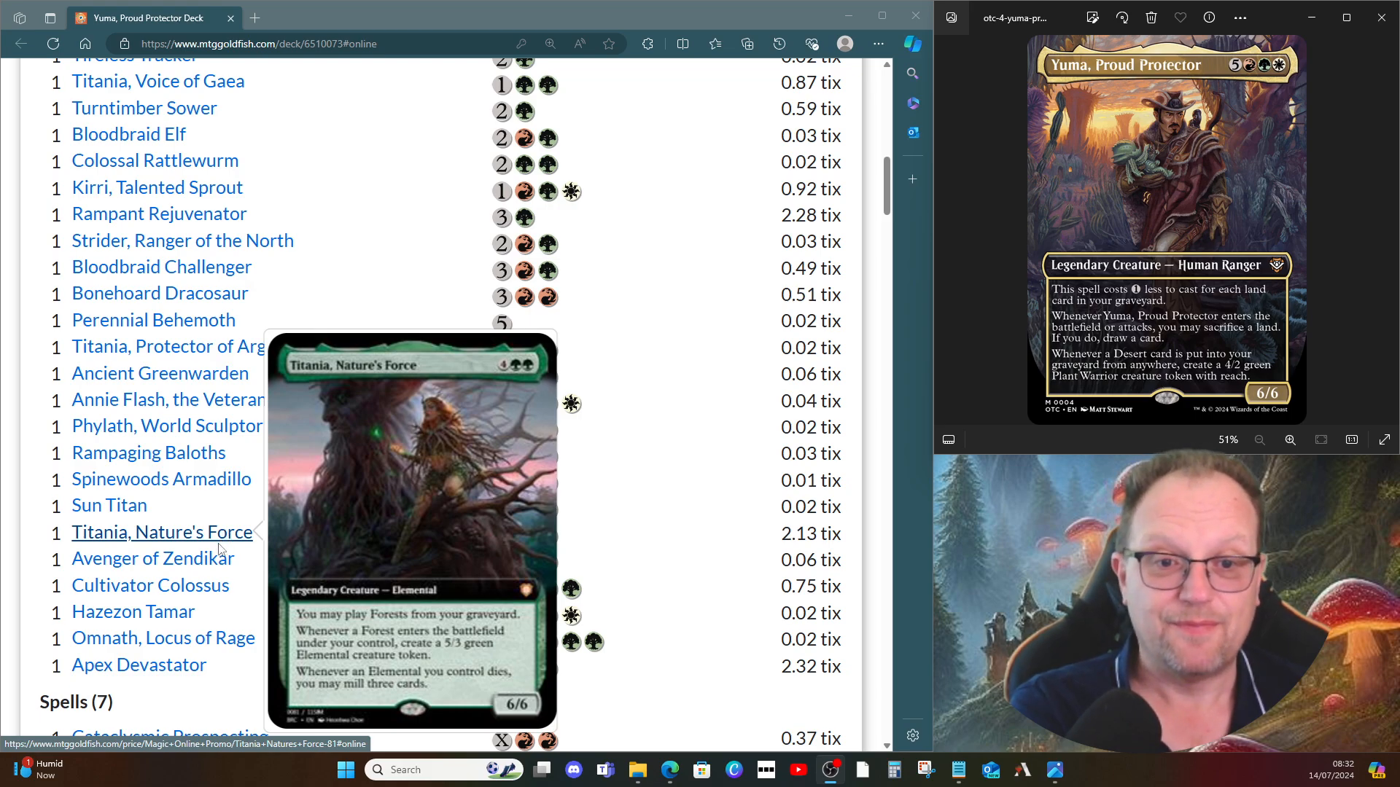
pyautogui.moveTo(216, 559)
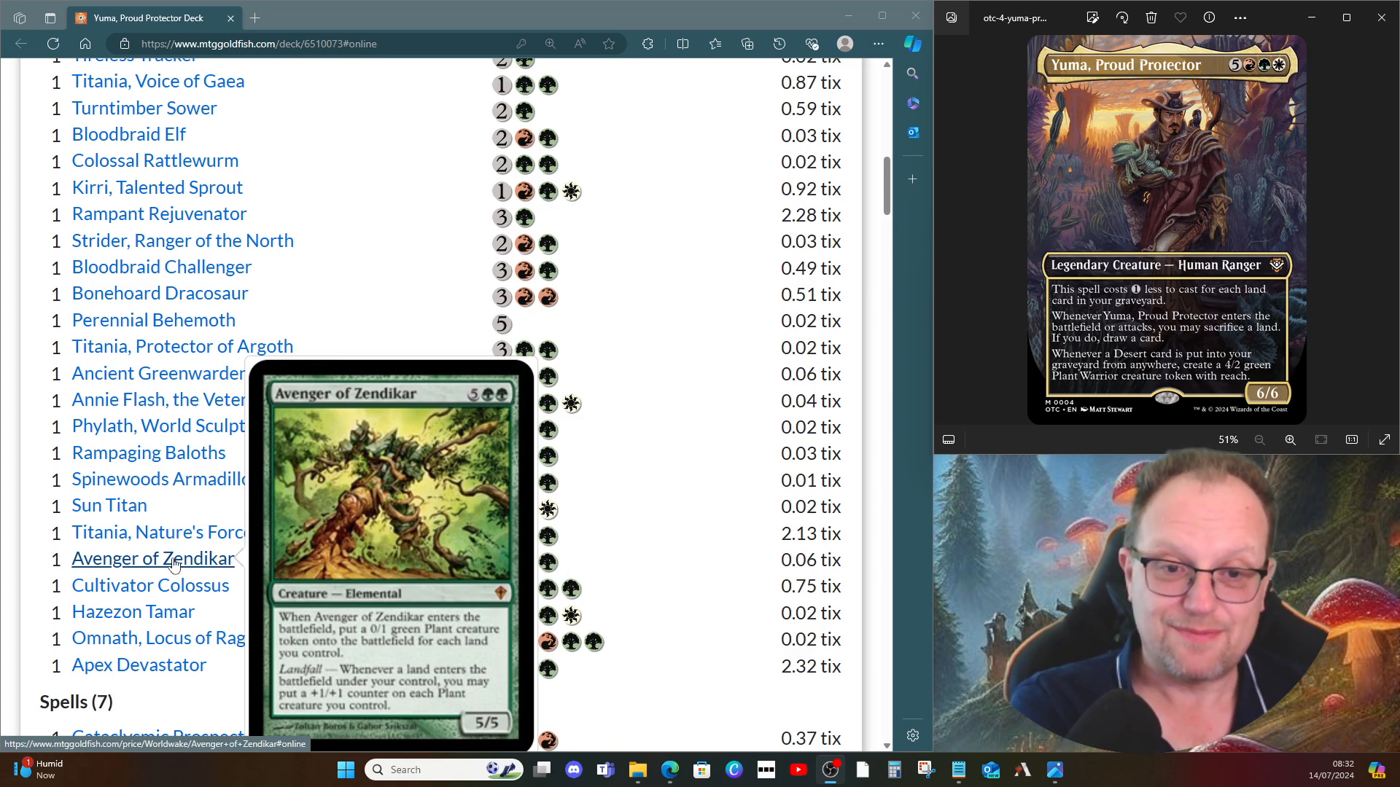
pyautogui.moveTo(150, 585)
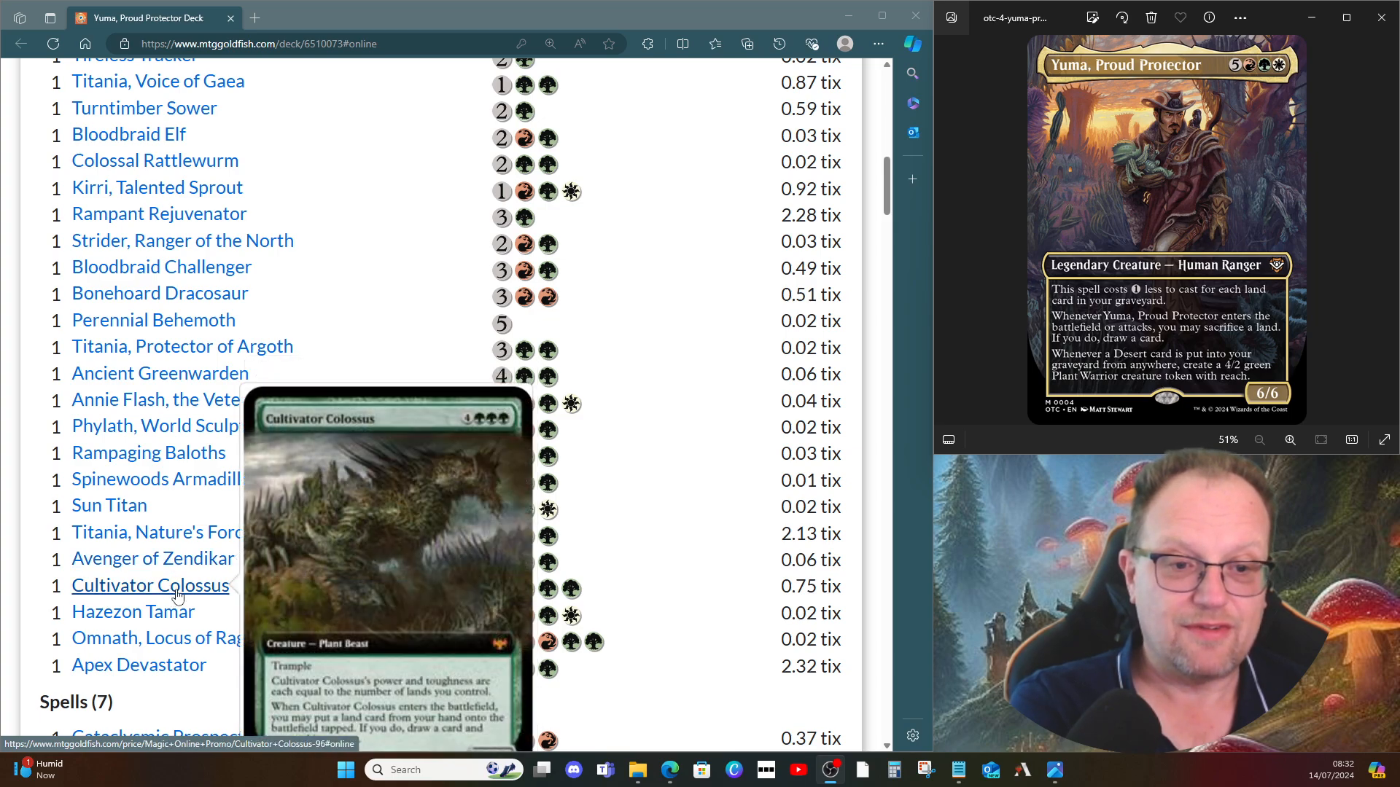
pyautogui.scroll(-3)
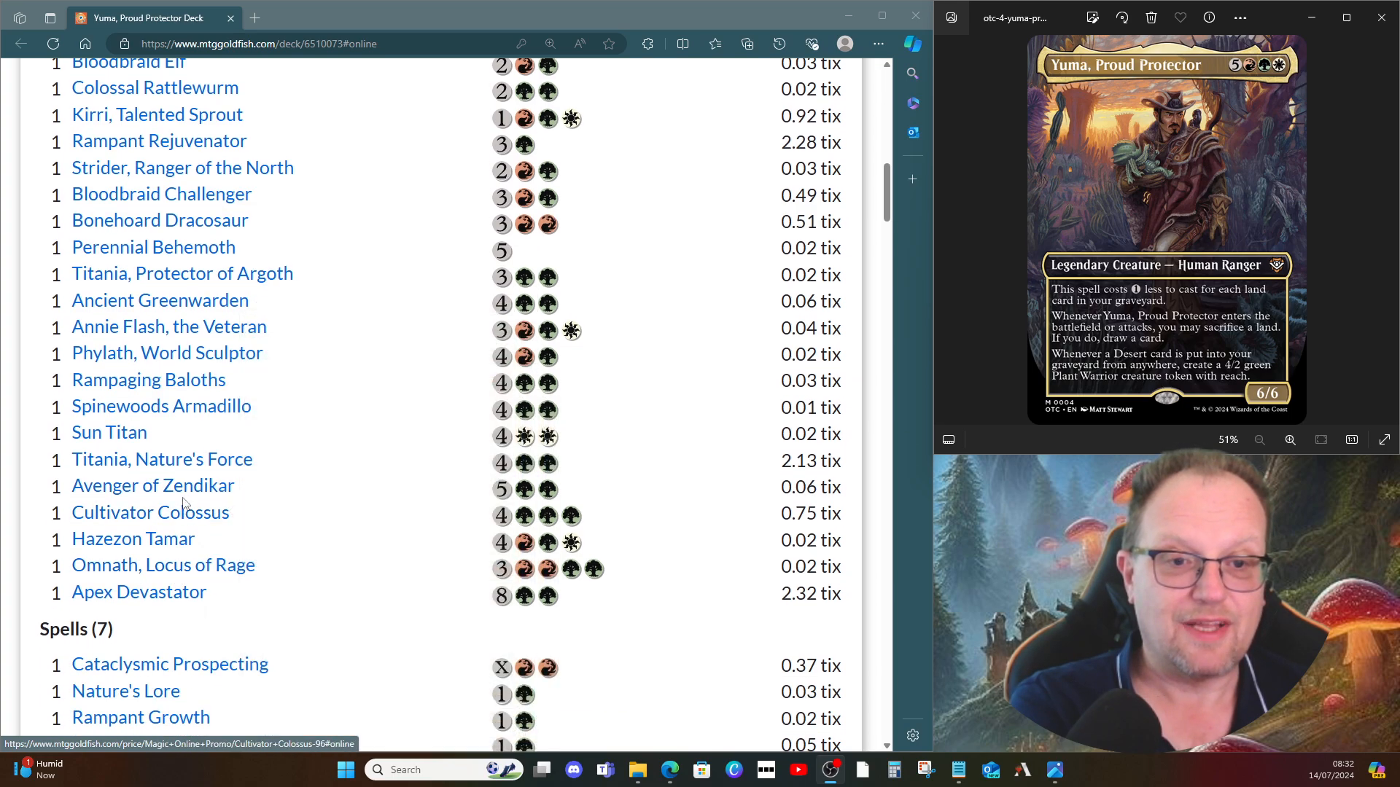
pyautogui.moveTo(150, 513)
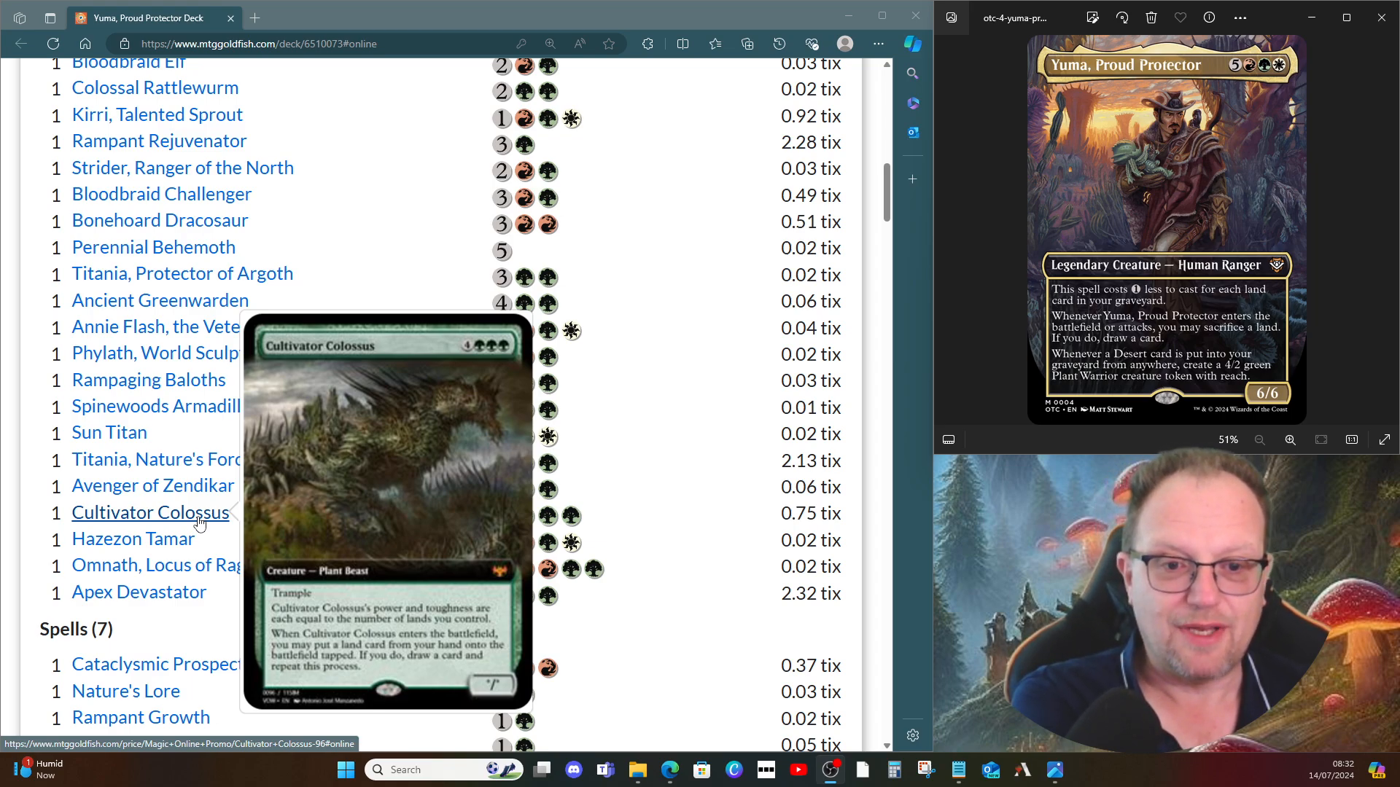
pyautogui.moveTo(166, 543)
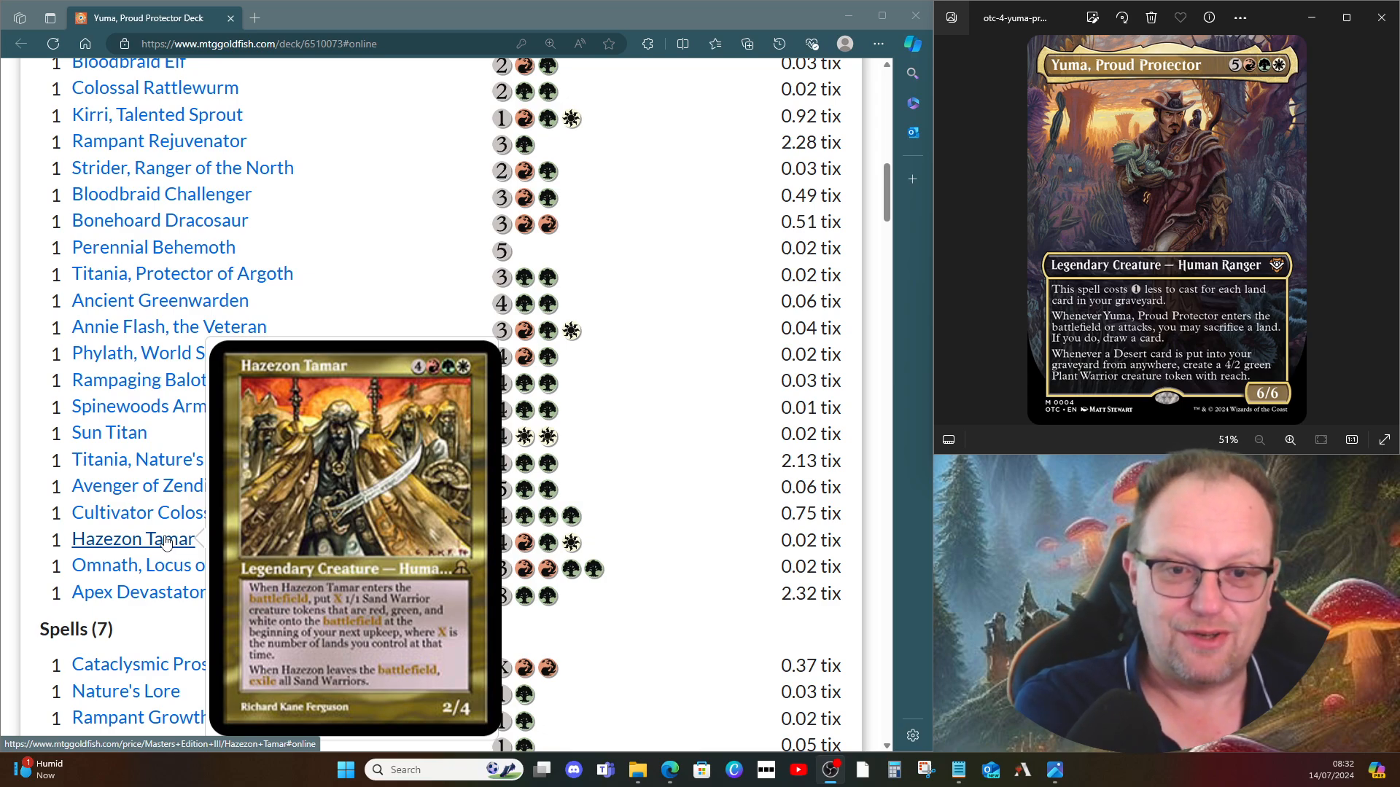
pyautogui.moveTo(181, 577)
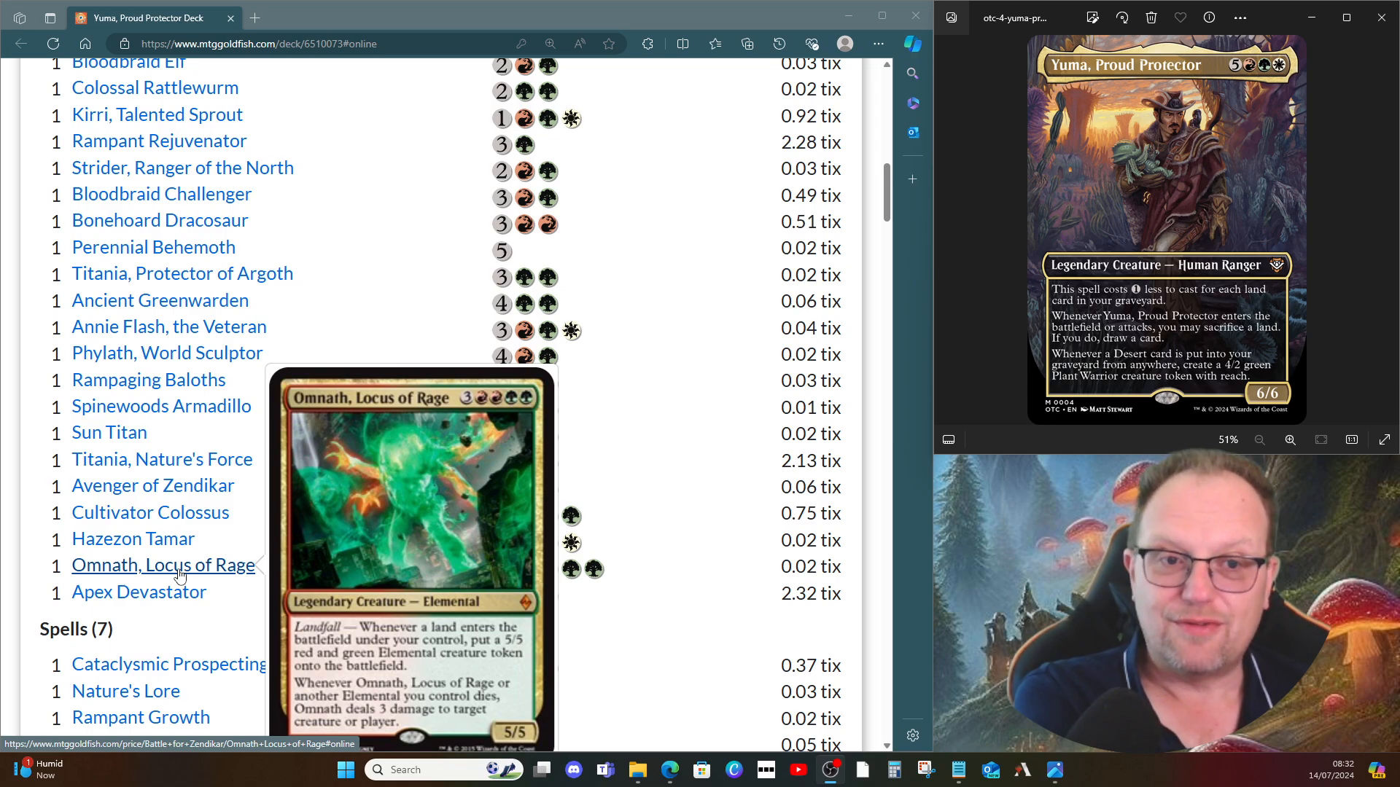
pyautogui.moveTo(174, 598)
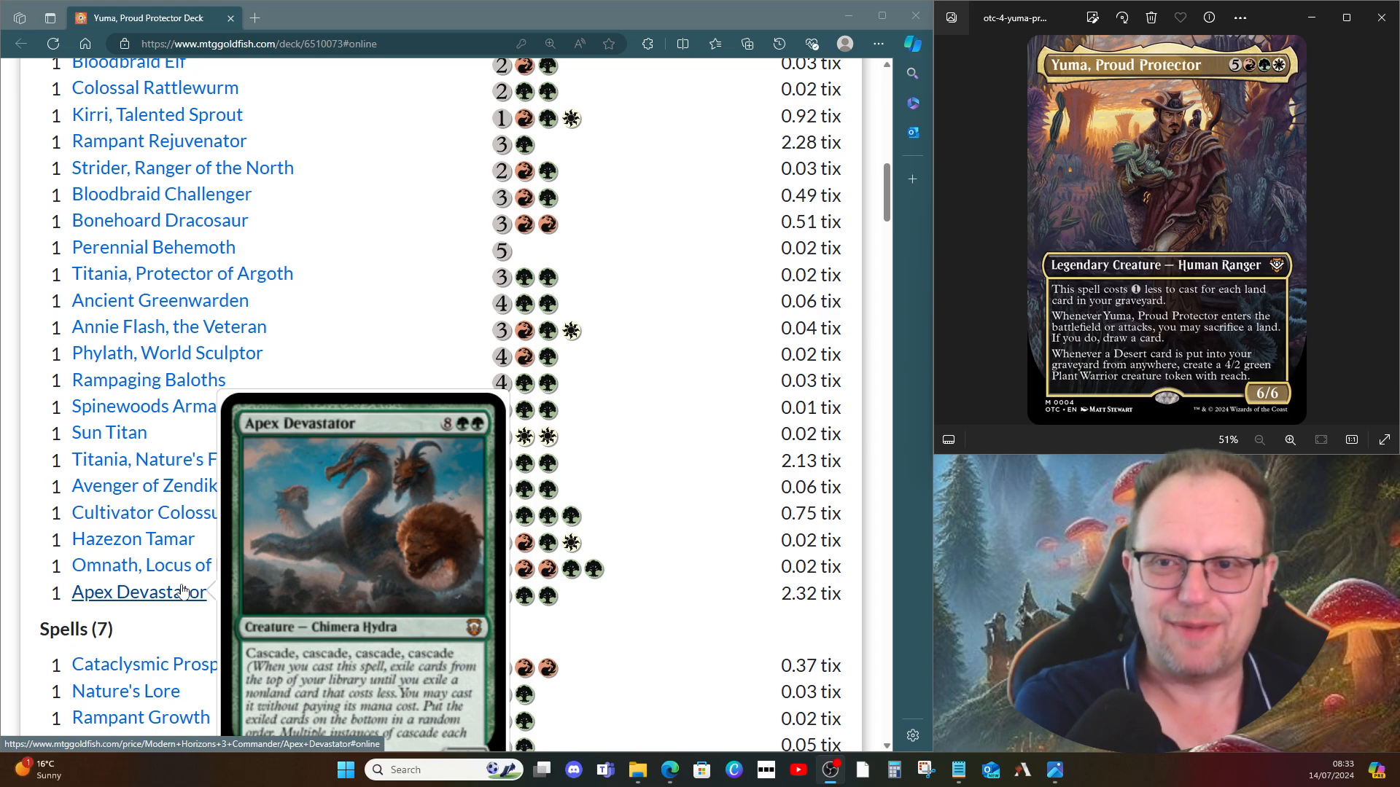
pyautogui.scroll(-3)
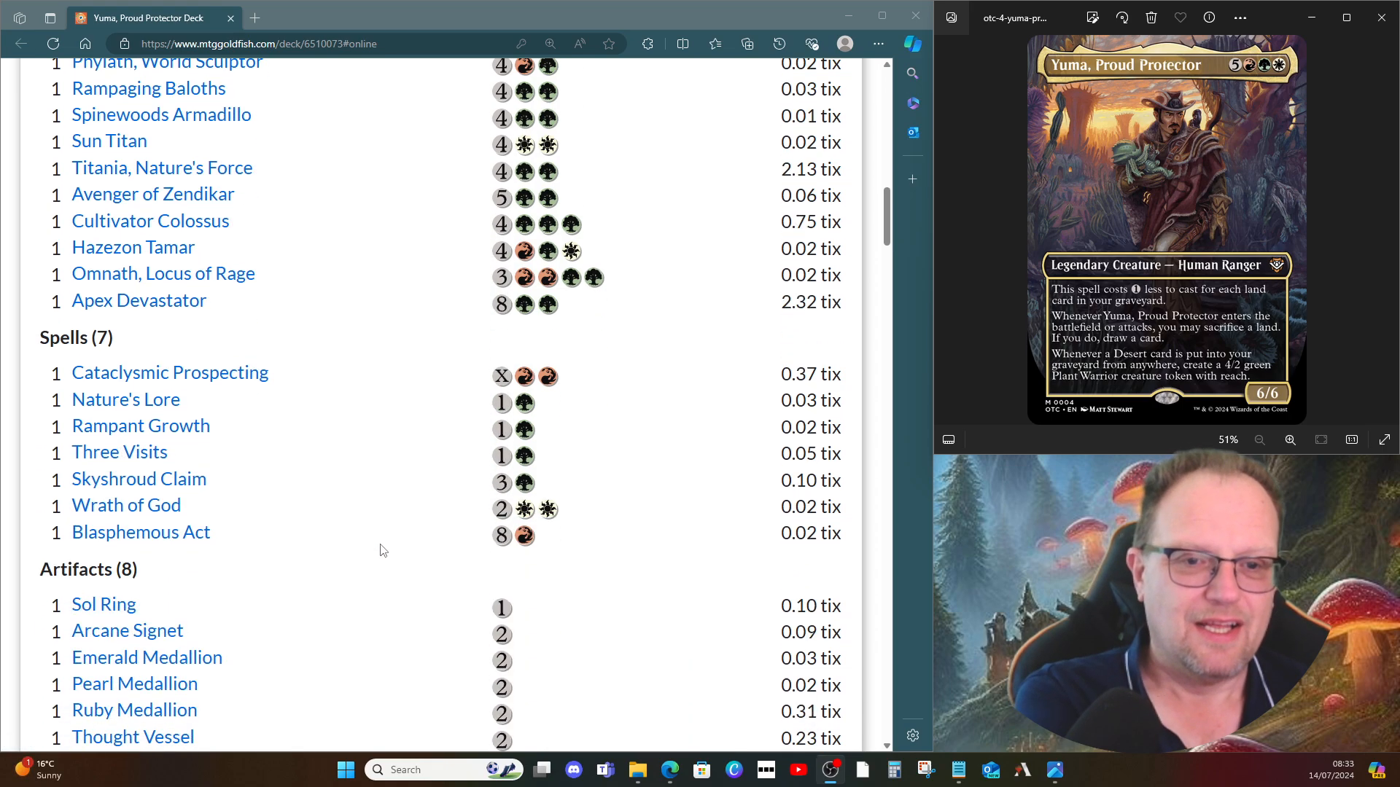
pyautogui.moveTo(170, 373)
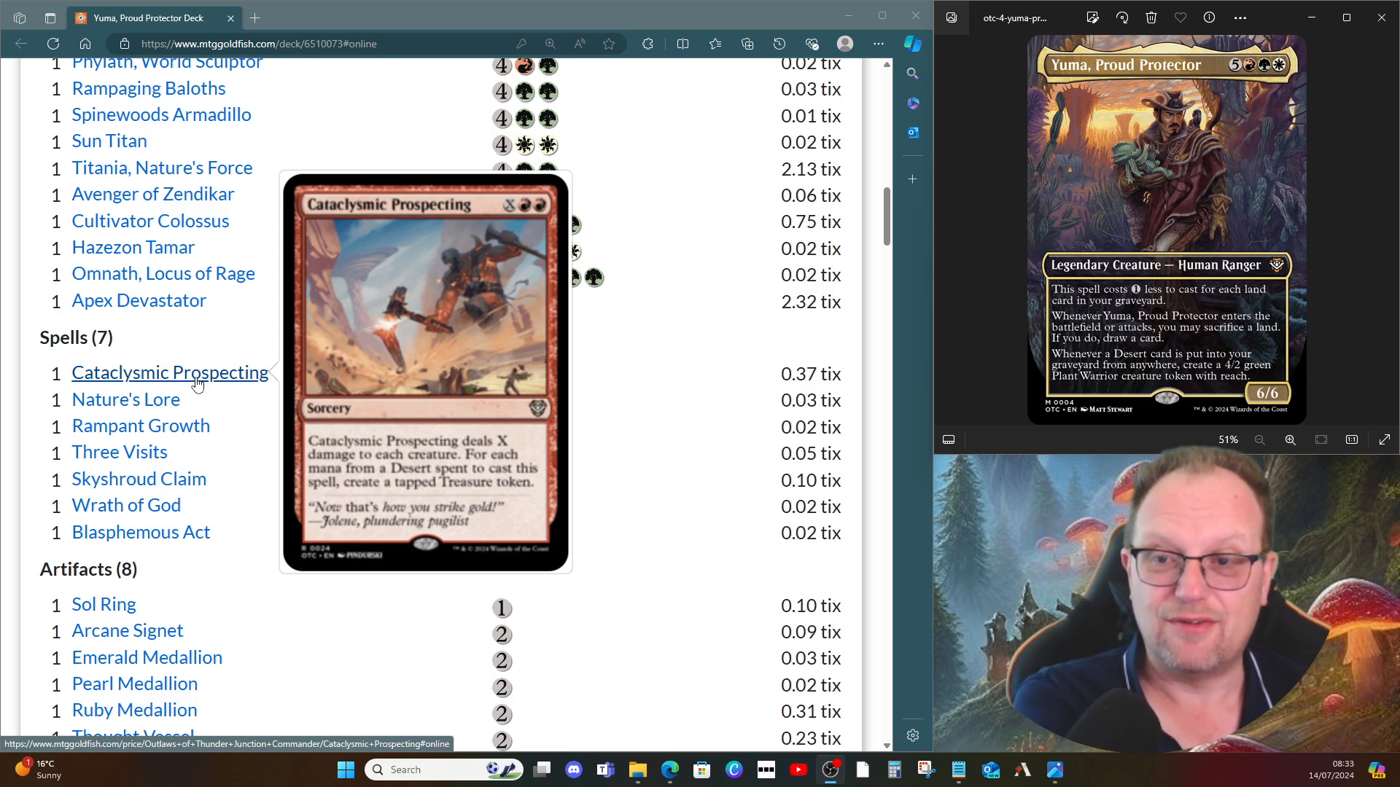
pyautogui.moveTo(126, 399)
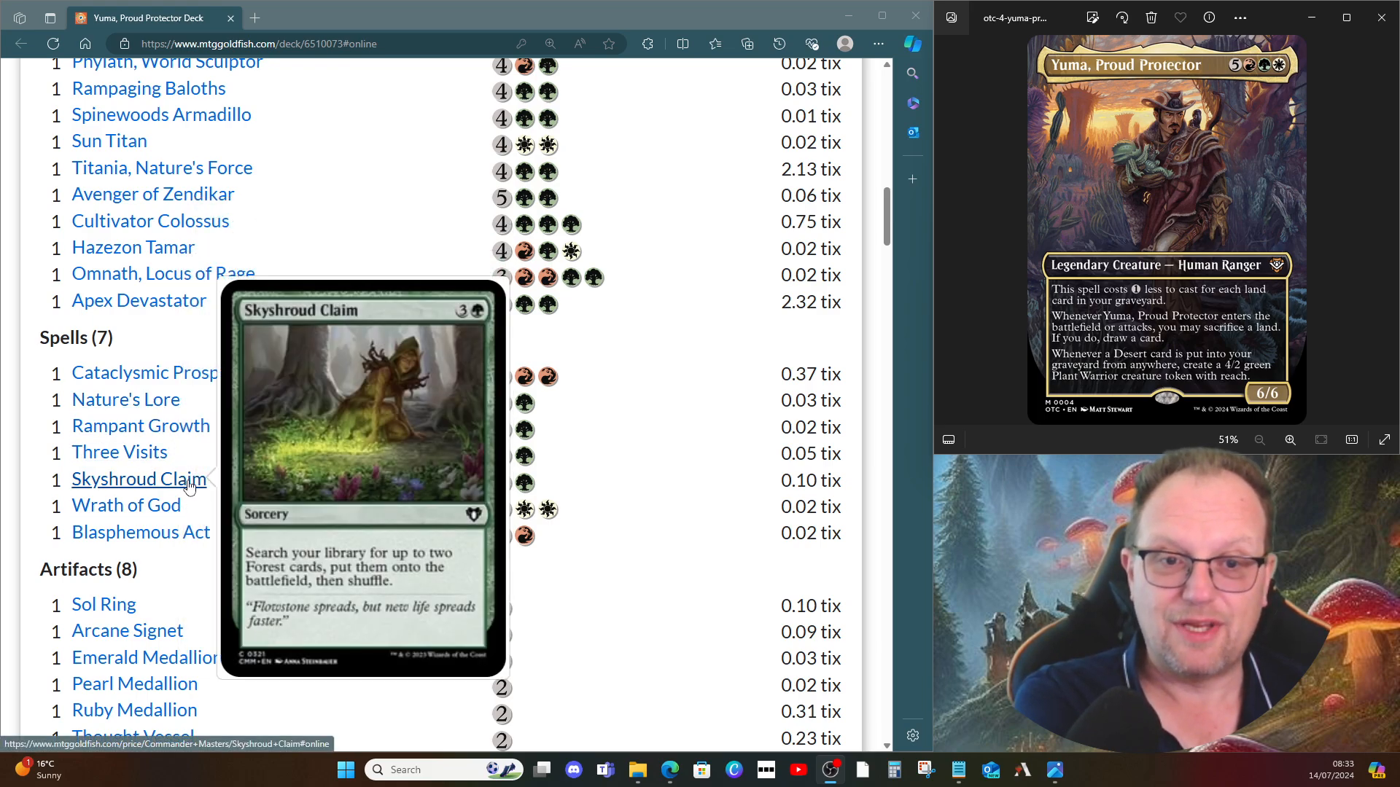
pyautogui.moveTo(458, 528)
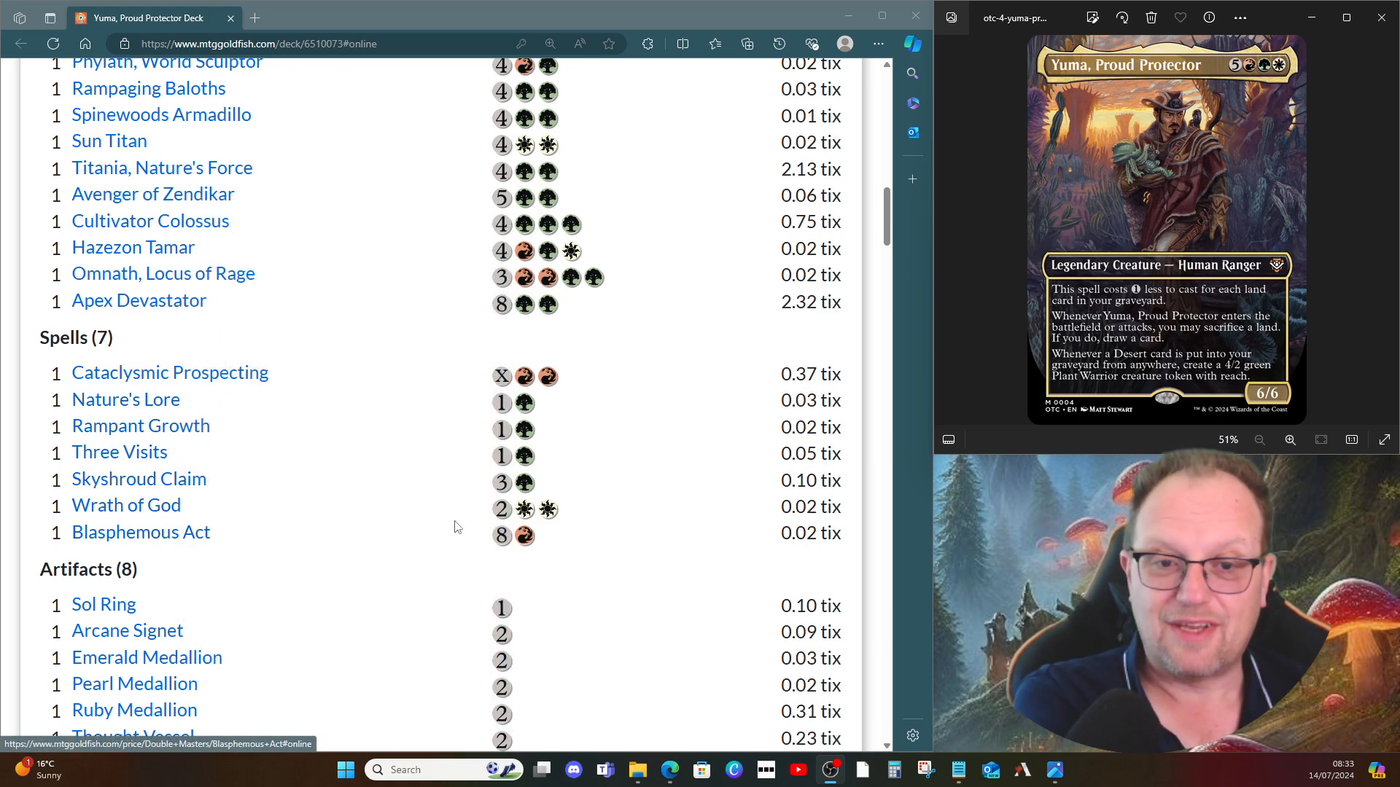
pyautogui.scroll(-3)
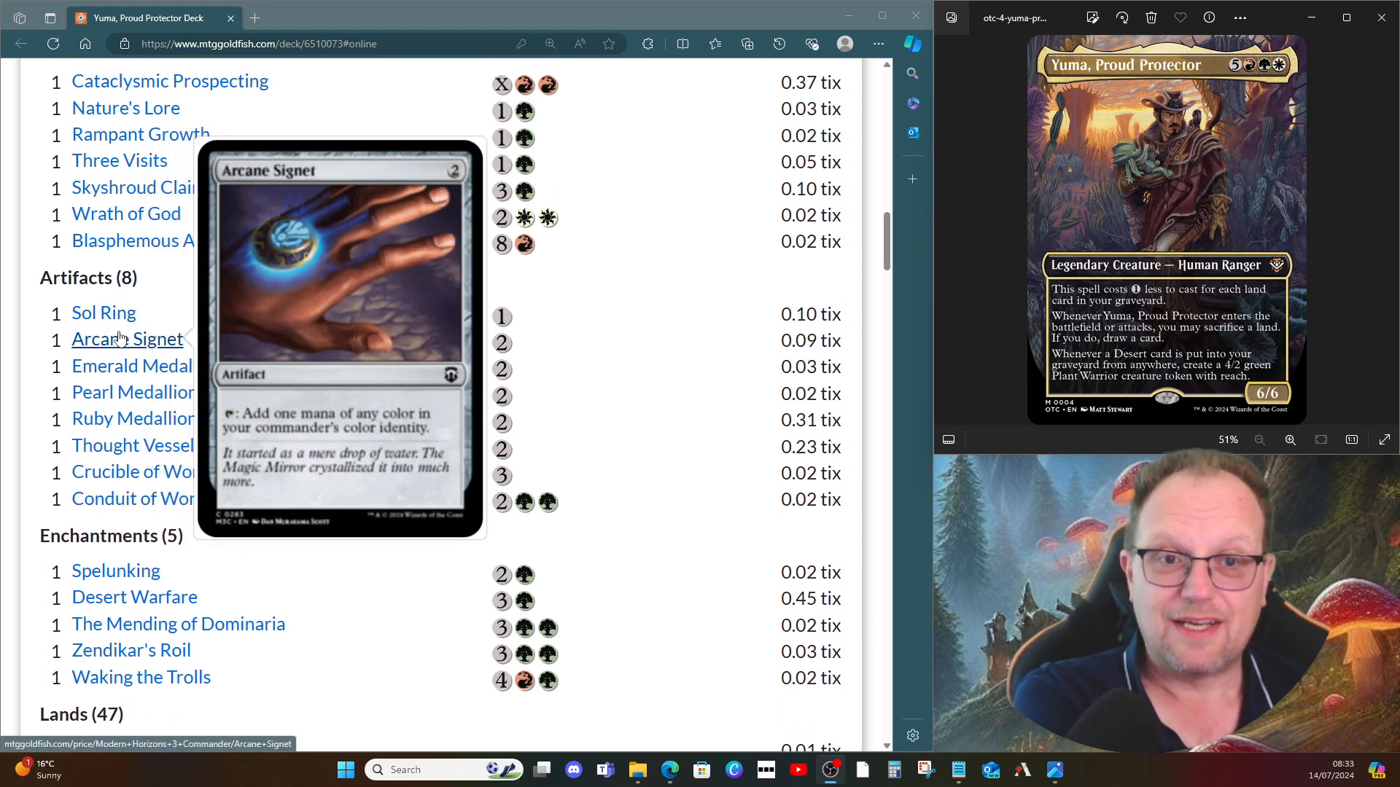
pyautogui.moveTo(149, 428)
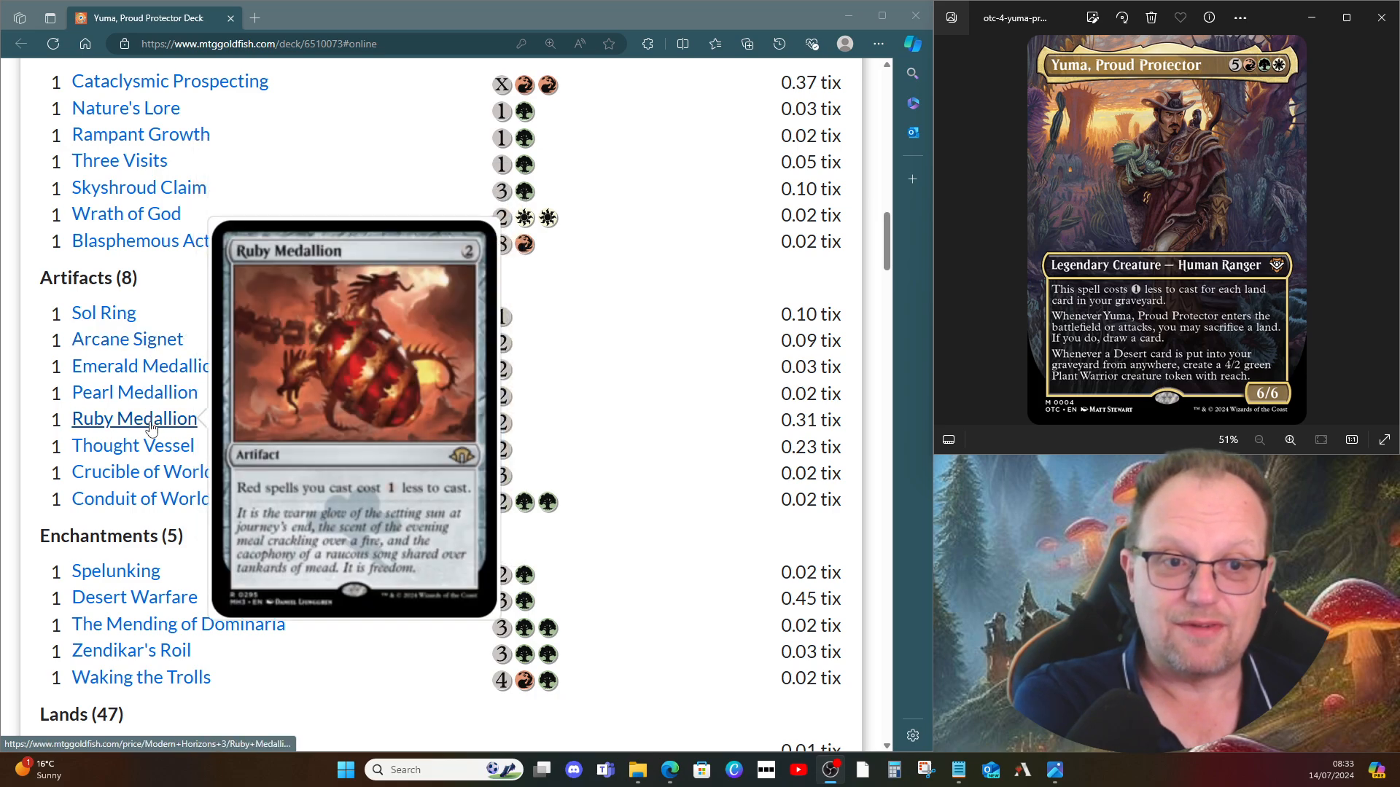
pyautogui.moveTo(455, 411)
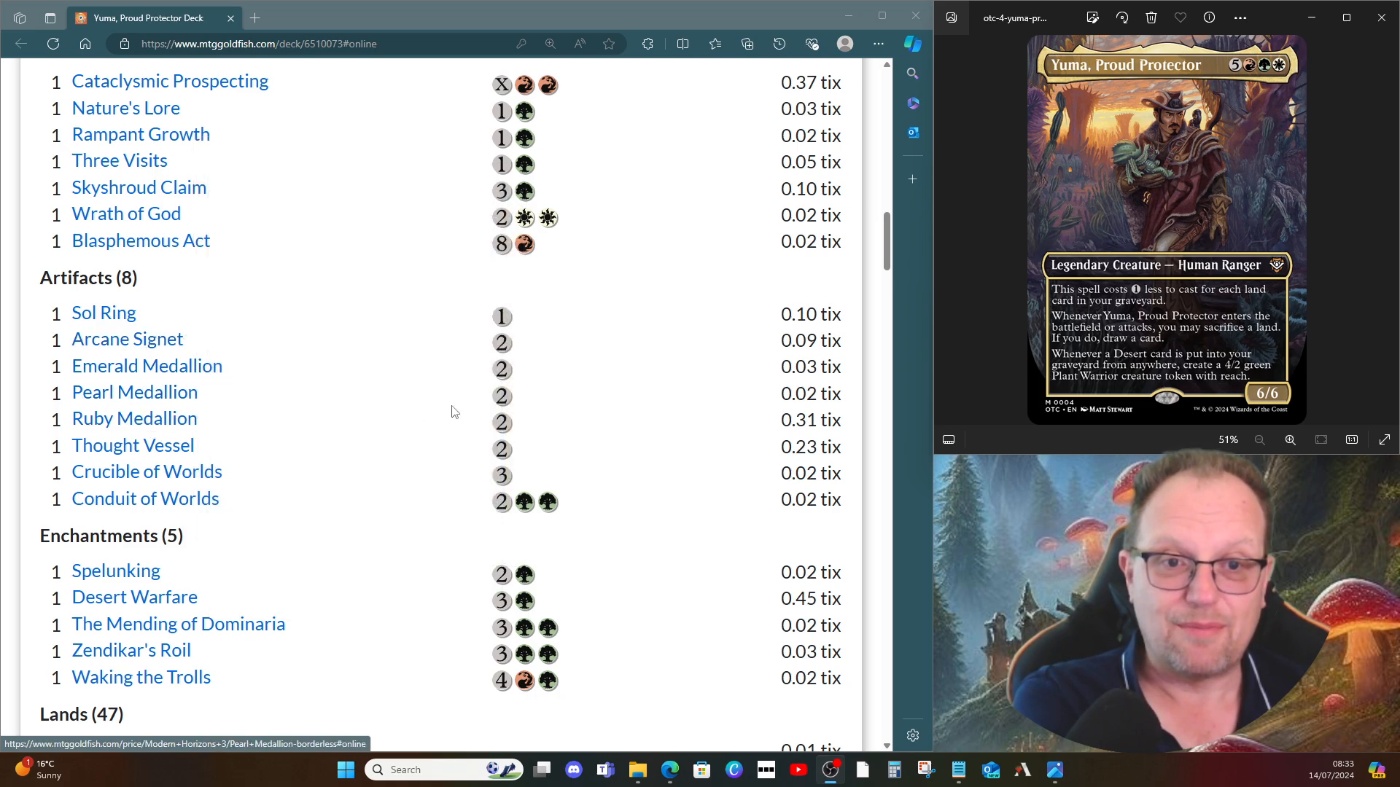
pyautogui.moveTo(134, 447)
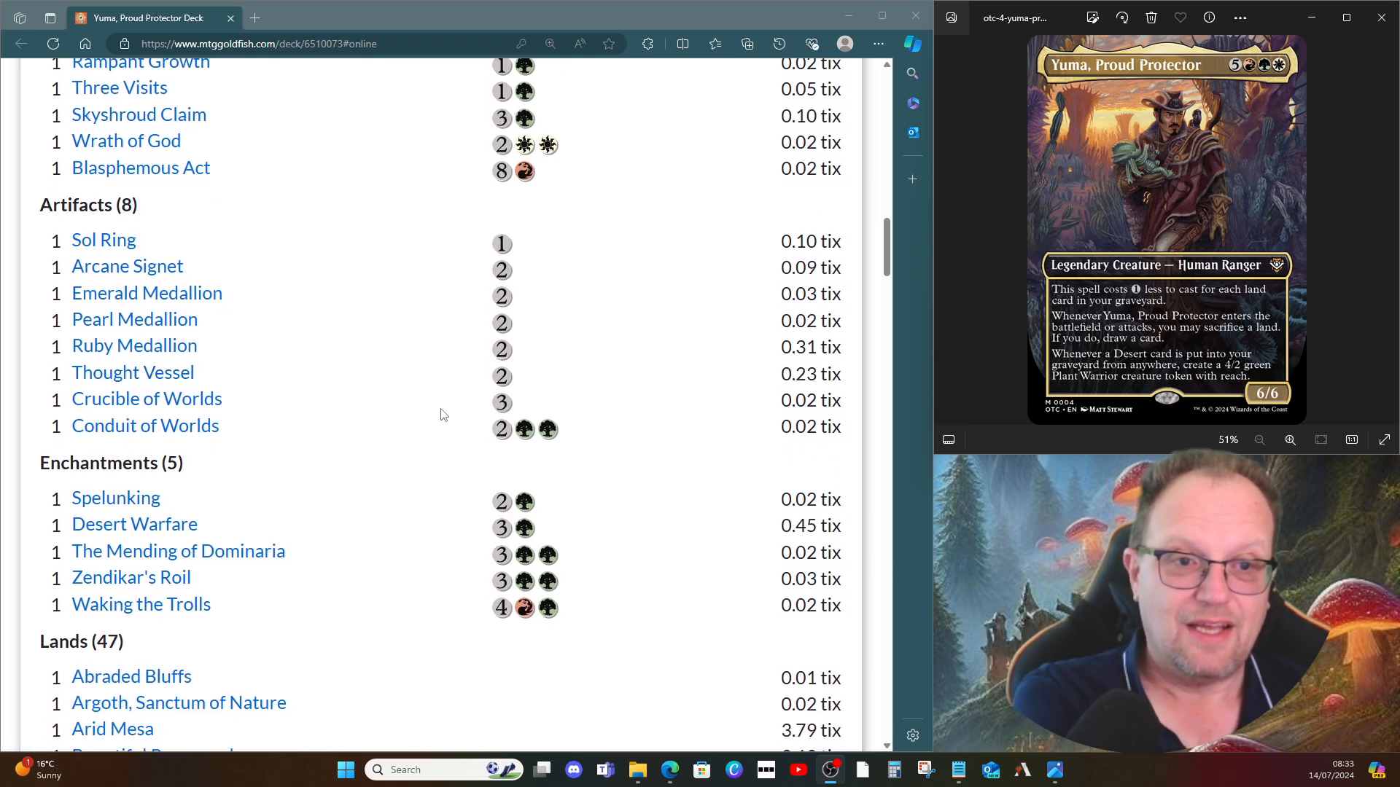
pyautogui.moveTo(177, 426)
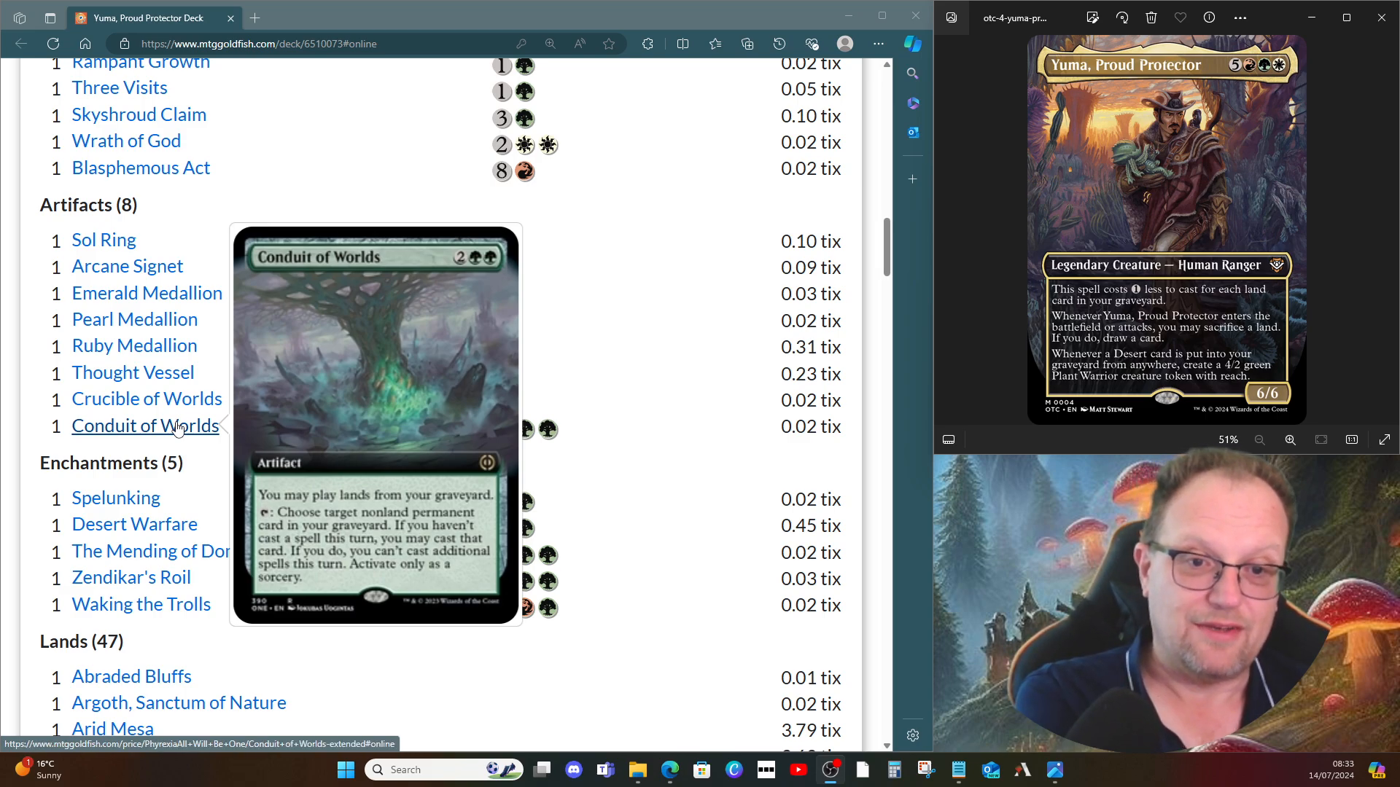
pyautogui.scroll(-3)
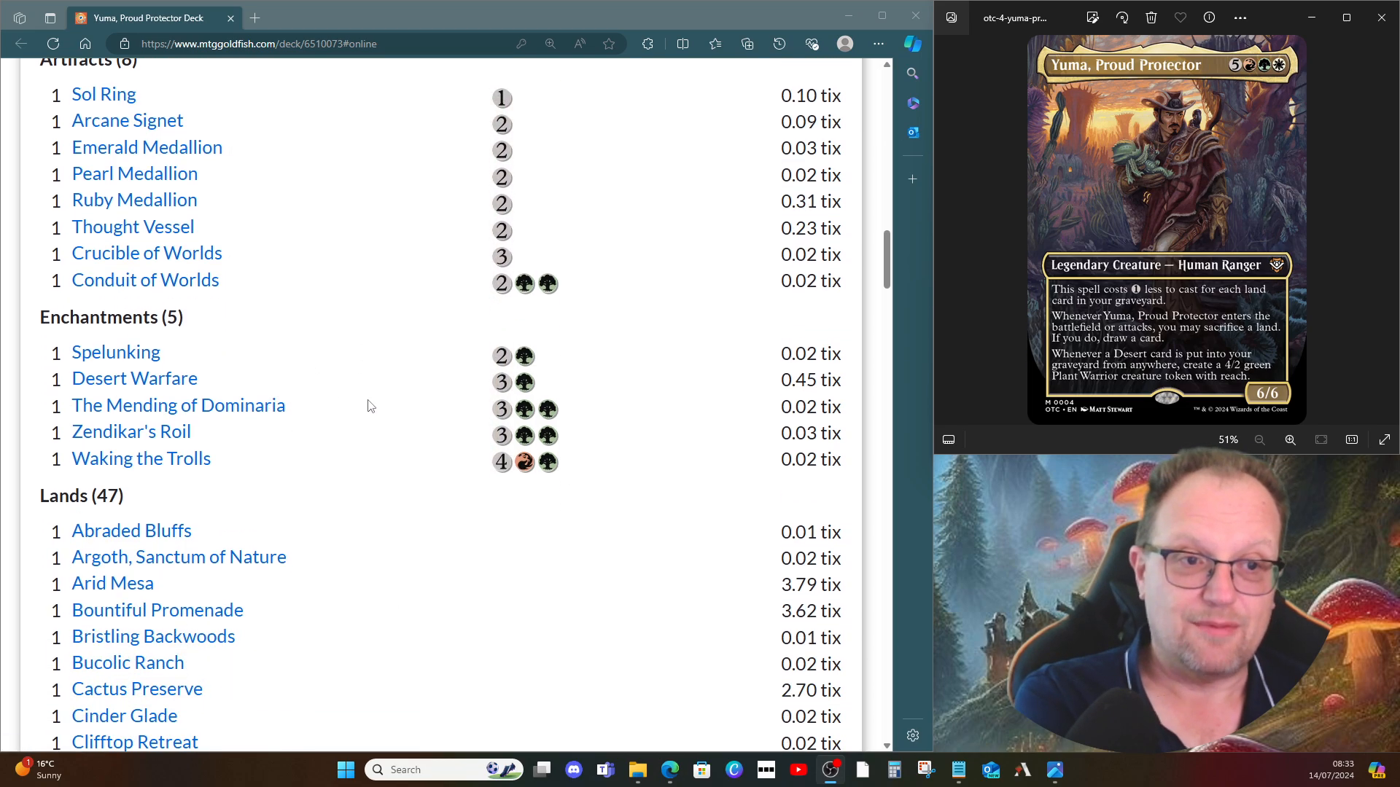
pyautogui.moveTo(122, 356)
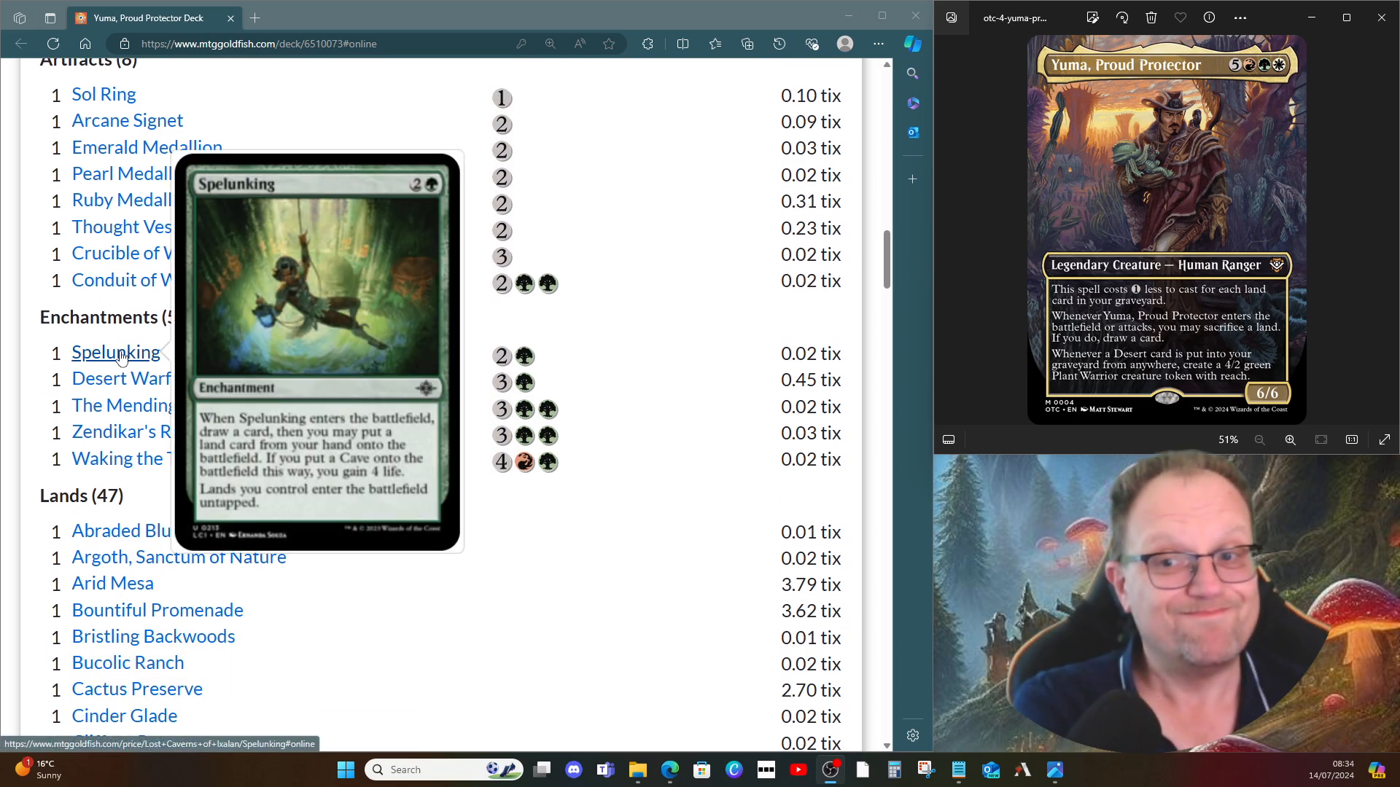
pyautogui.moveTo(143, 391)
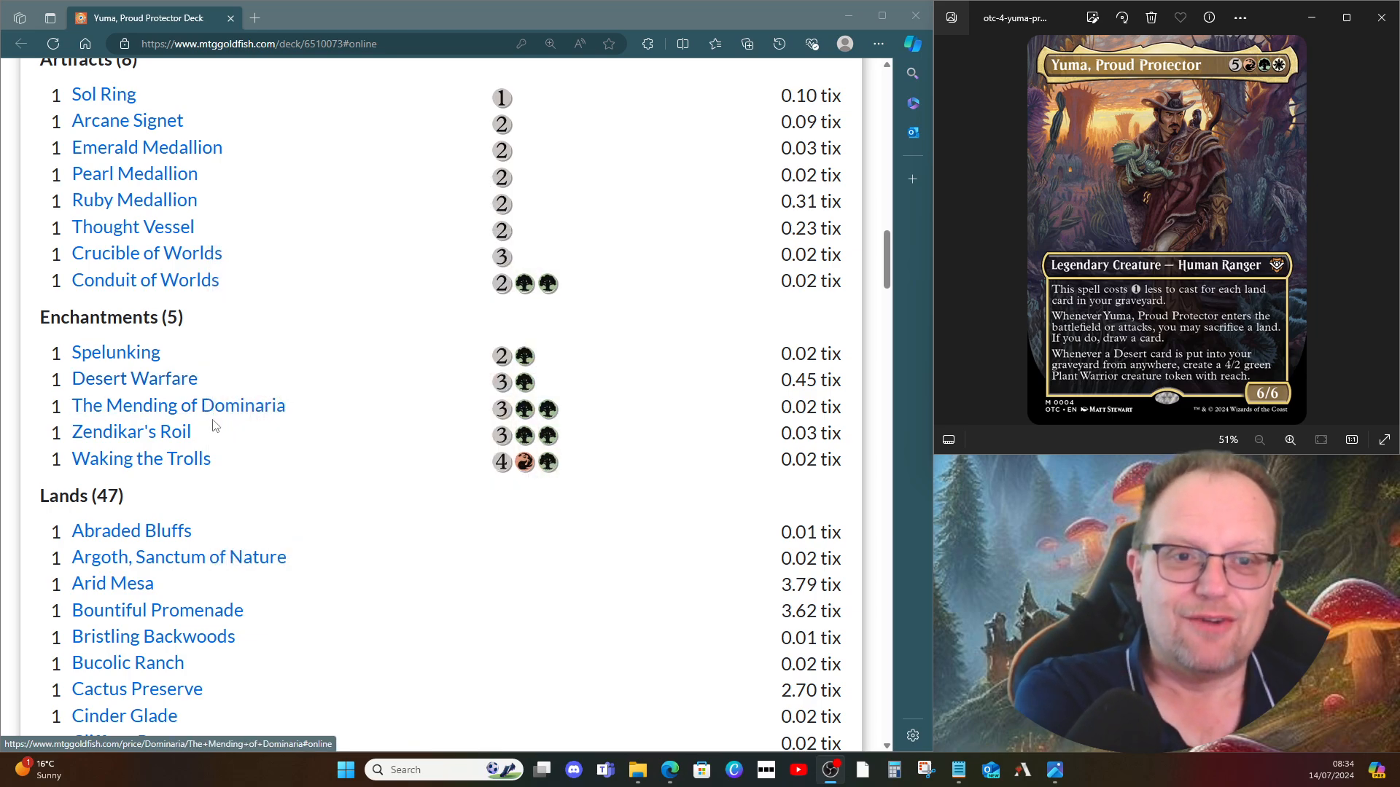
pyautogui.moveTo(213, 411)
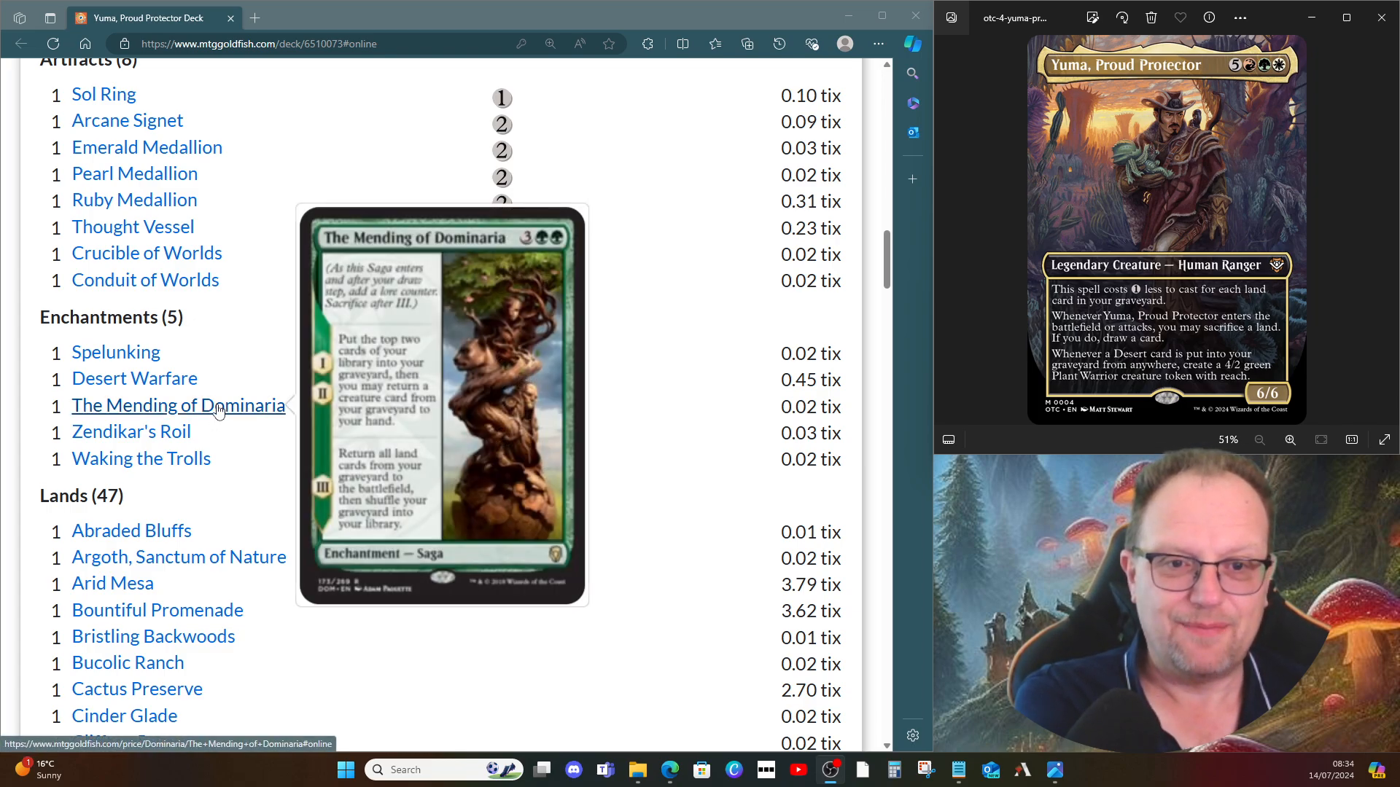
pyautogui.moveTo(131, 432)
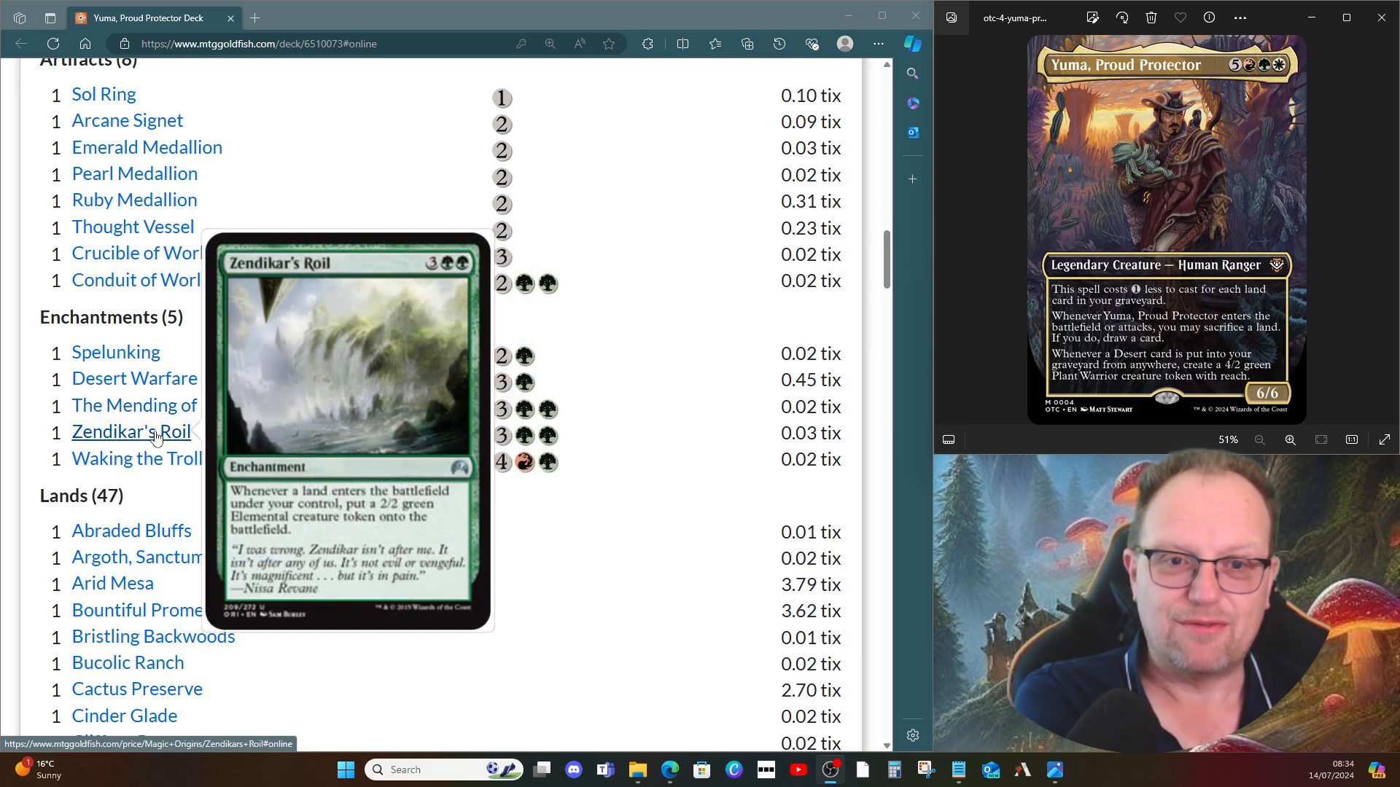
pyautogui.moveTo(140, 458)
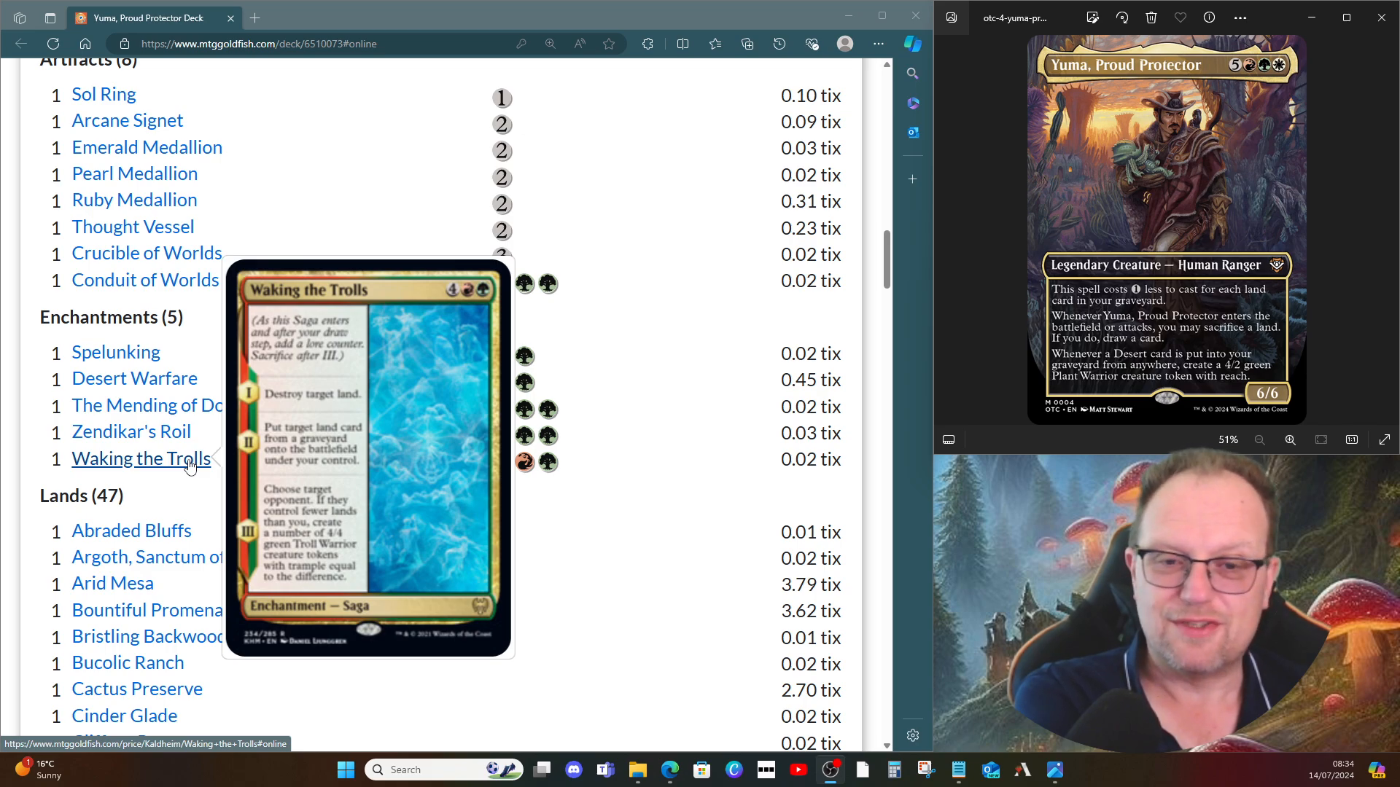
pyautogui.moveTo(531, 414)
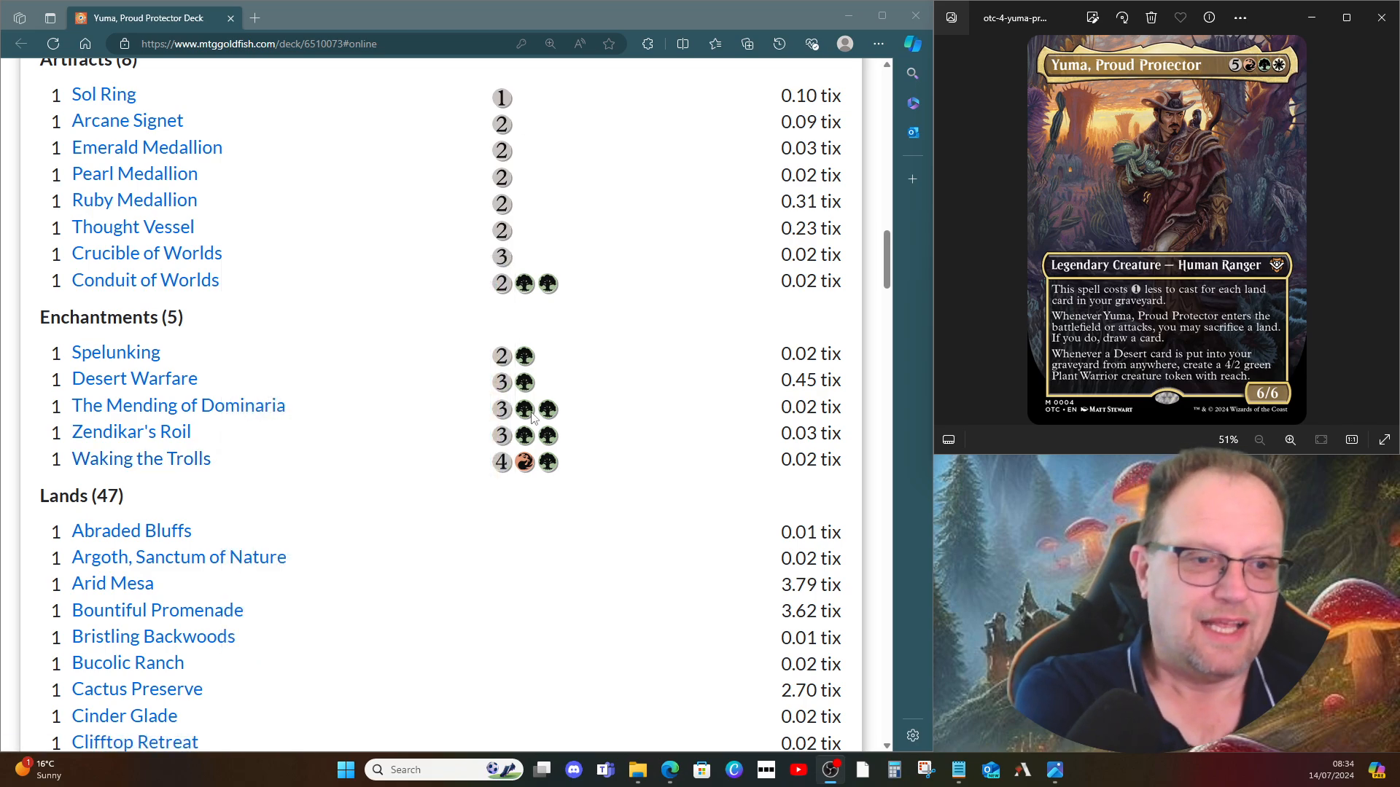
pyautogui.scroll(-3)
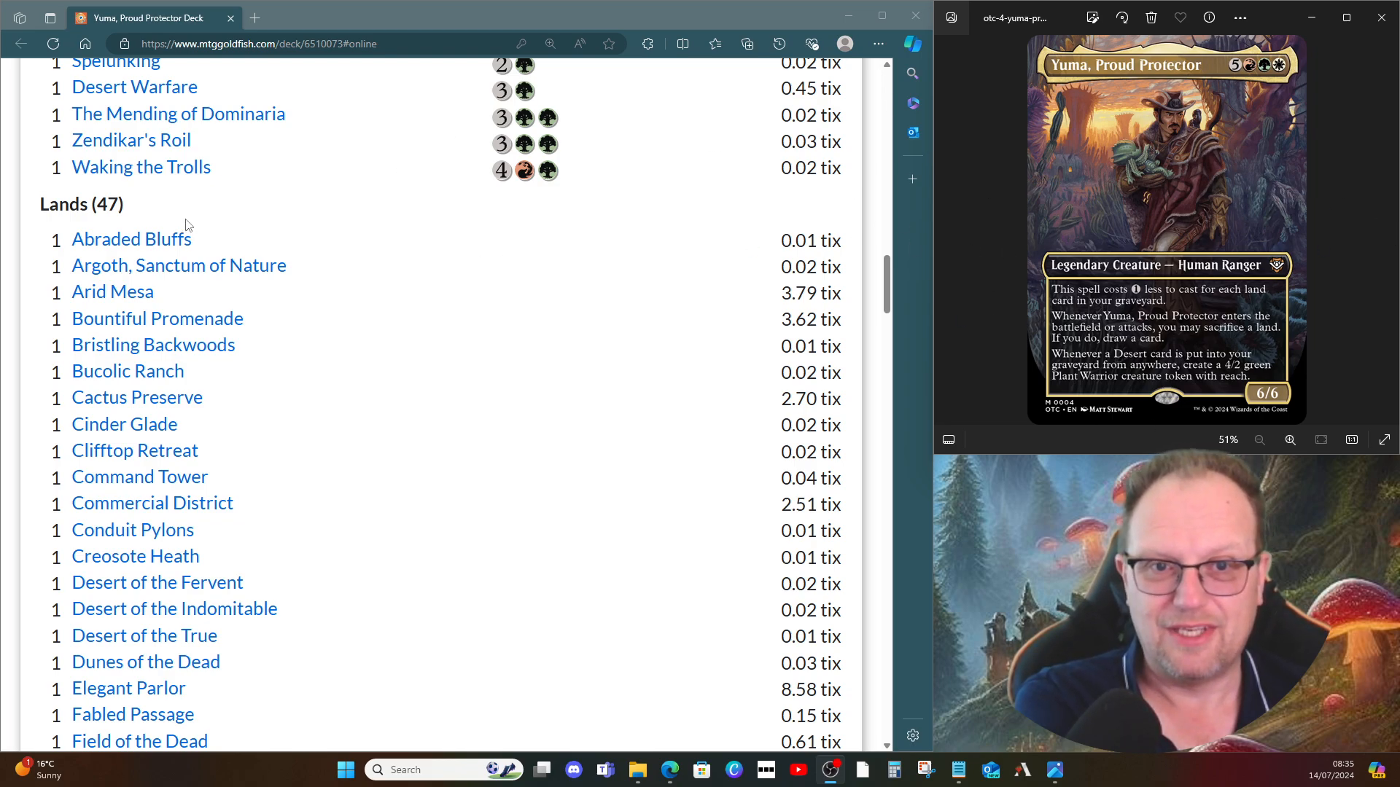
pyautogui.moveTo(132, 240)
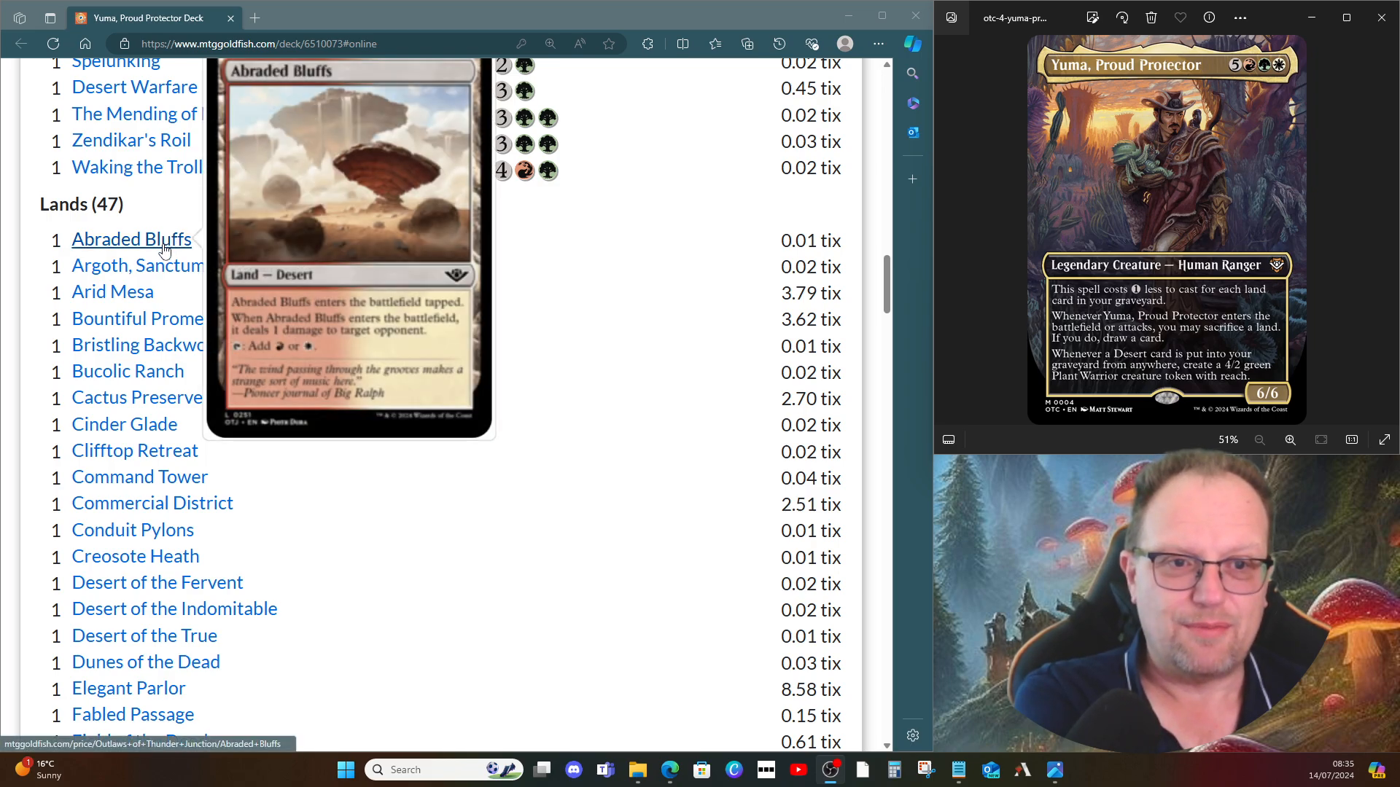
pyautogui.moveTo(227, 276)
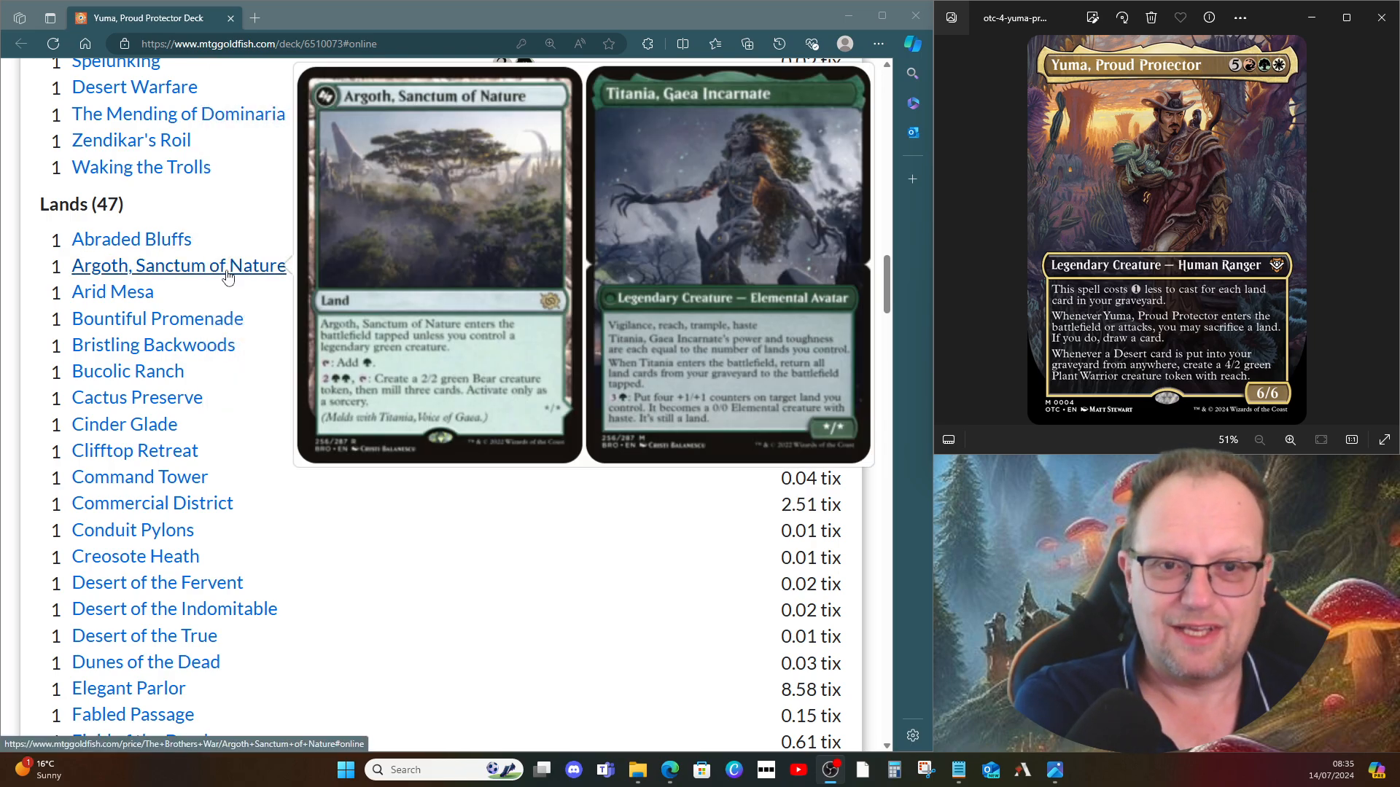
pyautogui.moveTo(125, 295)
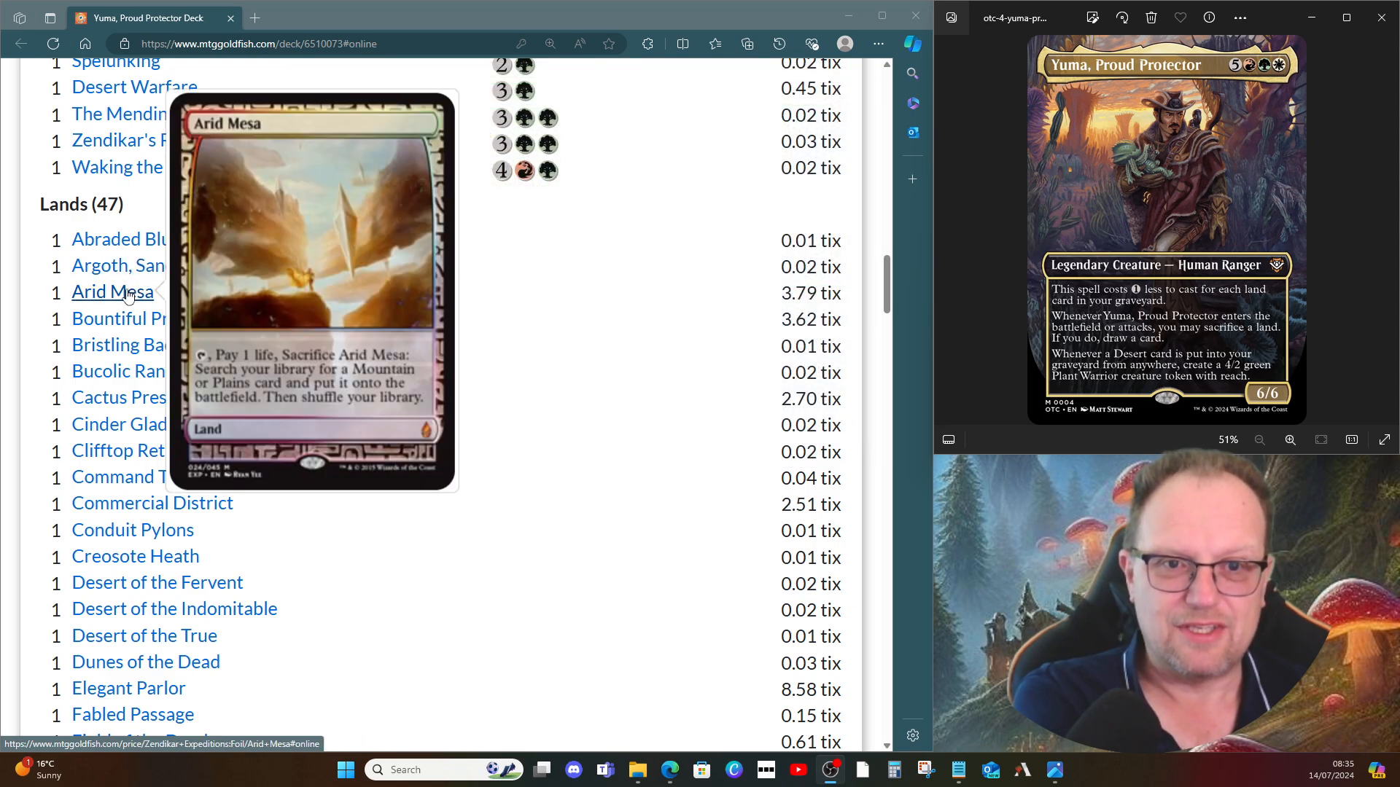
pyautogui.moveTo(195, 347)
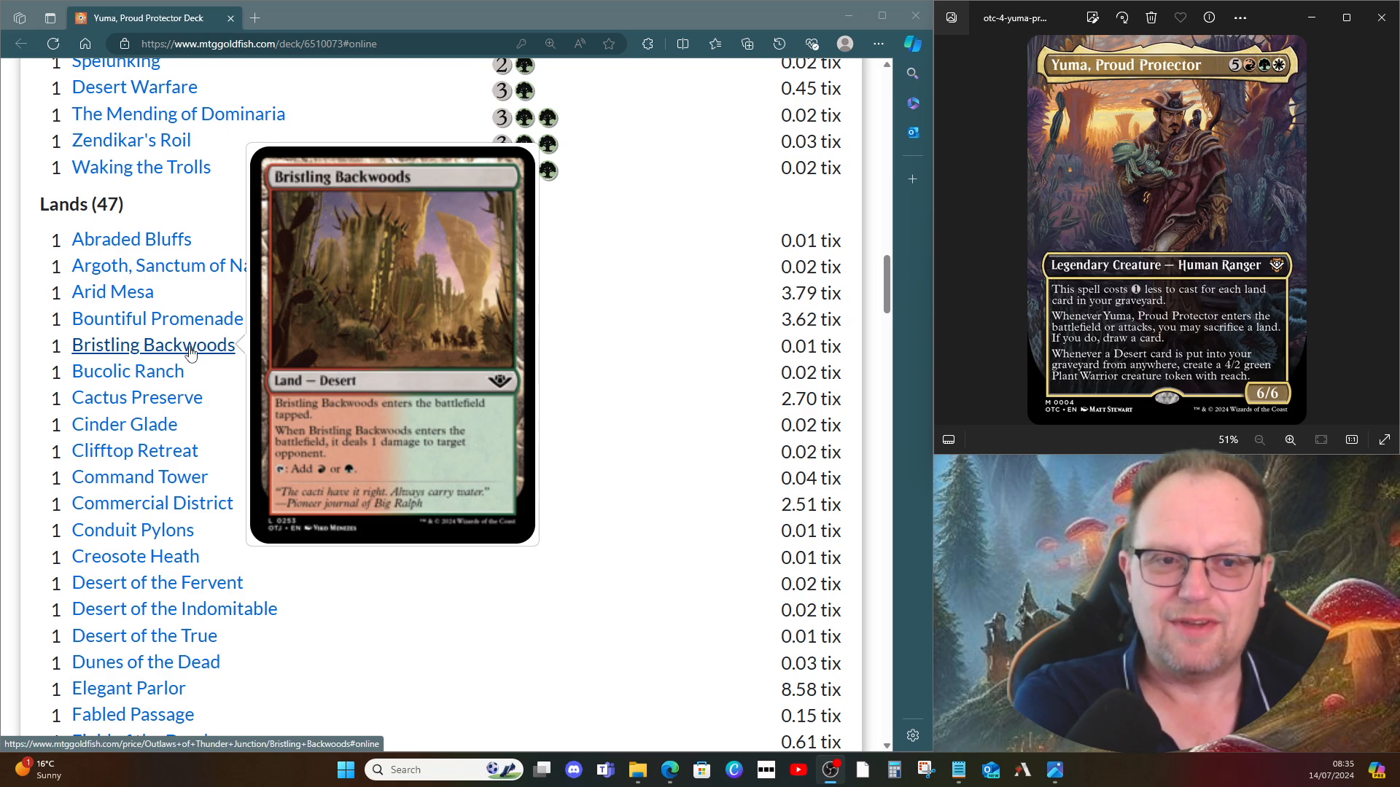
pyautogui.moveTo(146, 379)
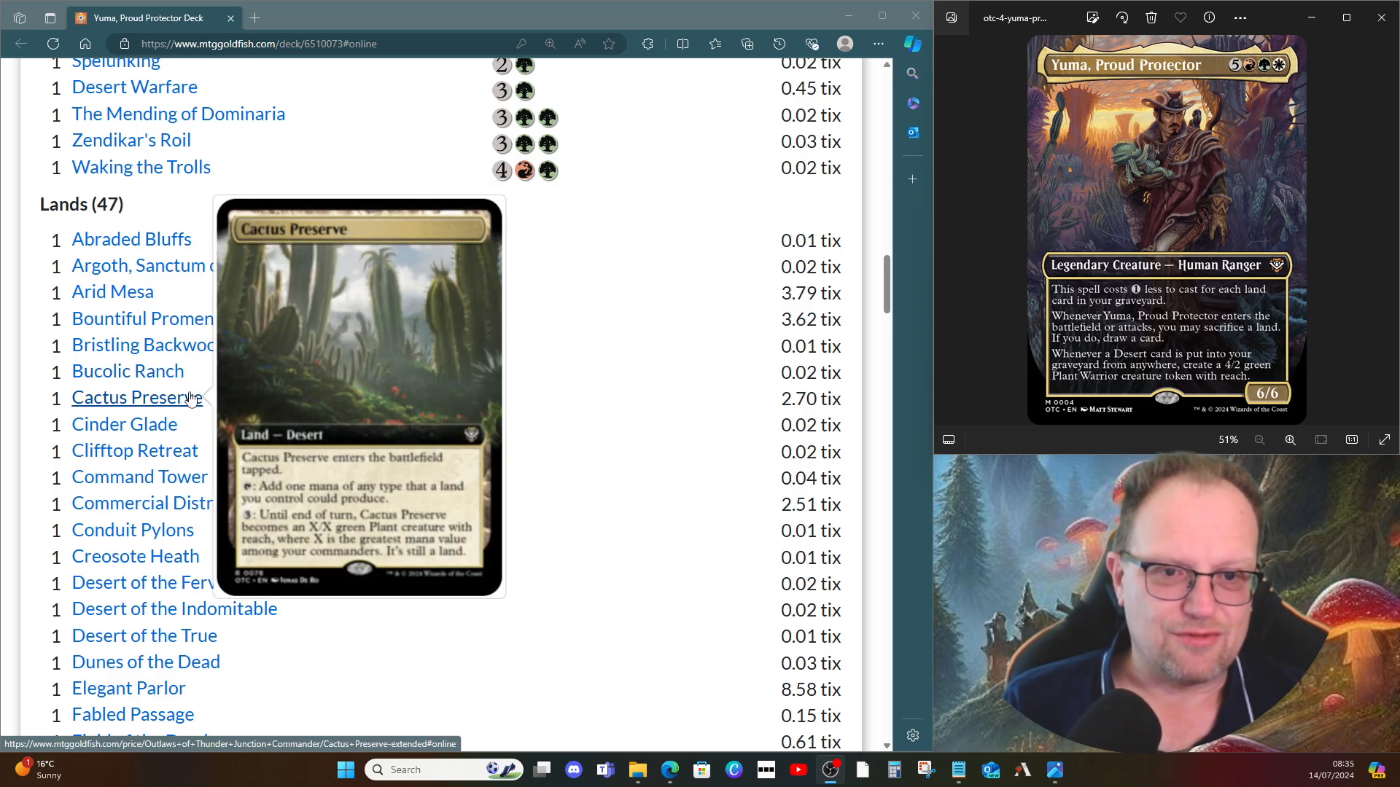
pyautogui.moveTo(137, 555)
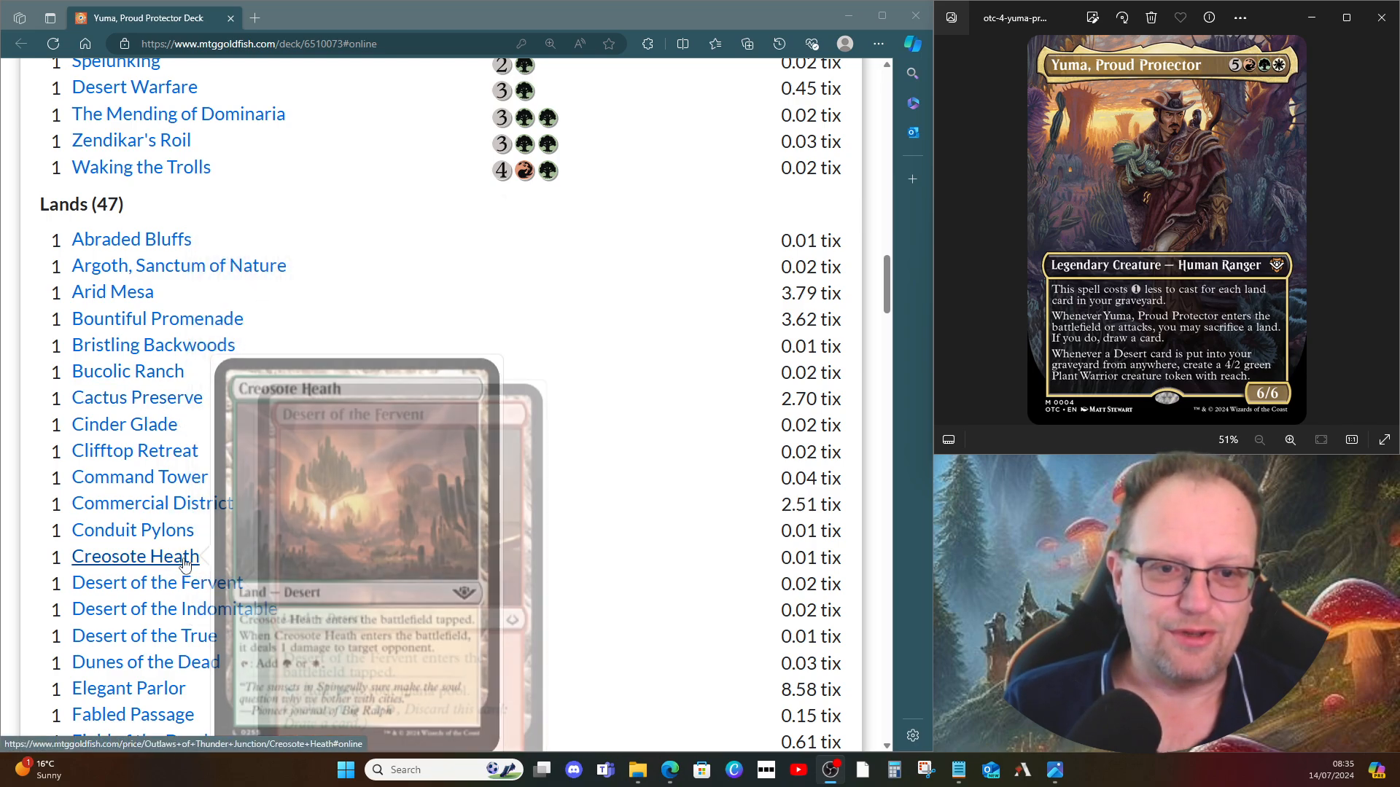
pyautogui.moveTo(211, 594)
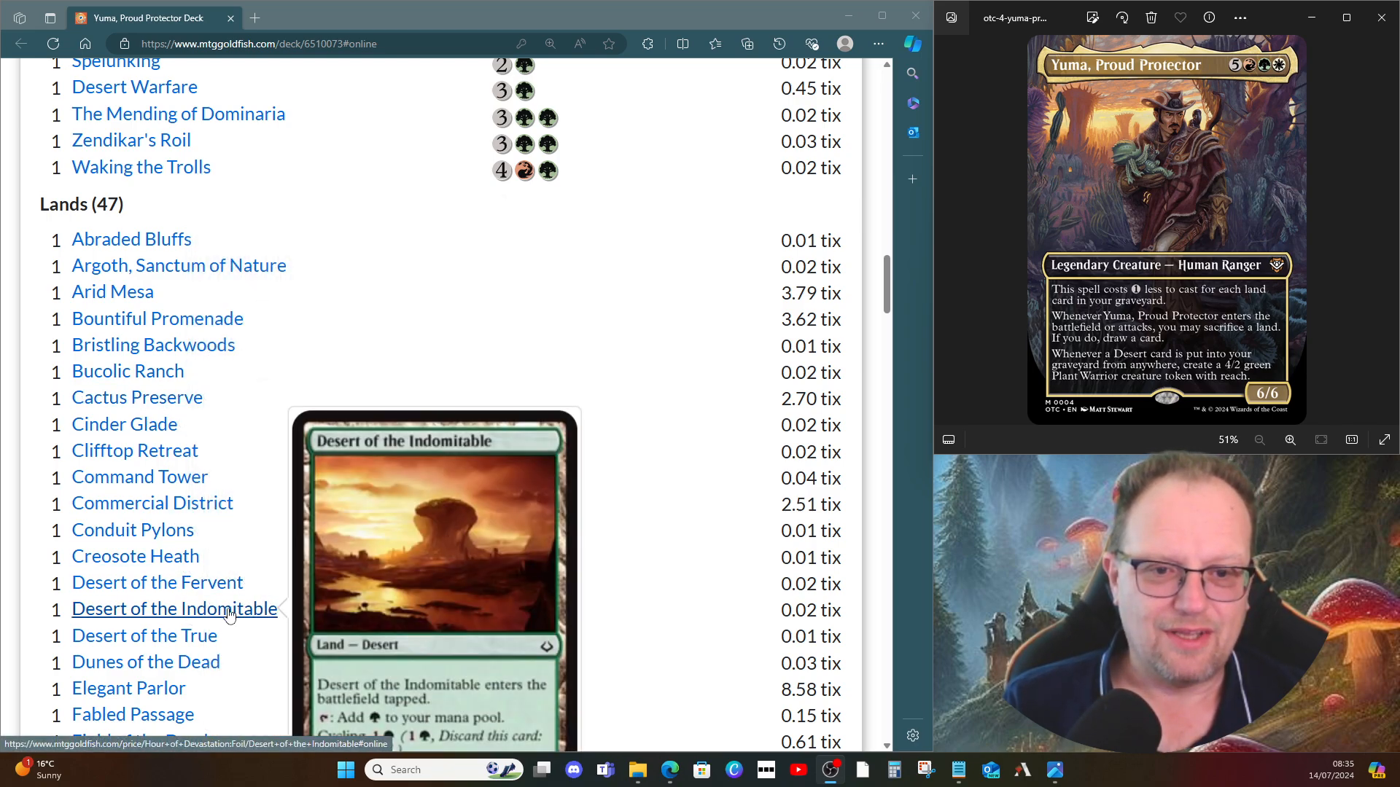
pyautogui.moveTo(487, 588)
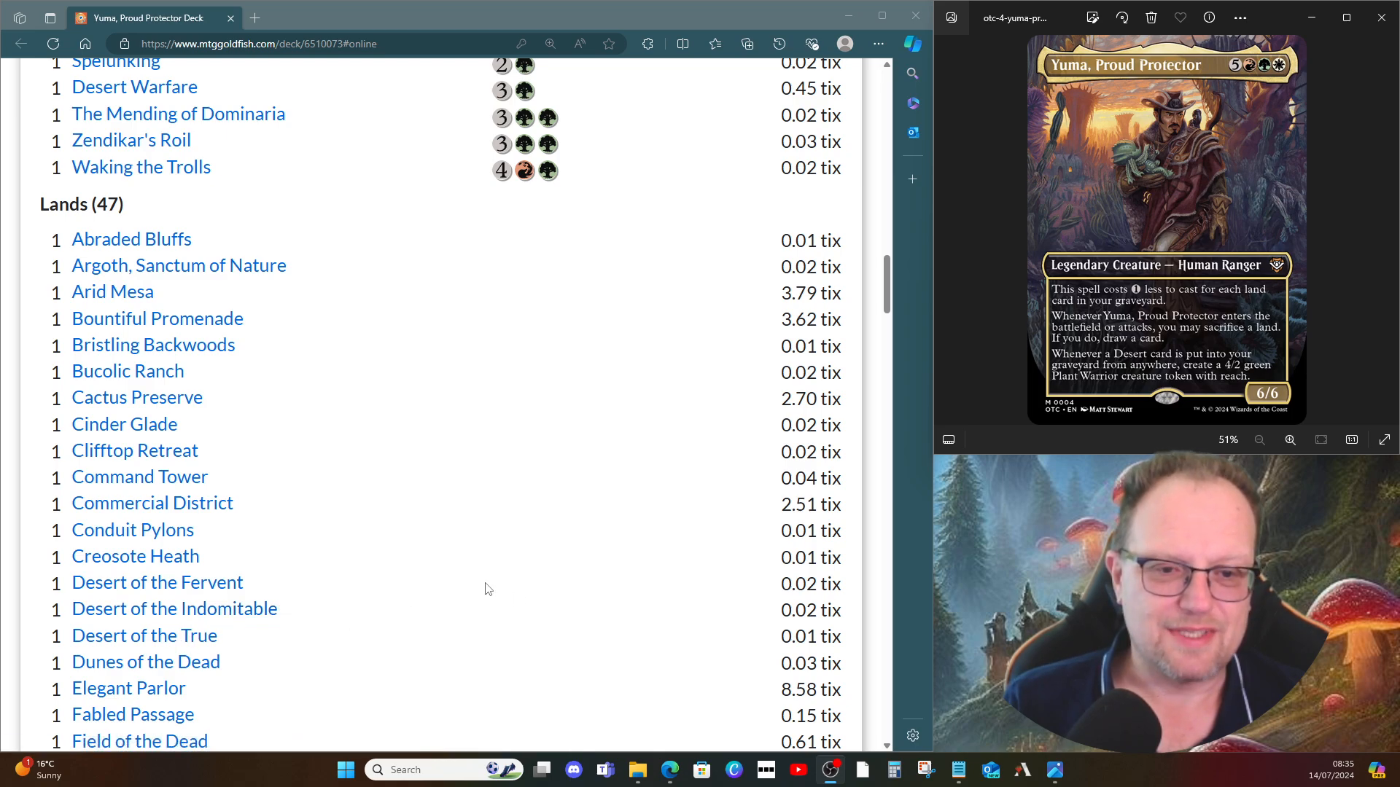
pyautogui.moveTo(146, 590)
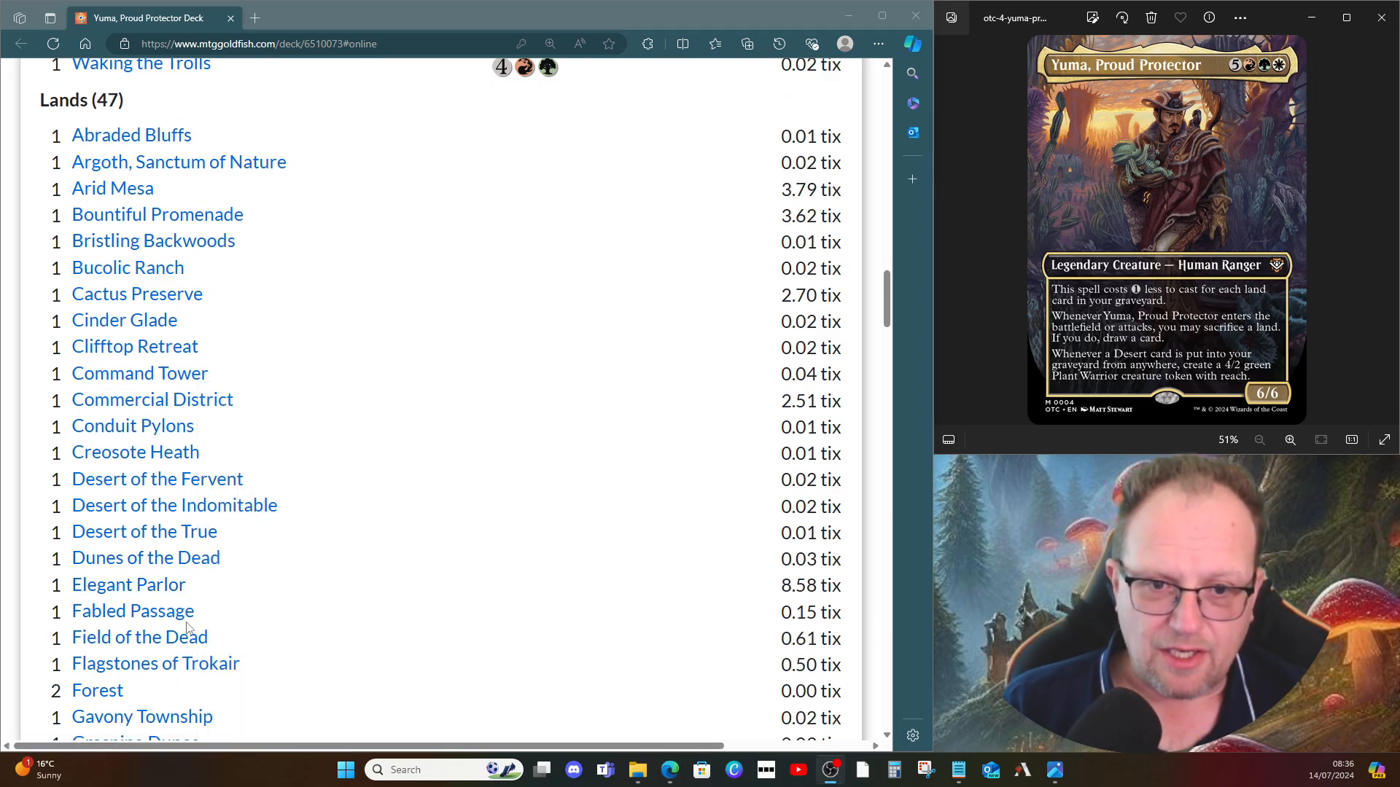
pyautogui.scroll(-3)
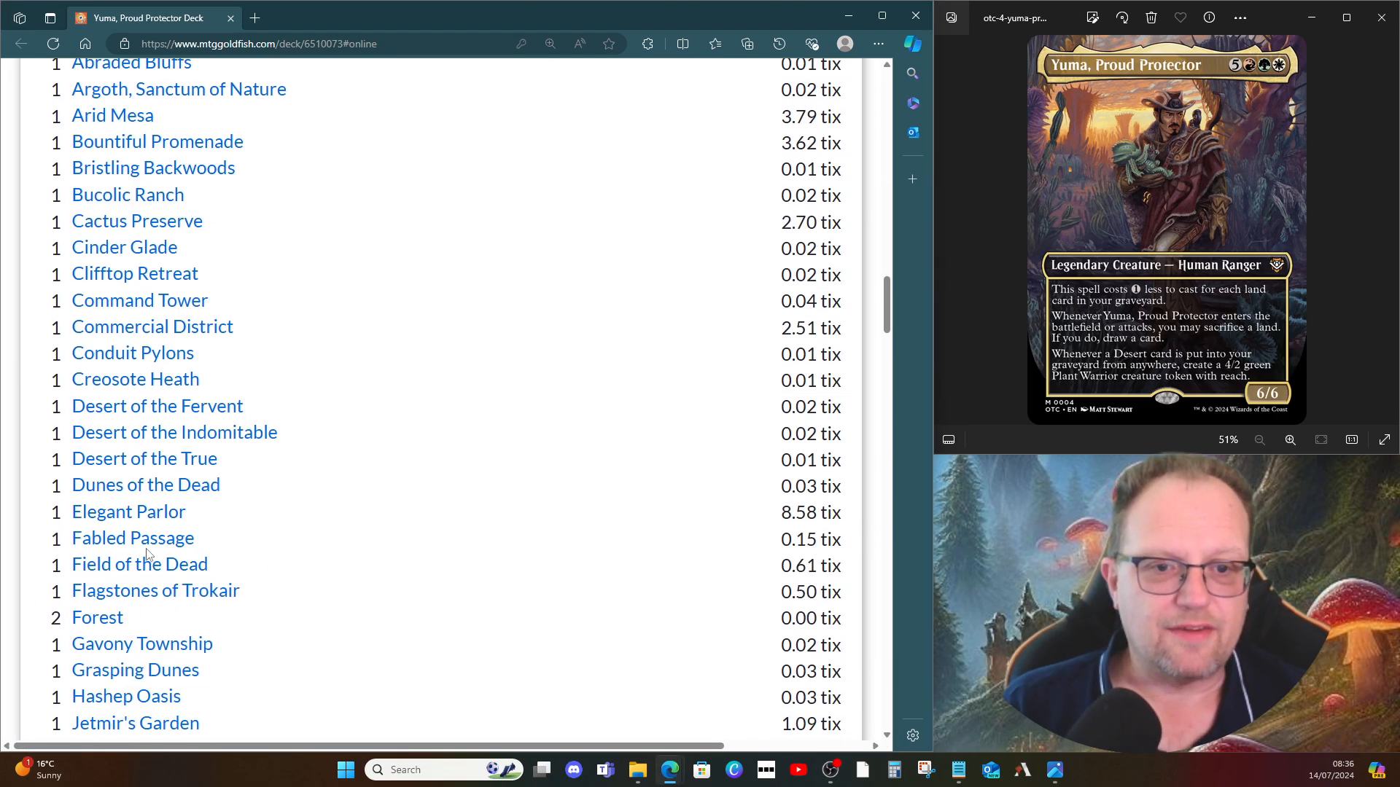
pyautogui.moveTo(181, 571)
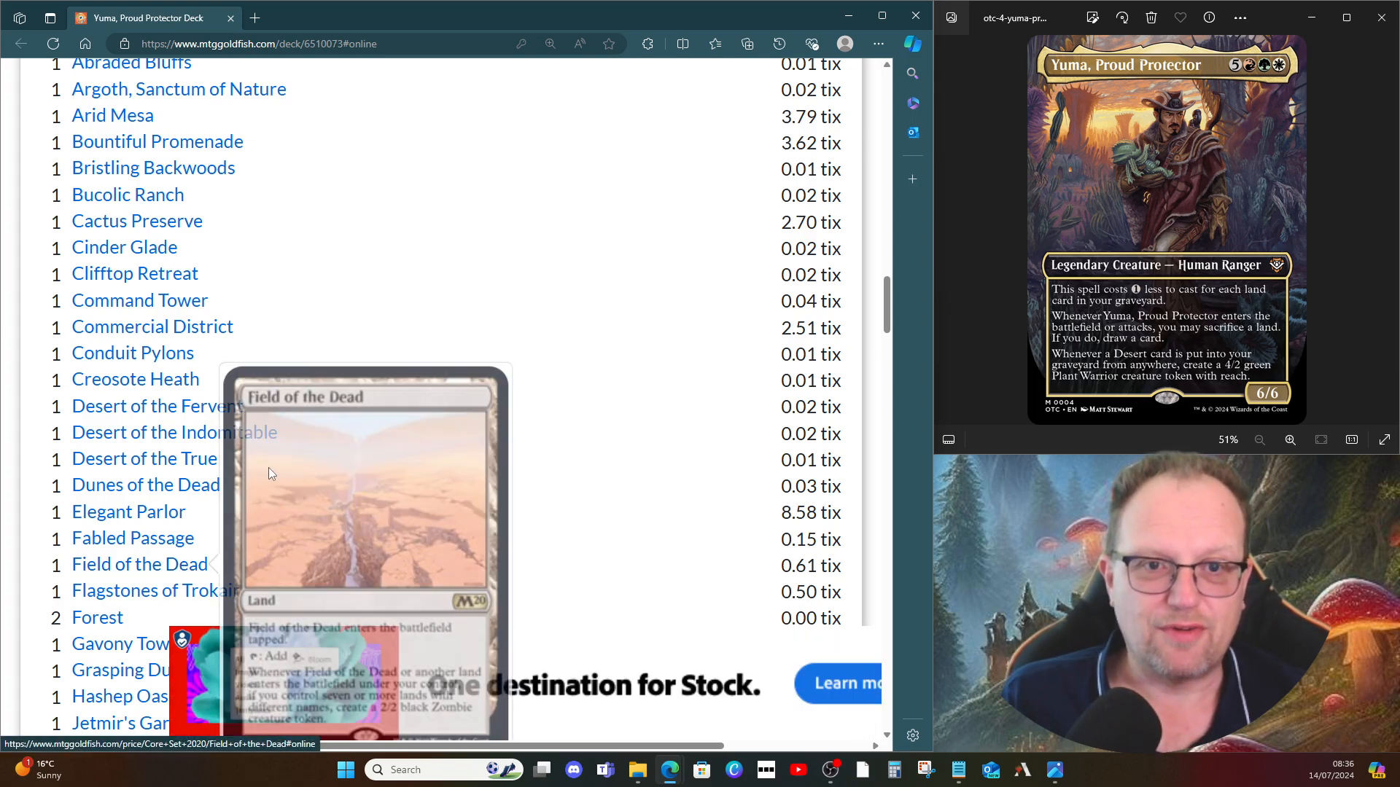
pyautogui.scroll(-3)
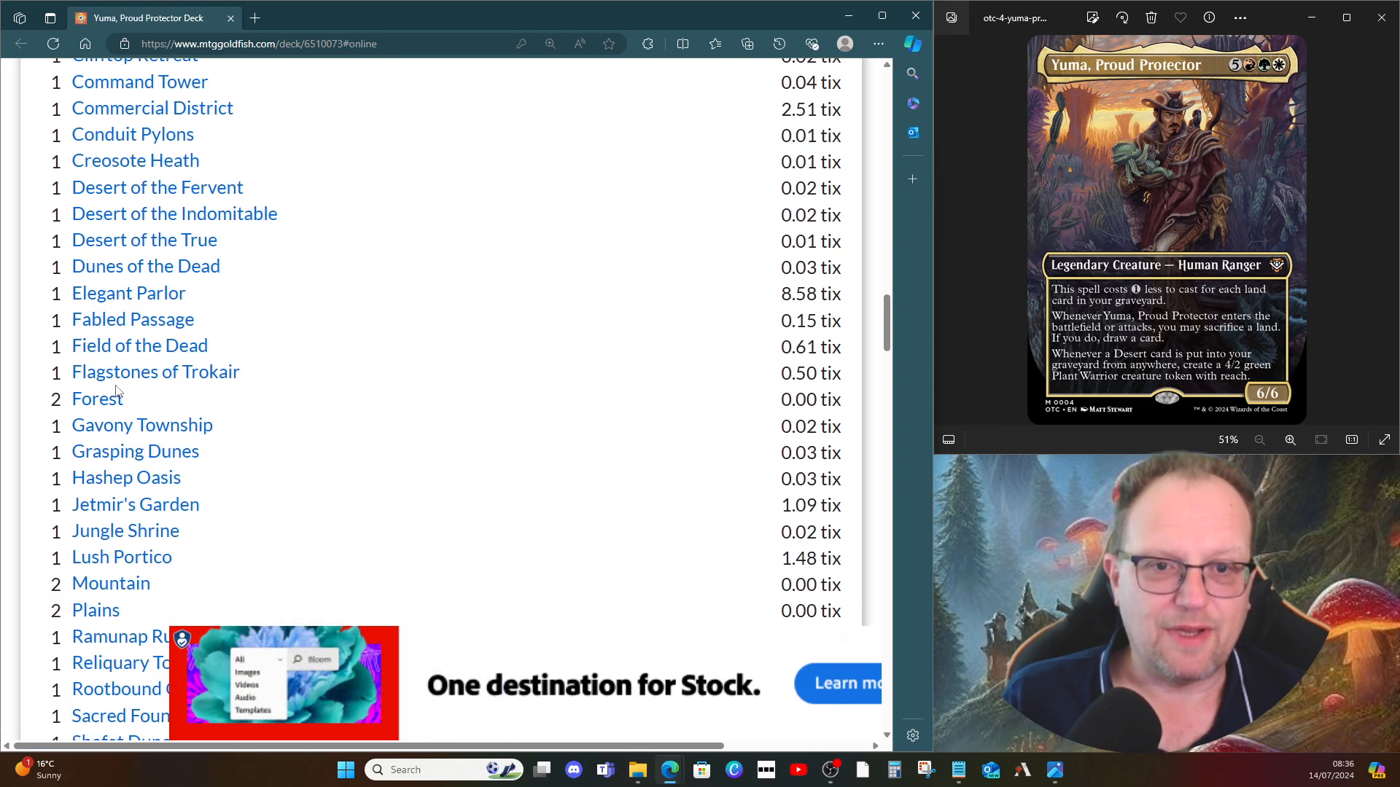
pyautogui.moveTo(441, 649)
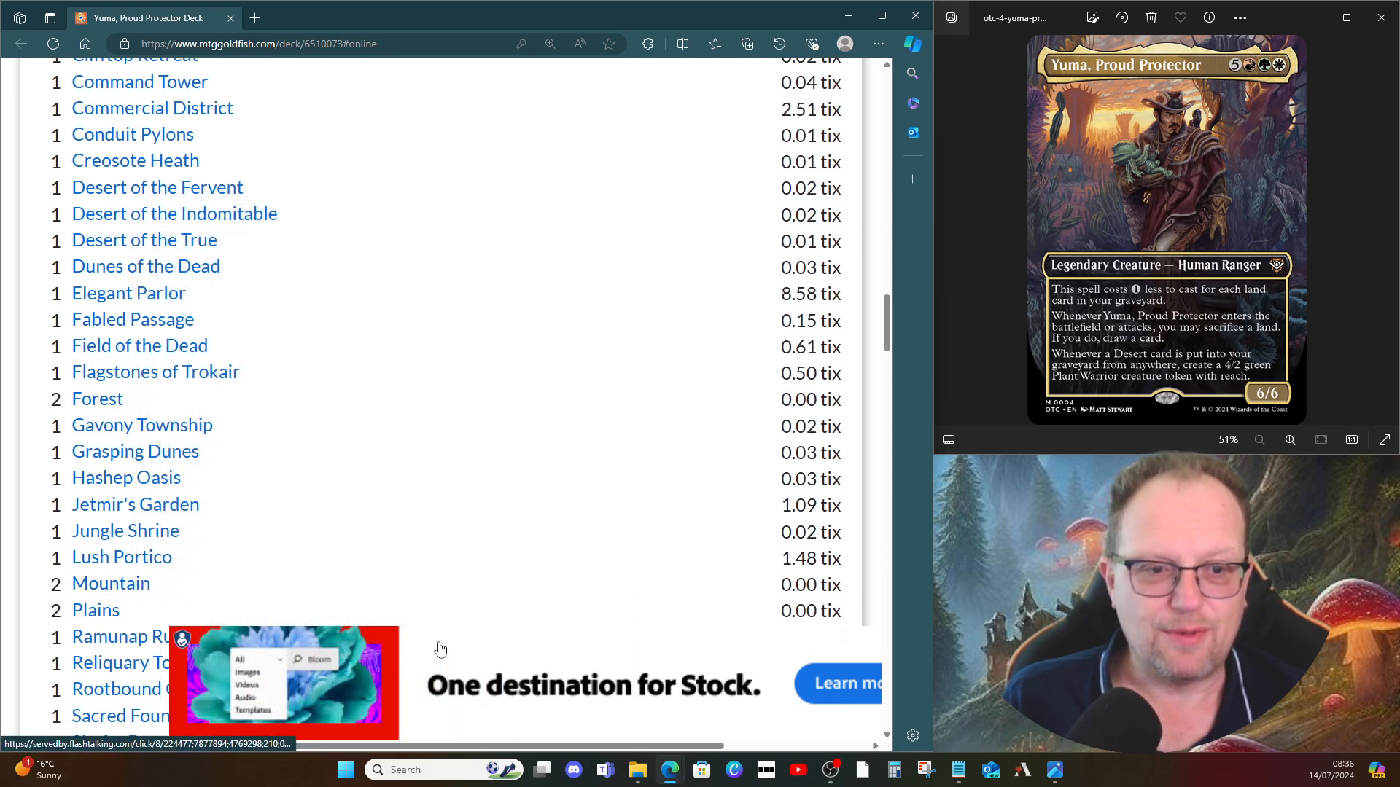
pyautogui.scroll(-3)
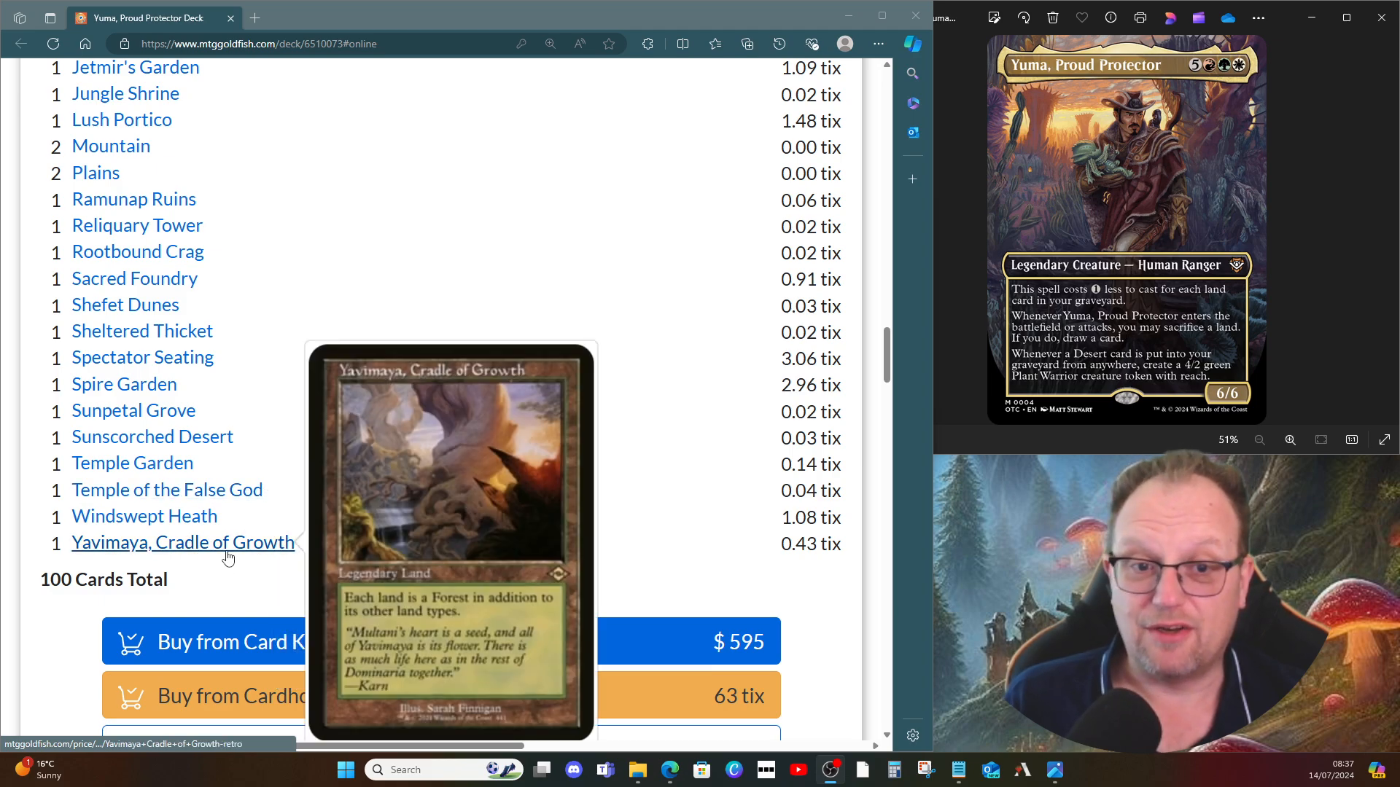
pyautogui.moveTo(144, 516)
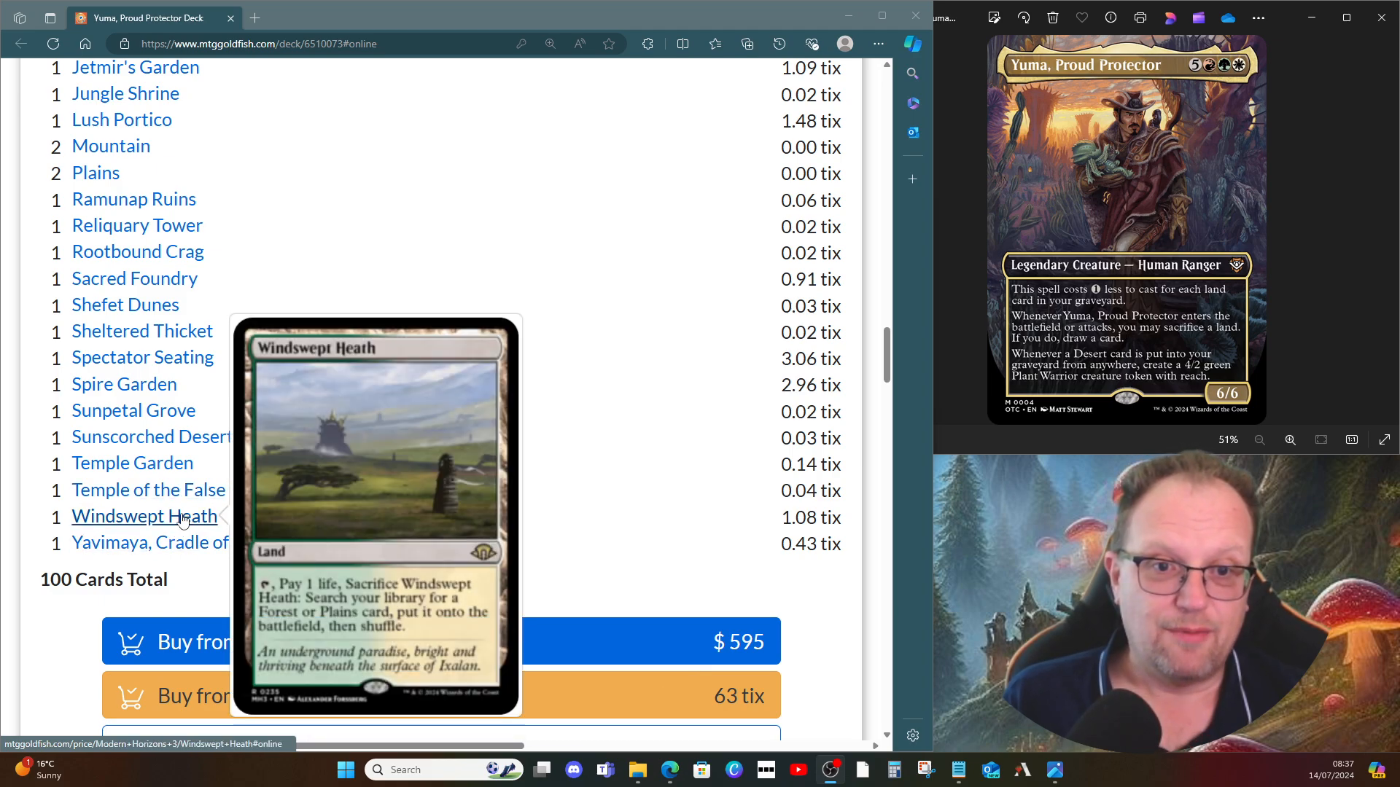
pyautogui.moveTo(134, 420)
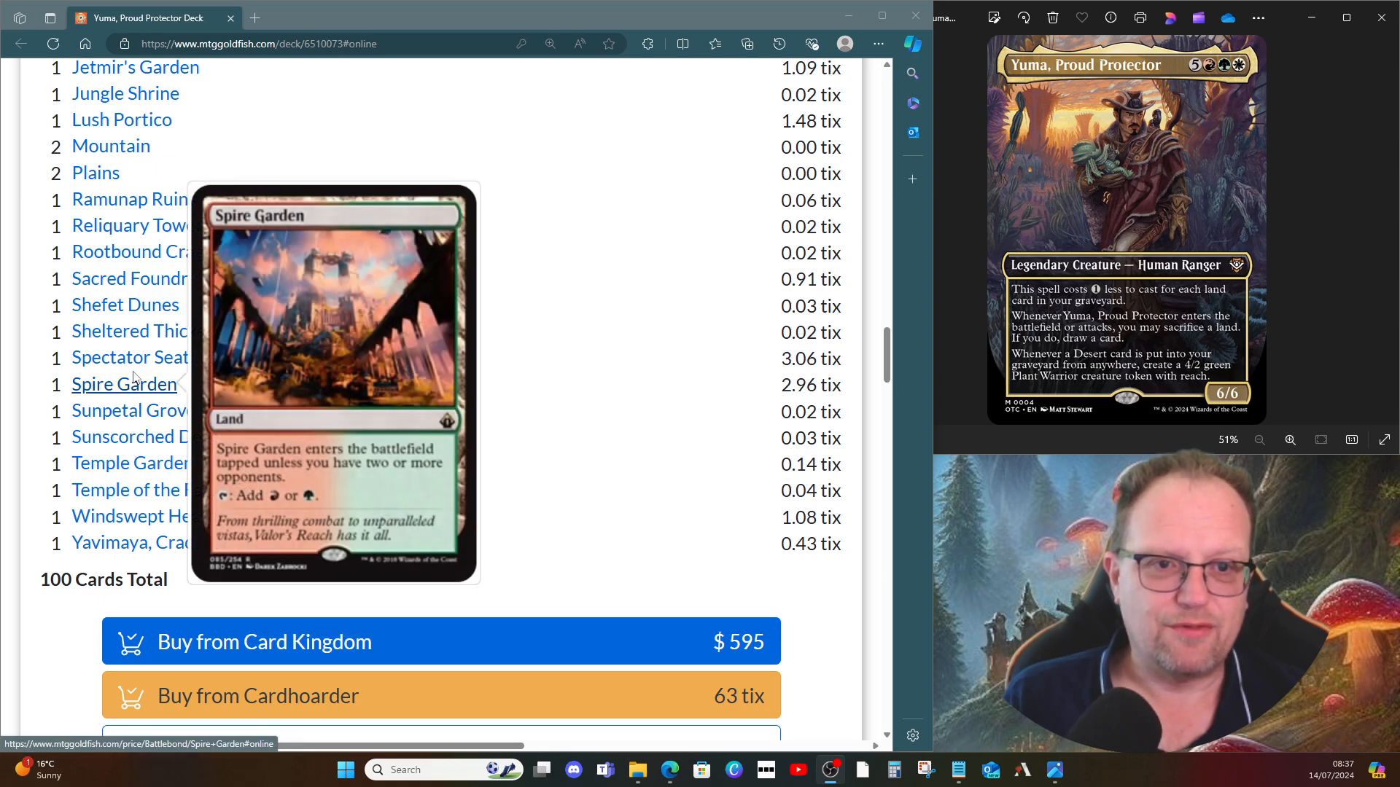
pyautogui.moveTo(124, 357)
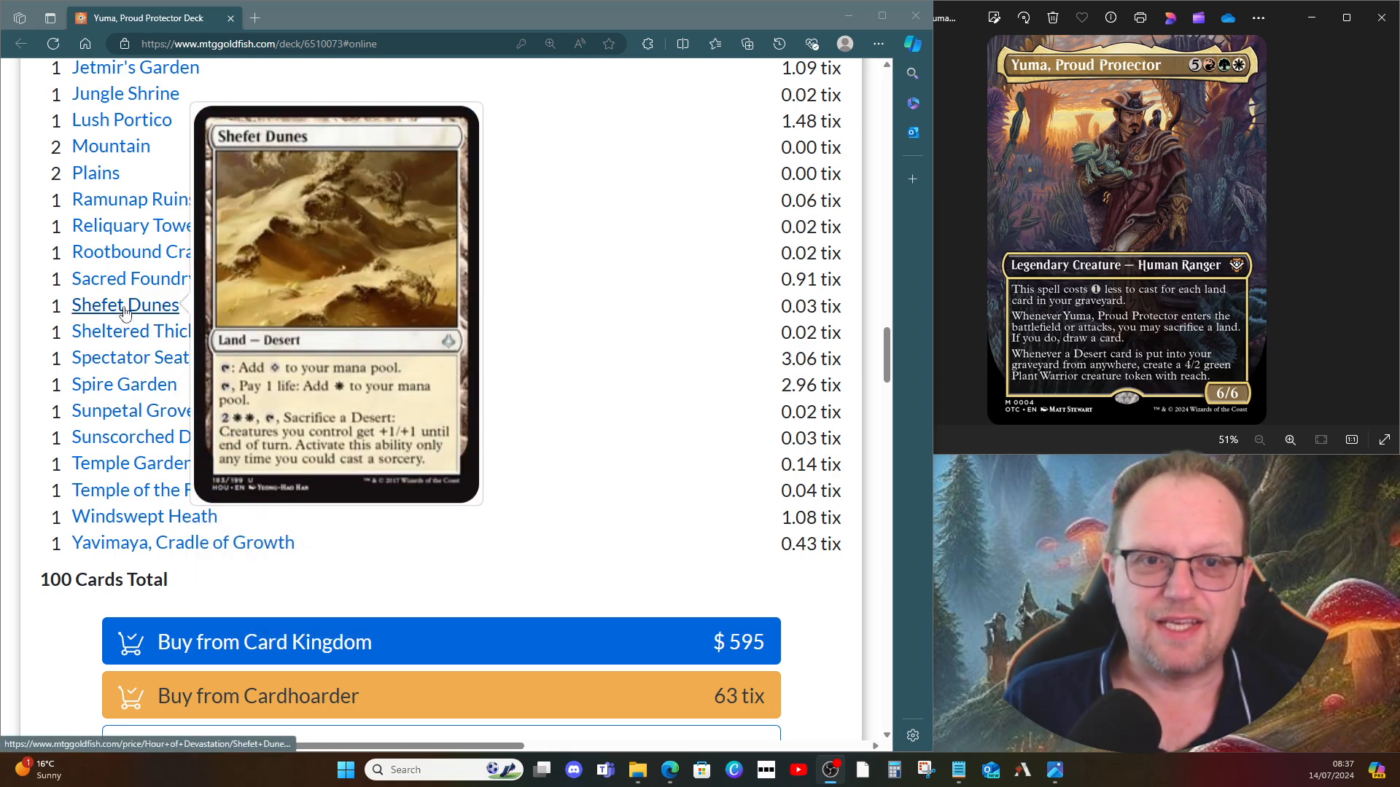
pyautogui.moveTo(128, 279)
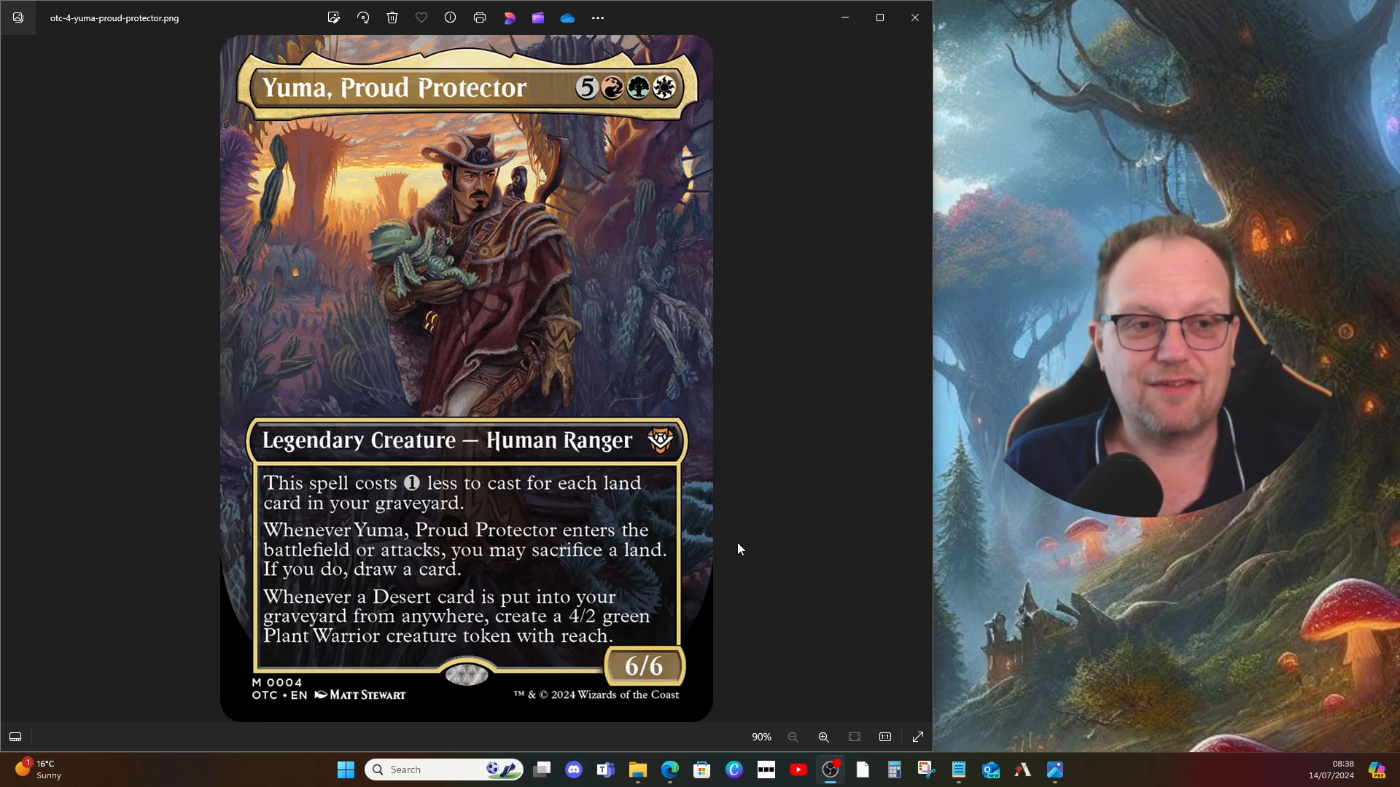
pyautogui.moveTo(973, 376)
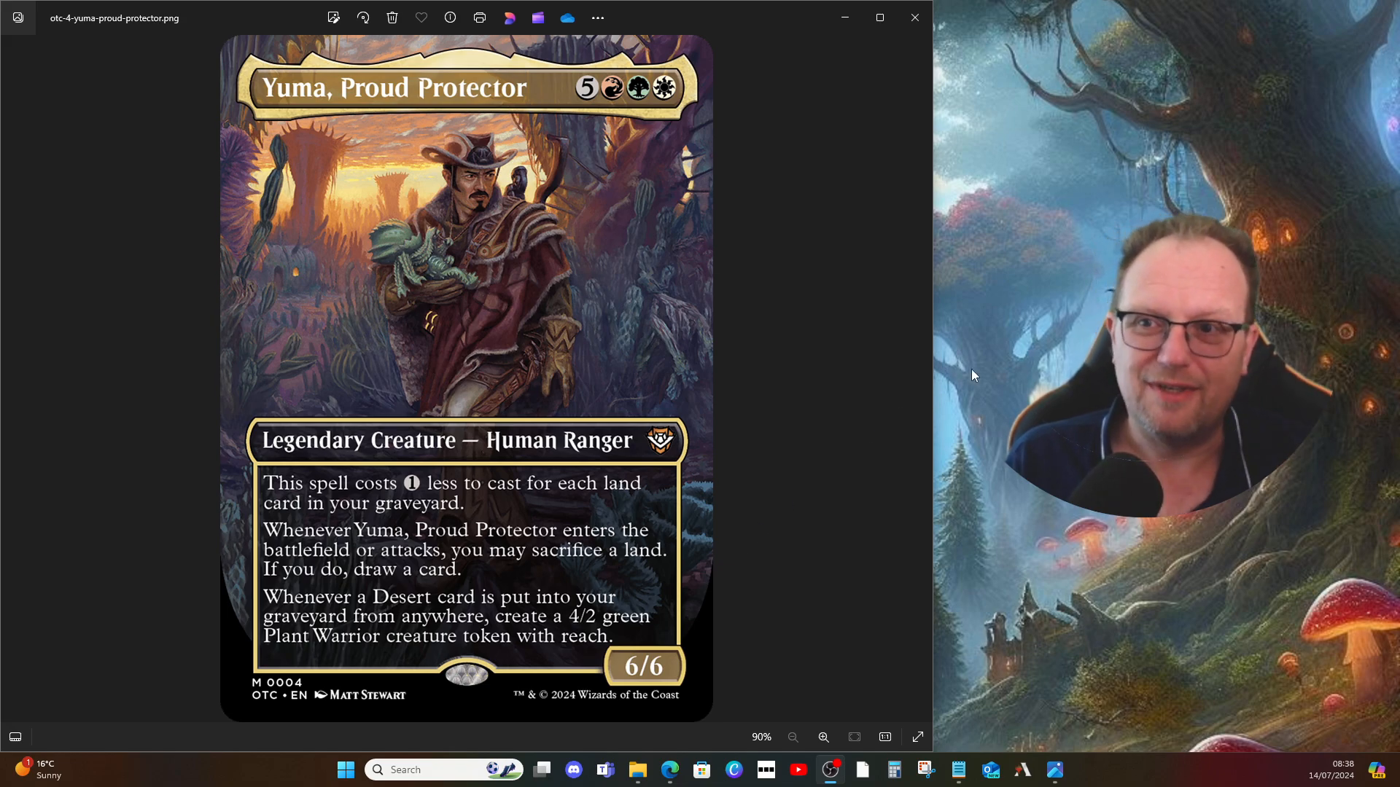